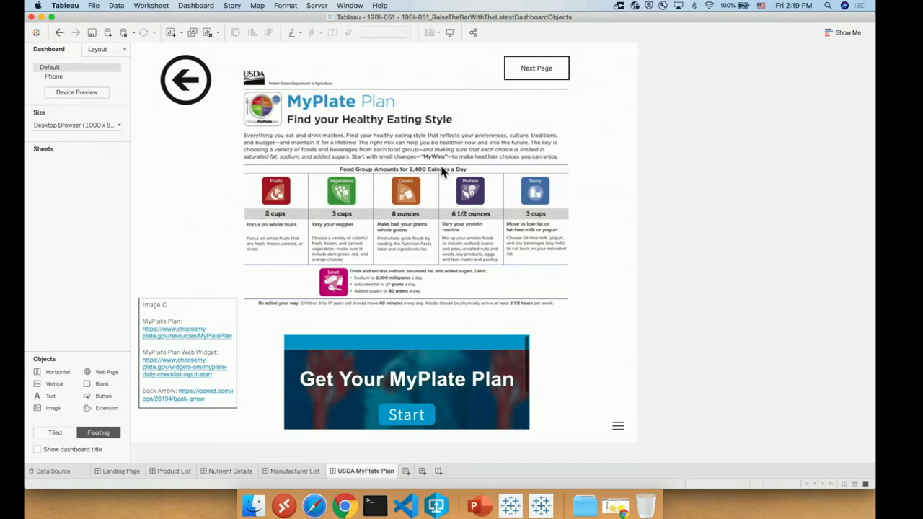
mouse_move(348, 235)
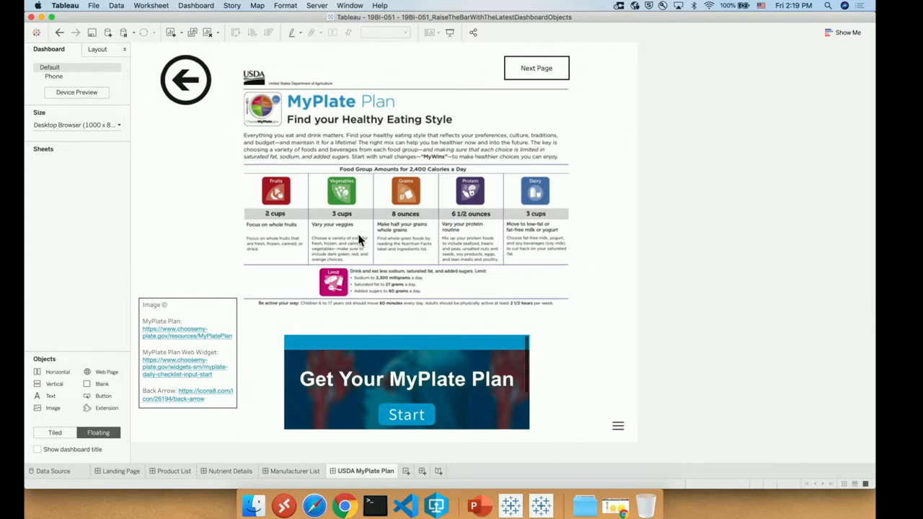
mouse_move(343, 235)
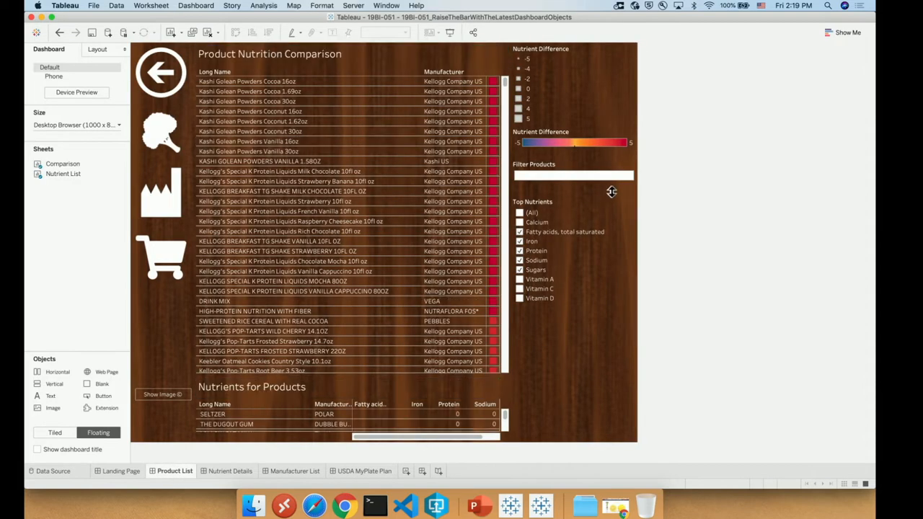
mouse_move(620, 189)
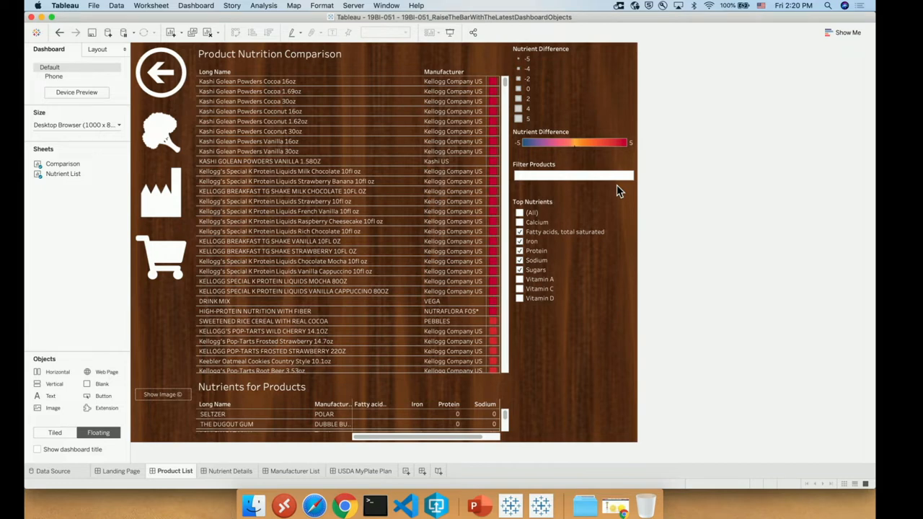
Filter products to 'meatballs' and view the Nutrient Details dashboard.
left_click(572, 176)
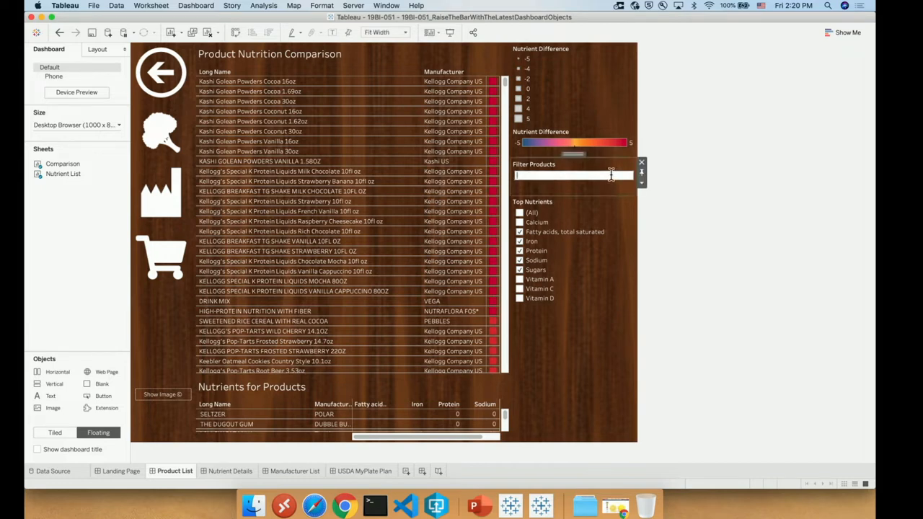
type("meatballs")
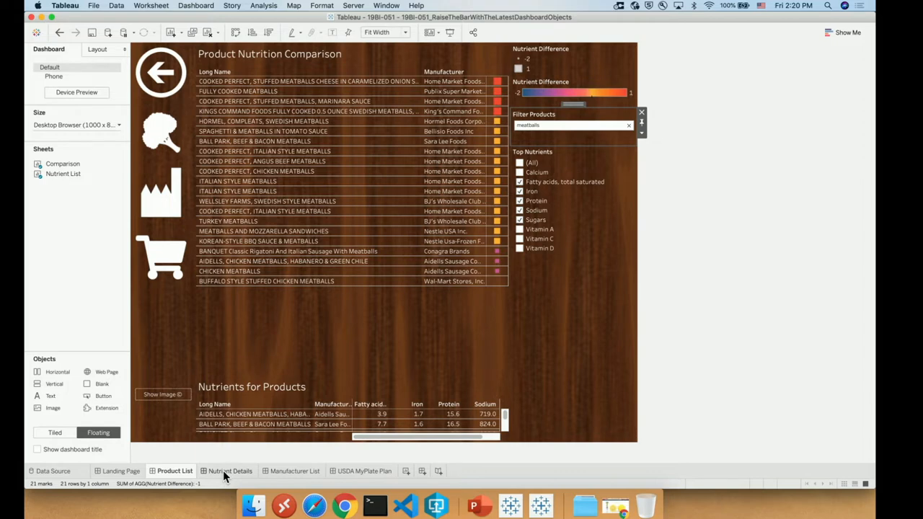
left_click(227, 471)
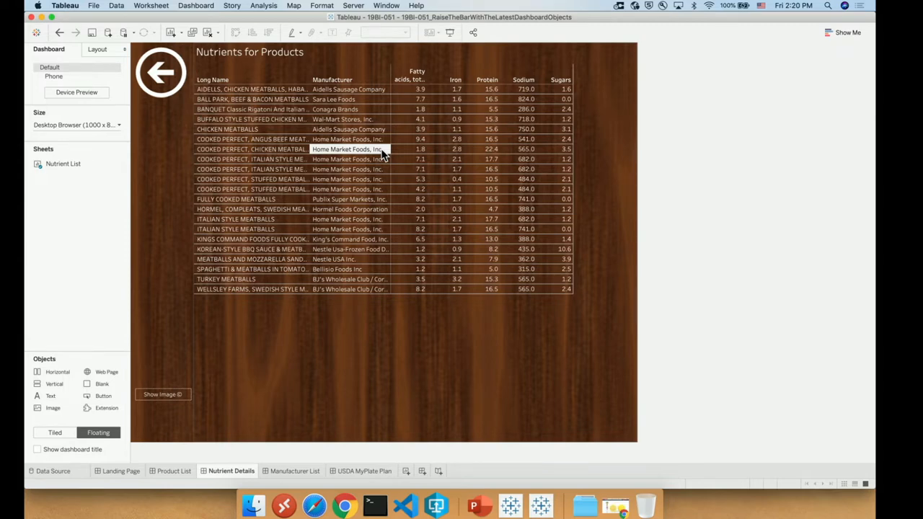
mouse_move(397, 155)
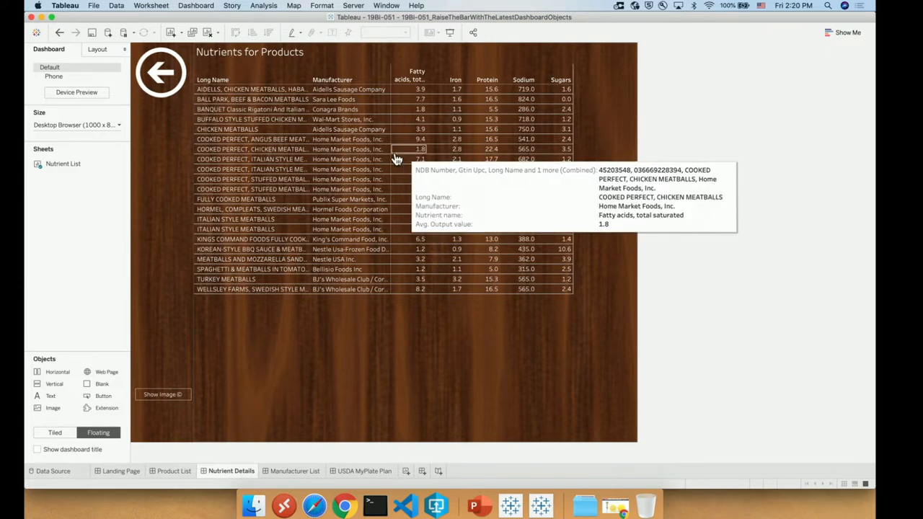
mouse_move(430, 158)
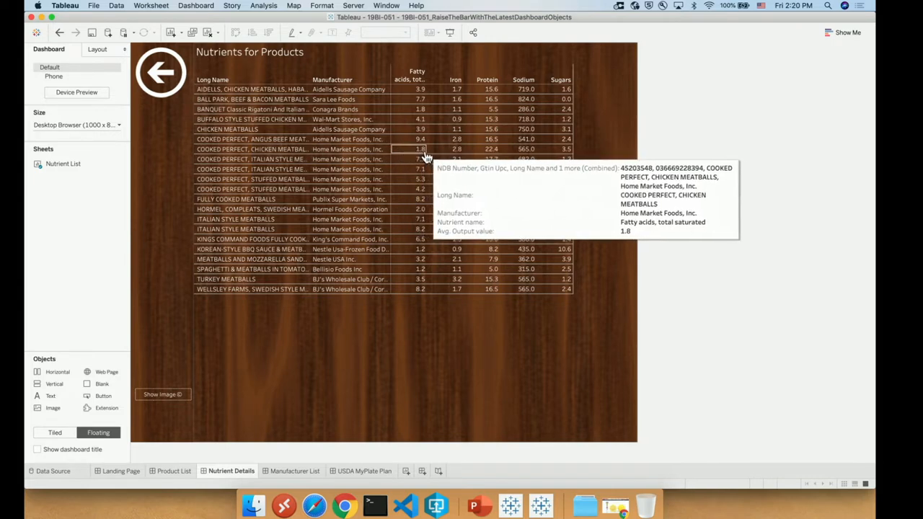
mouse_move(489, 150)
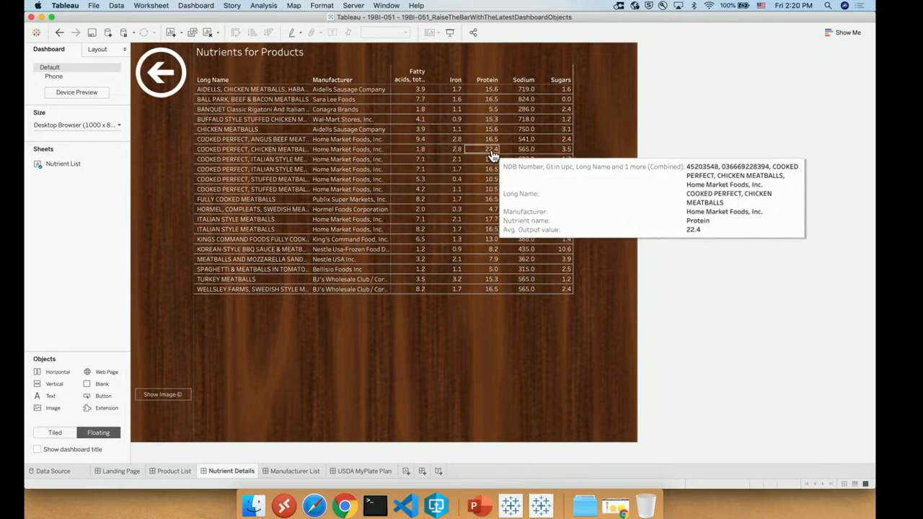
mouse_move(501, 154)
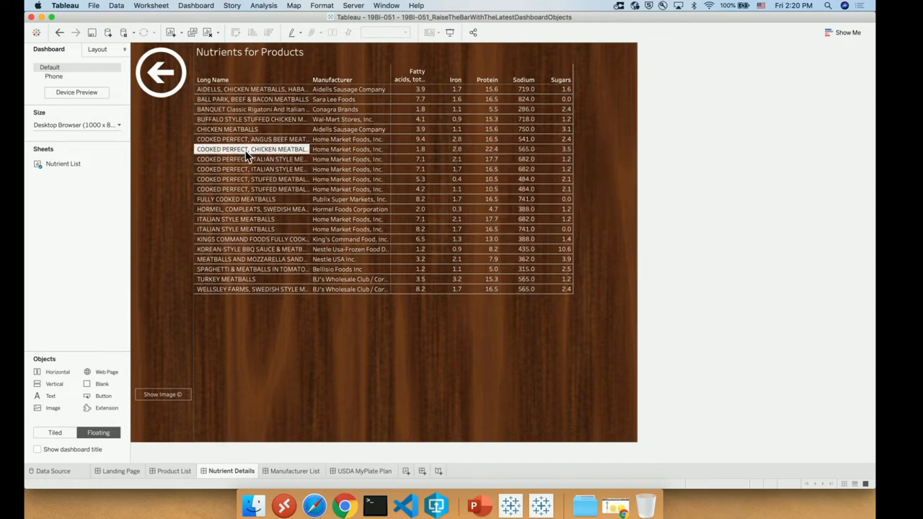
mouse_move(248, 151)
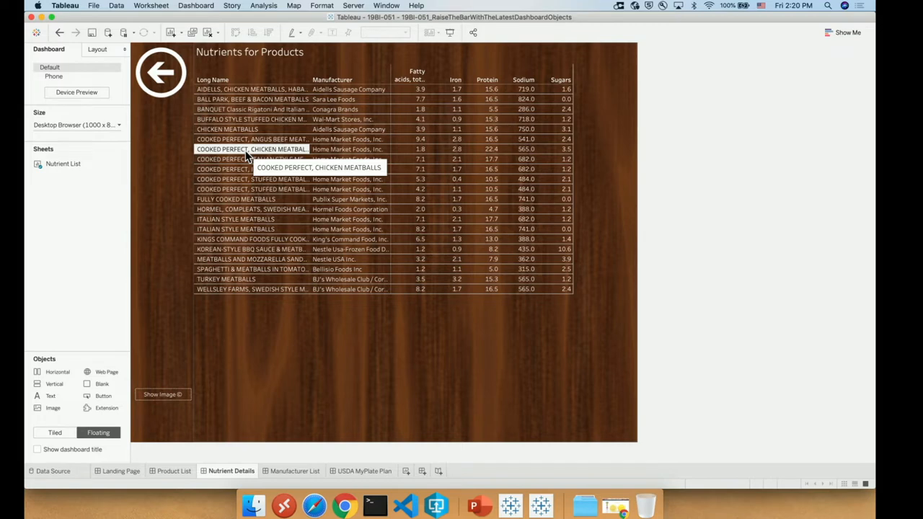
mouse_move(248, 156)
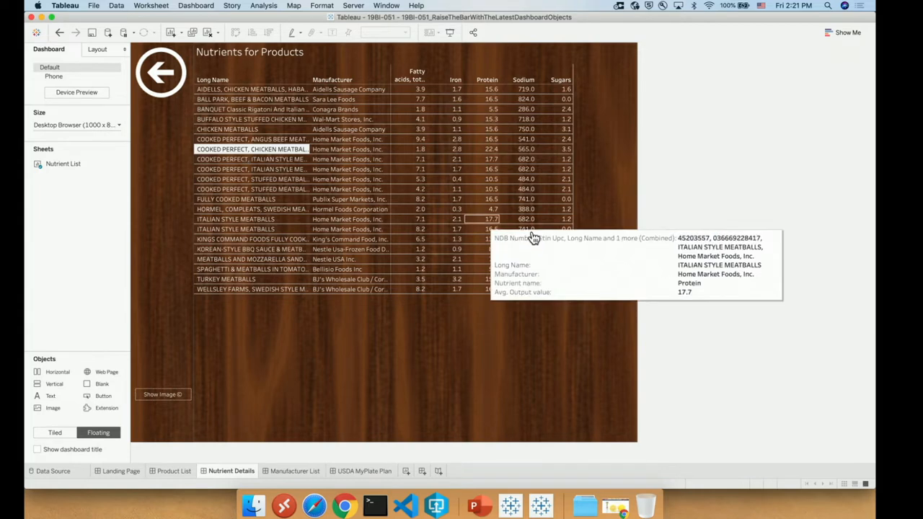
mouse_move(744, 256)
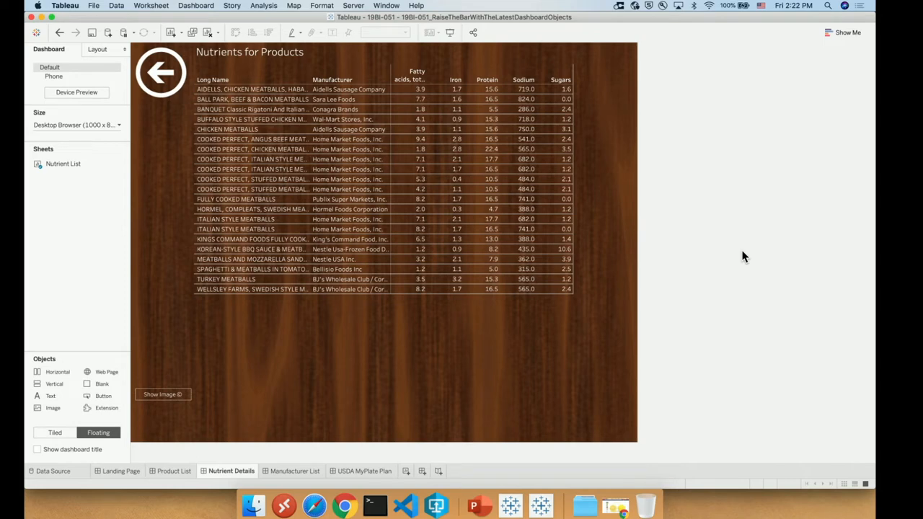
mouse_move(455, 269)
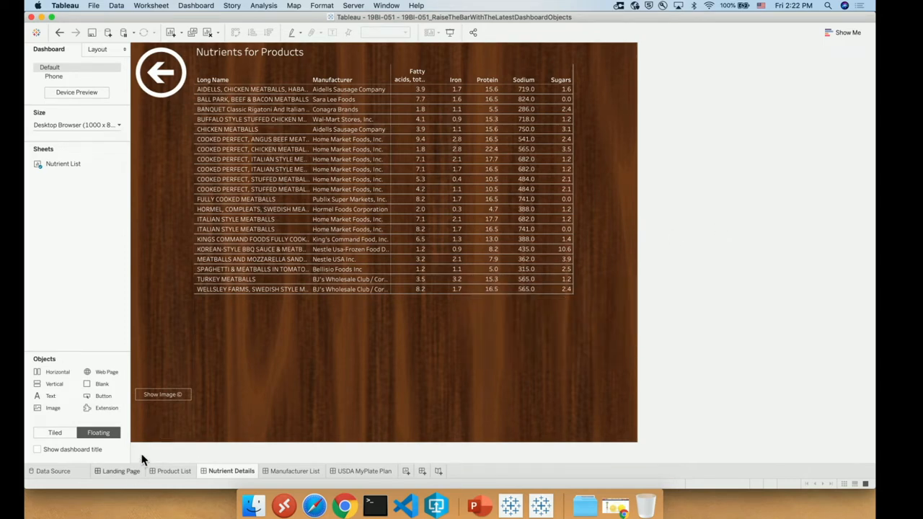
Switch to the Landing Page (Nutrient Journey) dashboard.
left_click(123, 471)
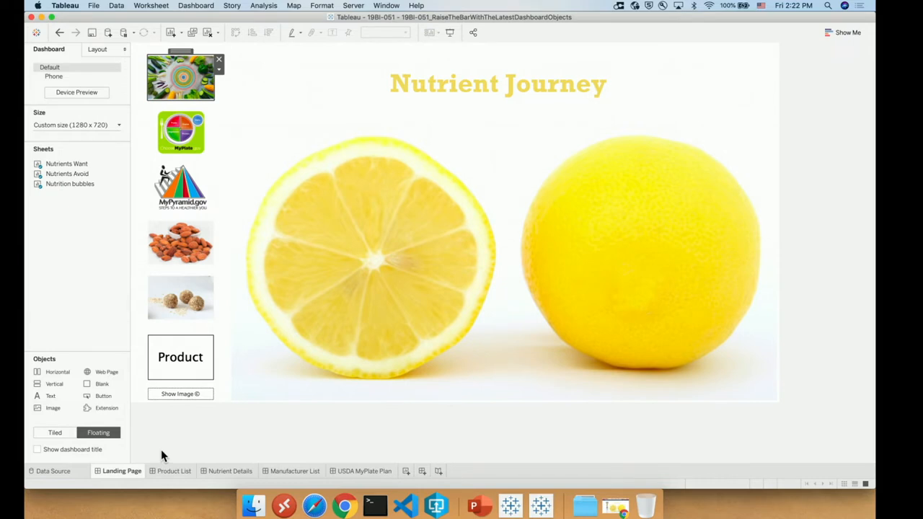
mouse_move(181, 443)
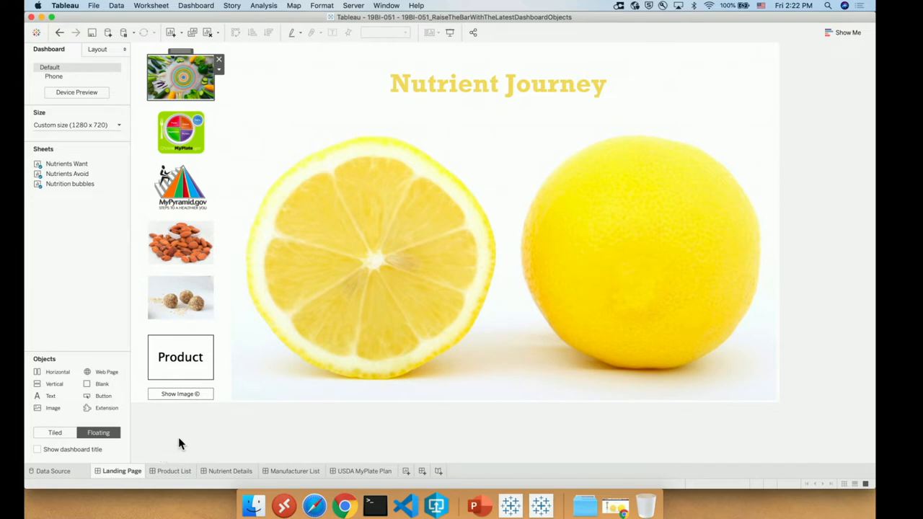
mouse_move(199, 424)
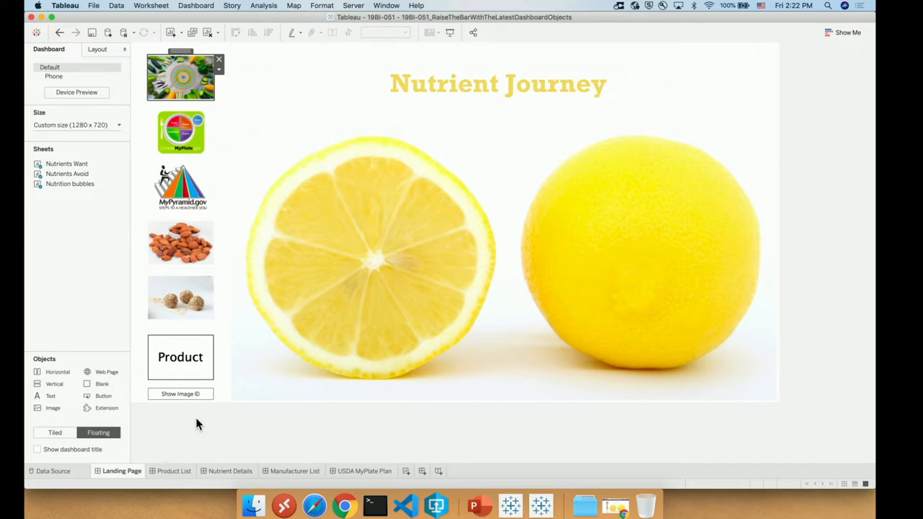
mouse_move(189, 369)
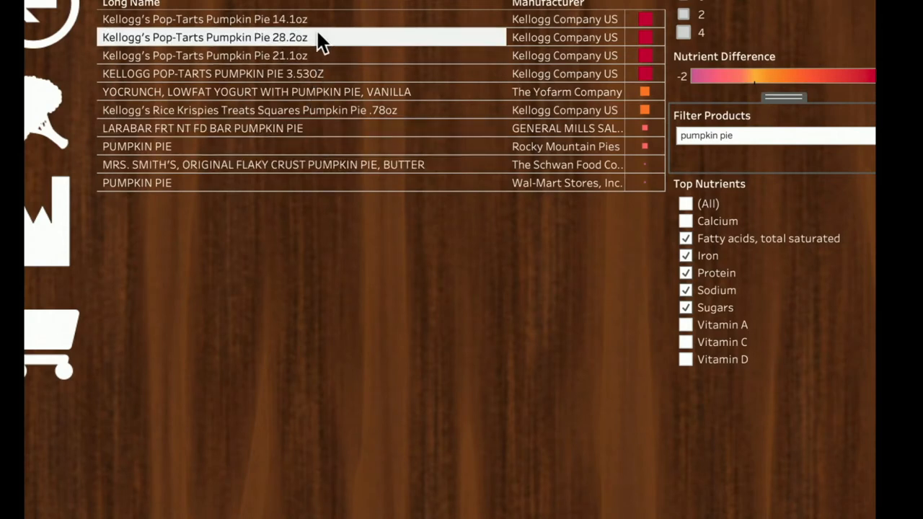
mouse_move(350, 59)
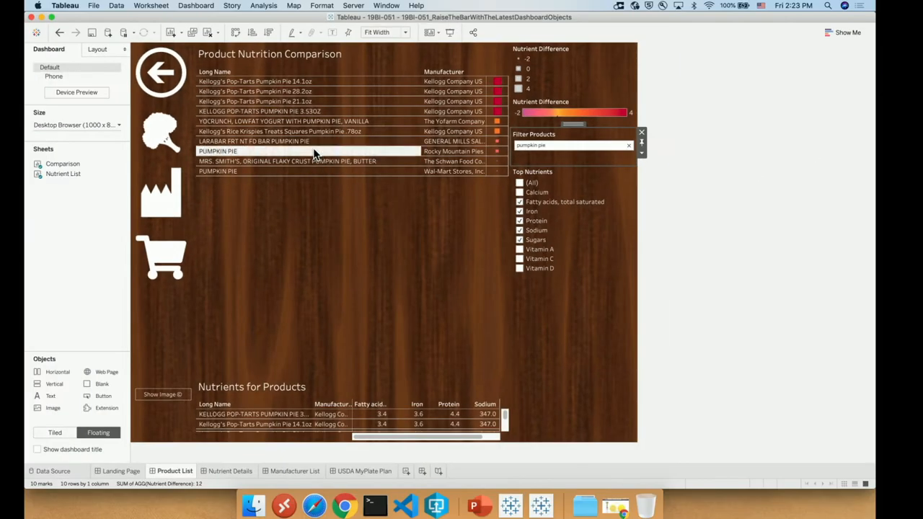
Select the Rocky Mountain Pies pumpkin pie and the two pumpkin pie rows below it.
left_click(217, 151)
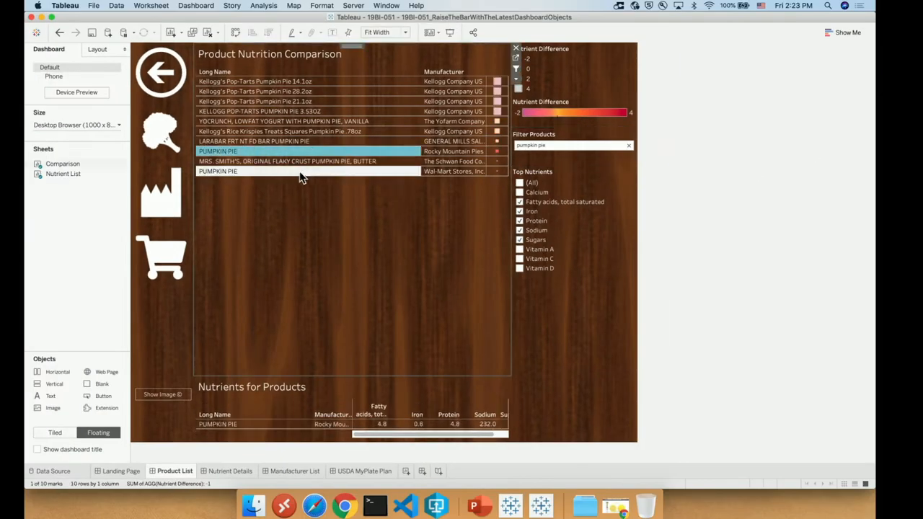
left_click(288, 161)
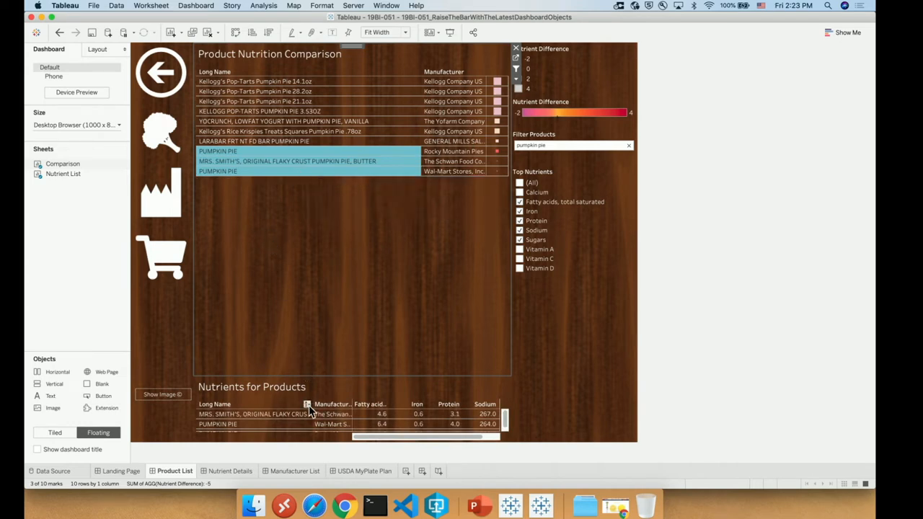
mouse_move(323, 438)
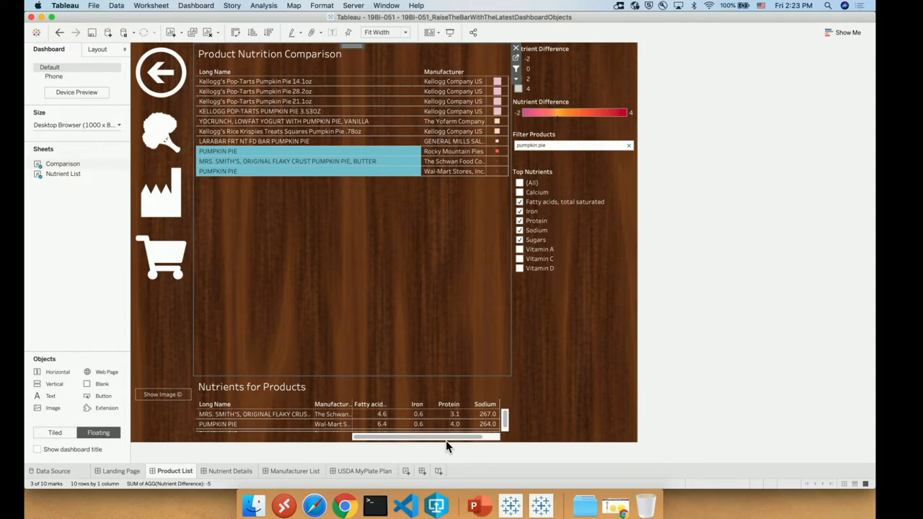
mouse_move(289, 217)
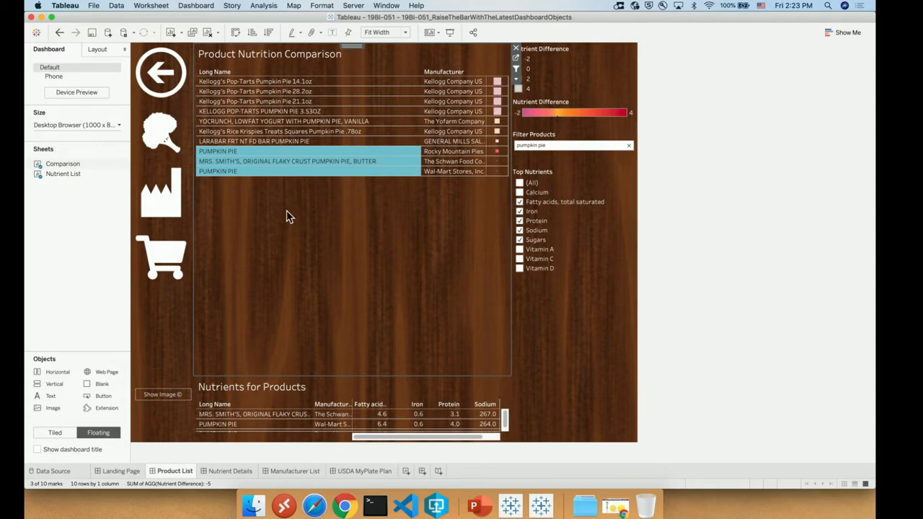
mouse_move(264, 195)
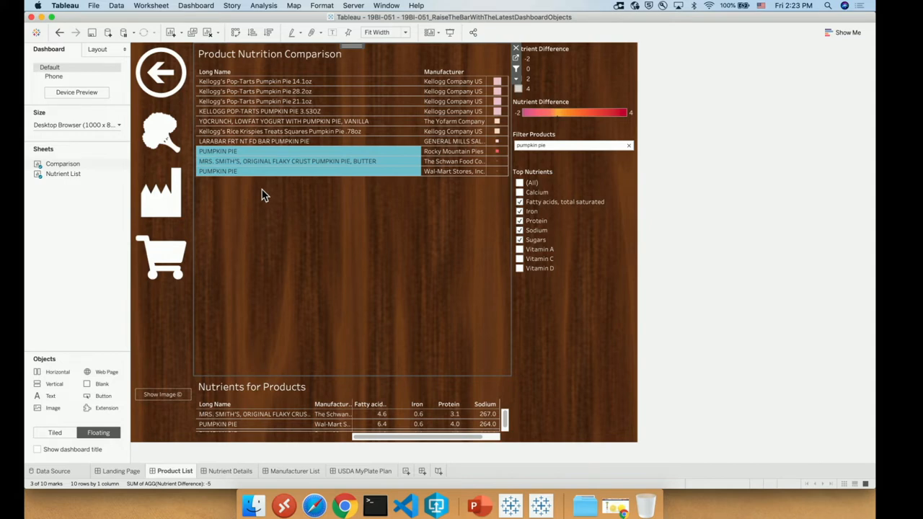
mouse_move(171, 136)
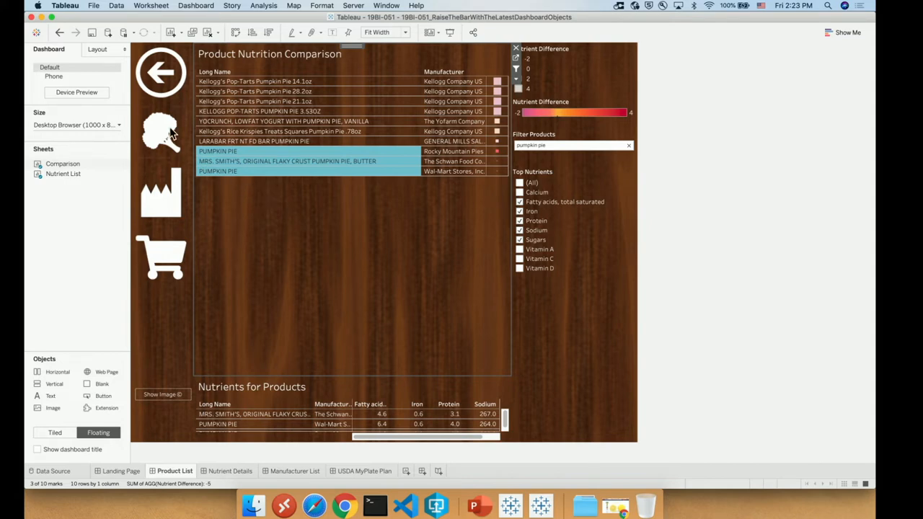
mouse_move(170, 133)
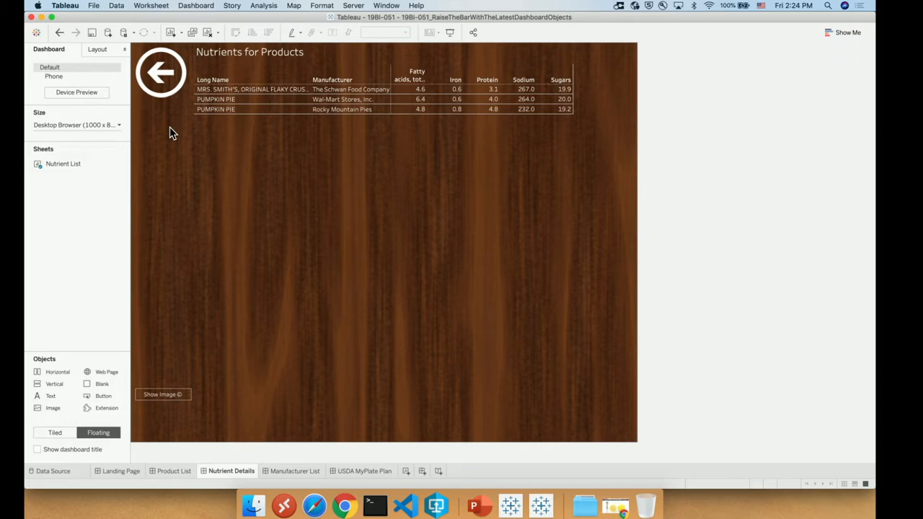
mouse_move(409, 131)
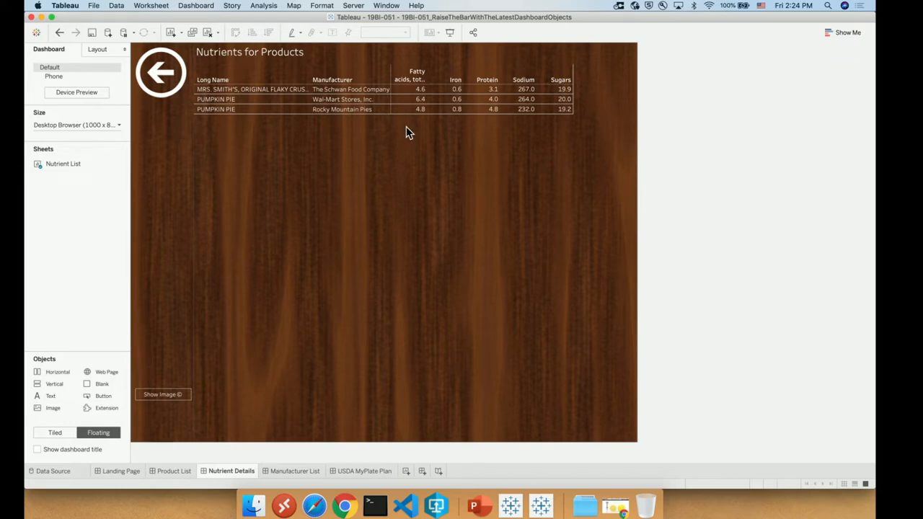
mouse_move(415, 109)
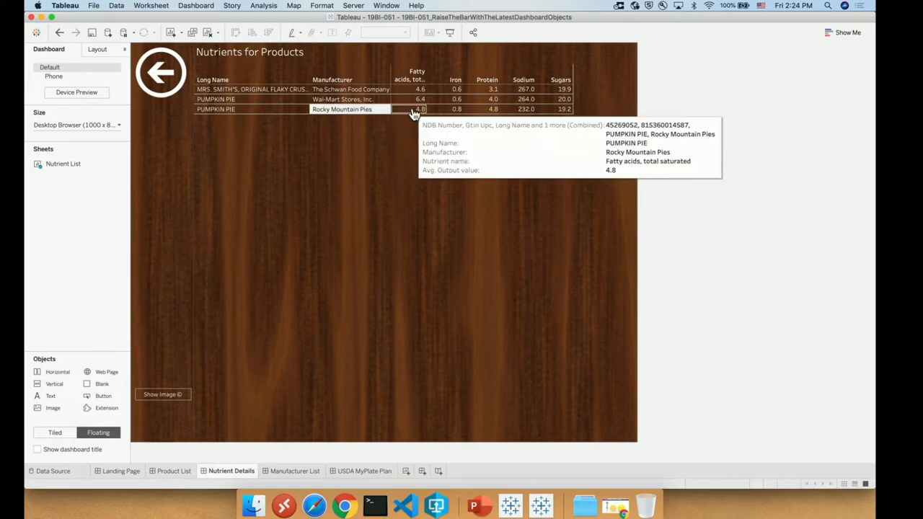
mouse_move(406, 129)
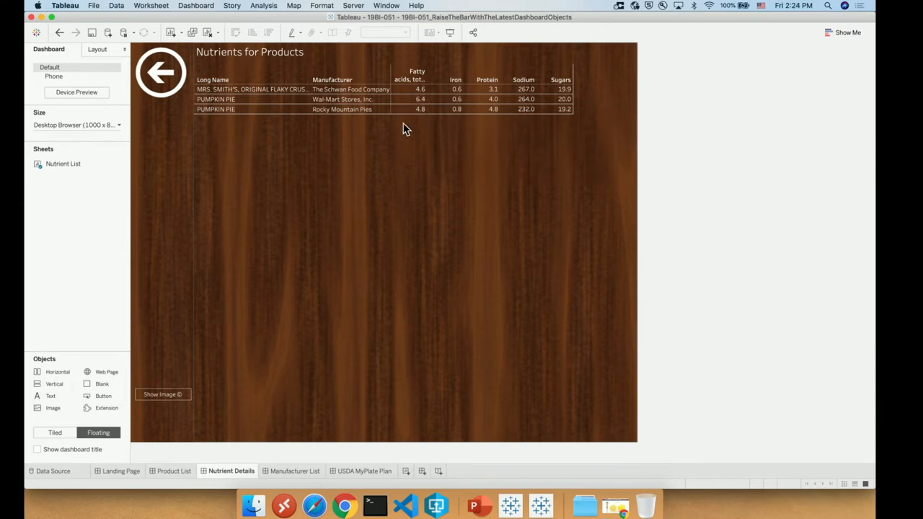
mouse_move(400, 132)
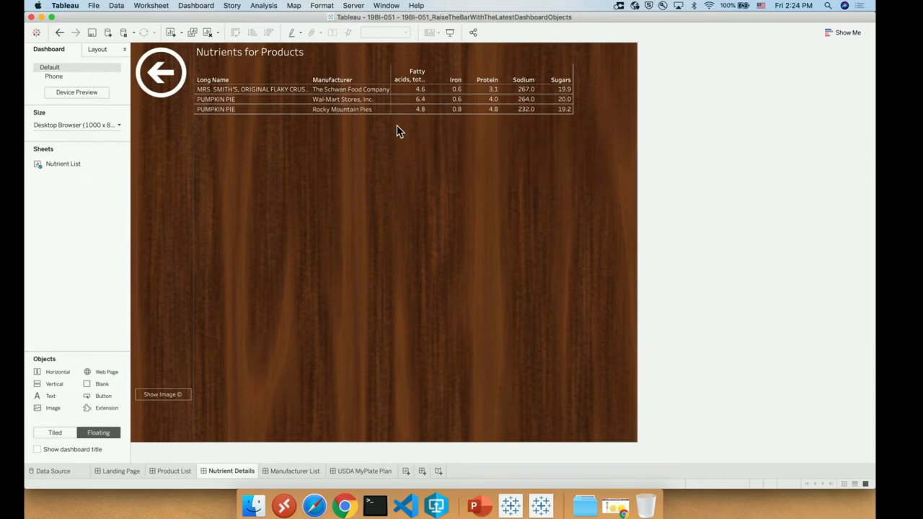
mouse_move(487, 109)
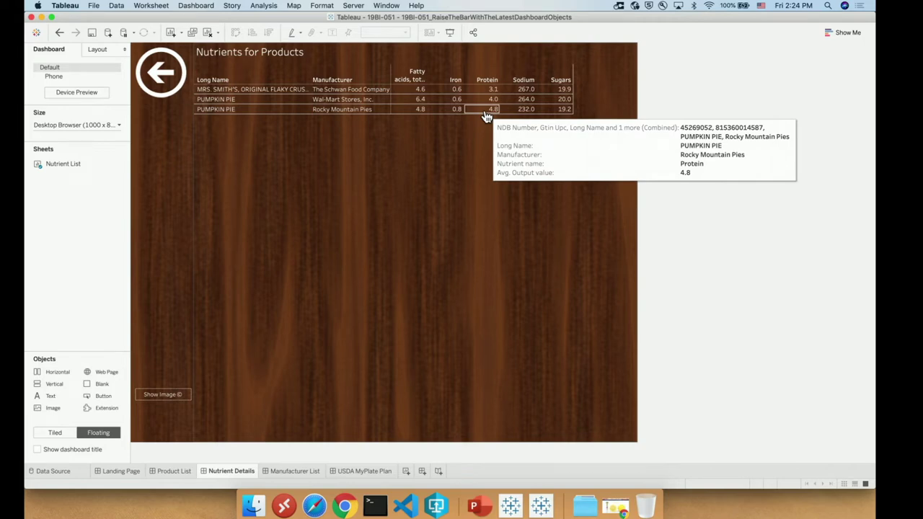
mouse_move(450, 116)
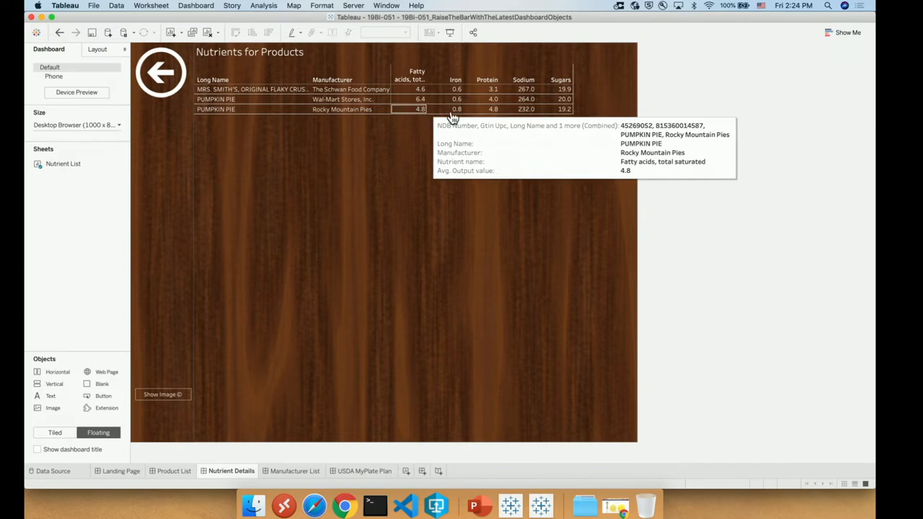
mouse_move(490, 133)
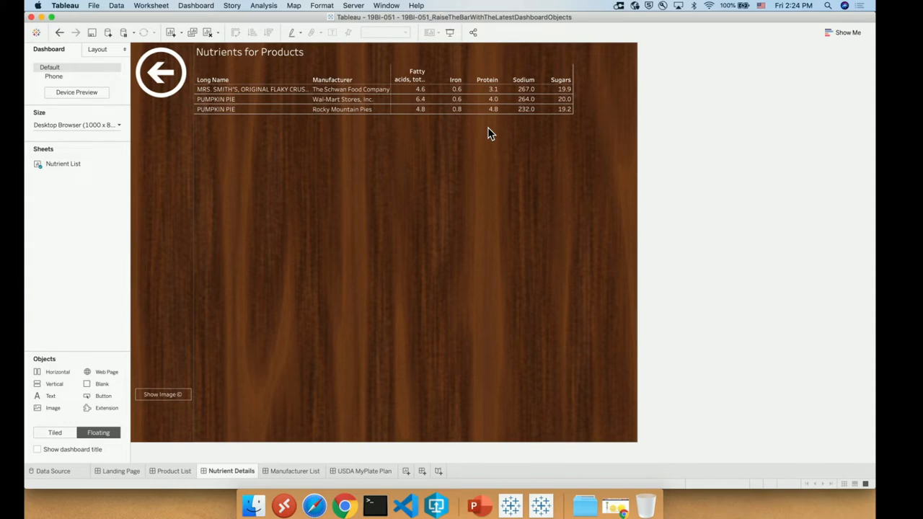
mouse_move(461, 134)
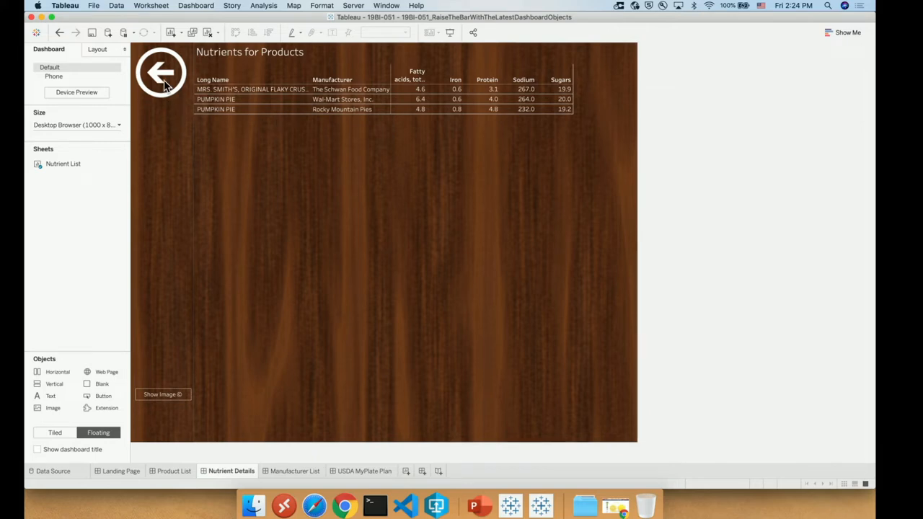
mouse_move(167, 85)
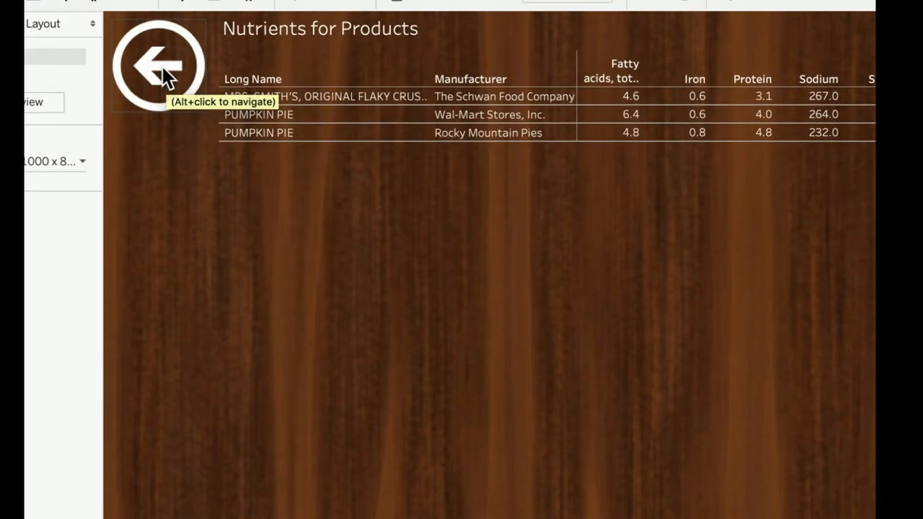
mouse_move(164, 61)
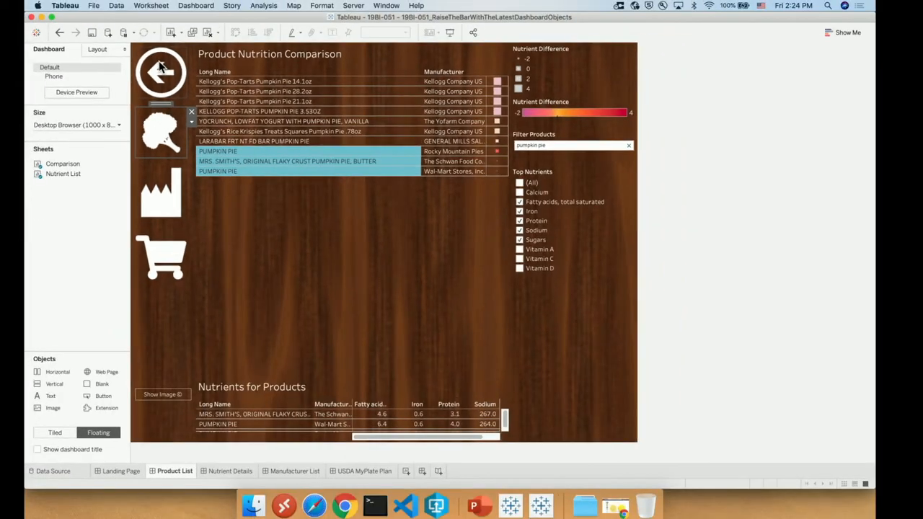
Return to the Nutrient Journey Landing Page dashboard.
left_click(122, 471)
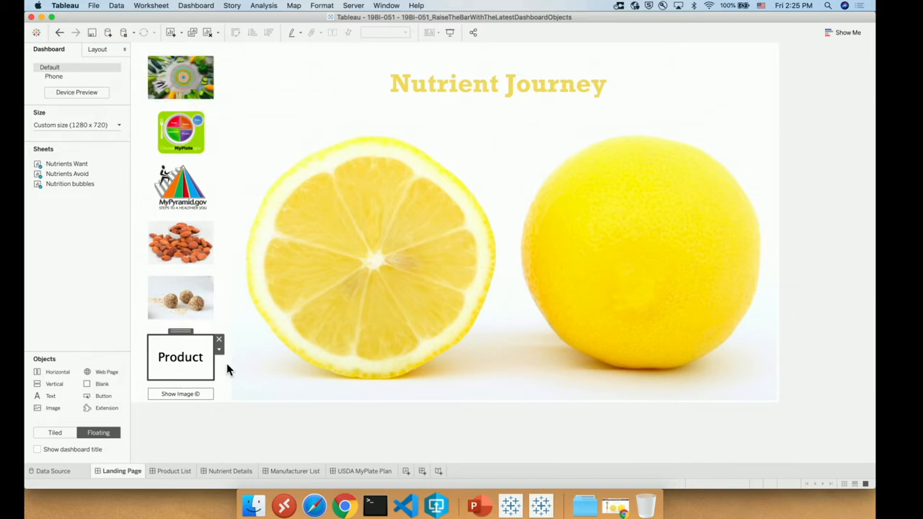
mouse_move(258, 442)
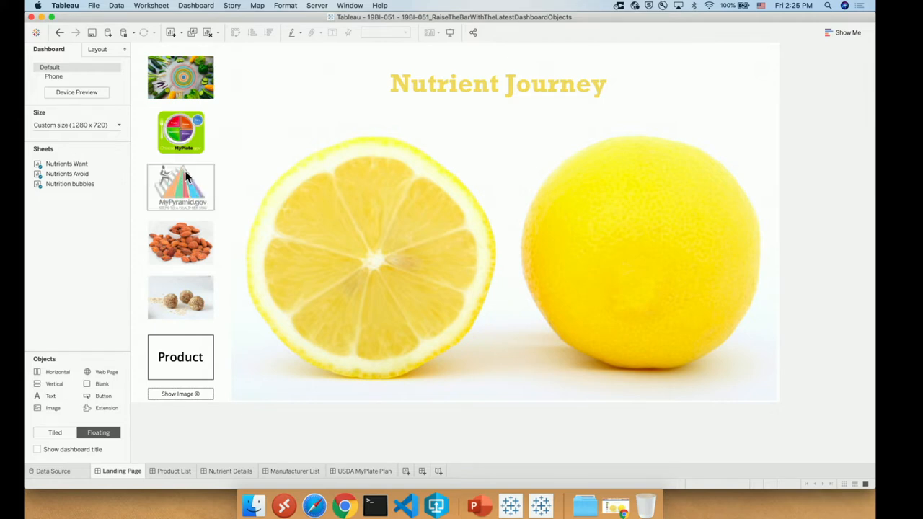
mouse_move(180, 77)
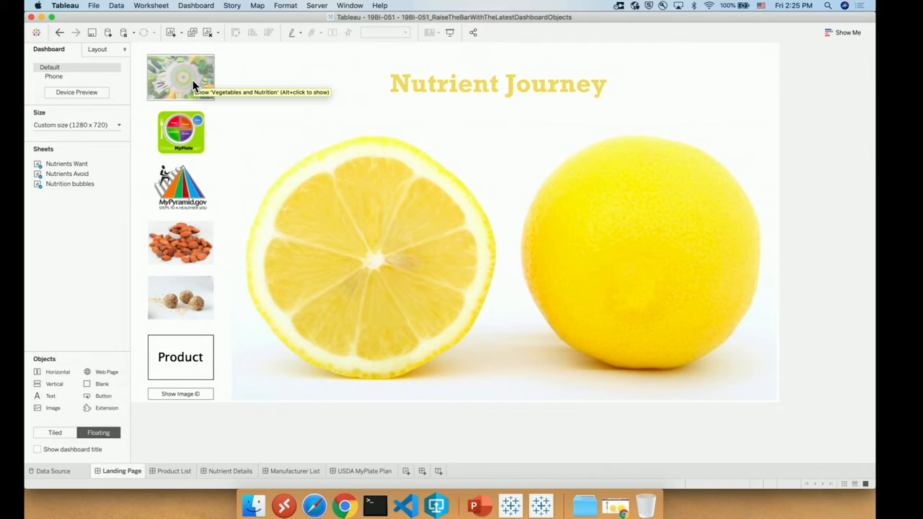
Show the Vegetables and Nutrition container with its nutrient ring chart.
left_click(180, 79)
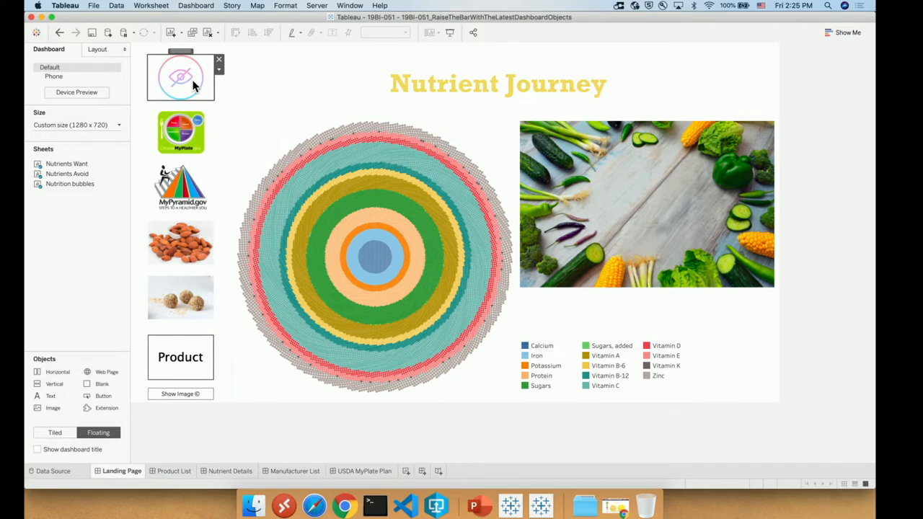
mouse_move(351, 220)
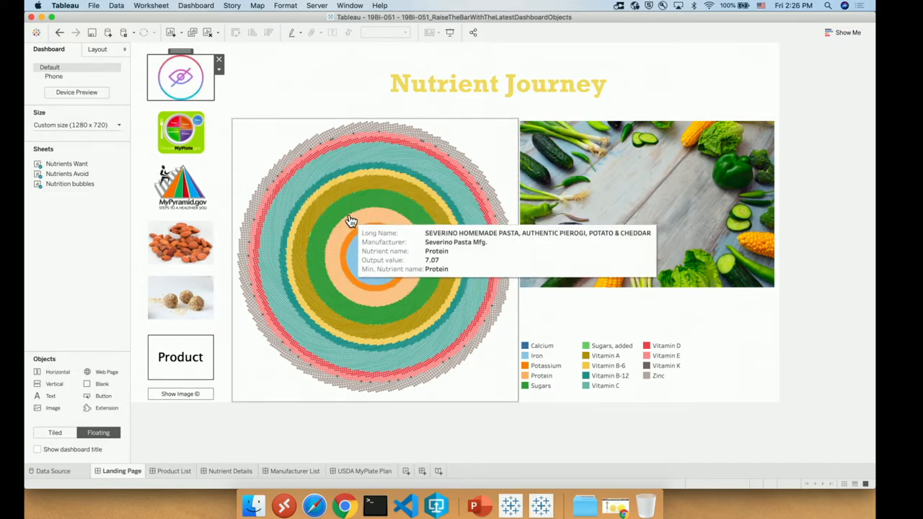
mouse_move(345, 201)
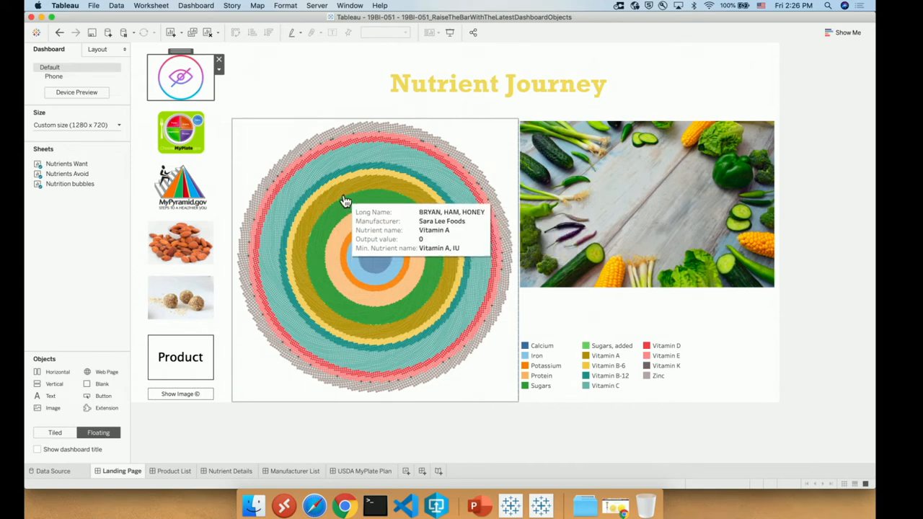
mouse_move(333, 171)
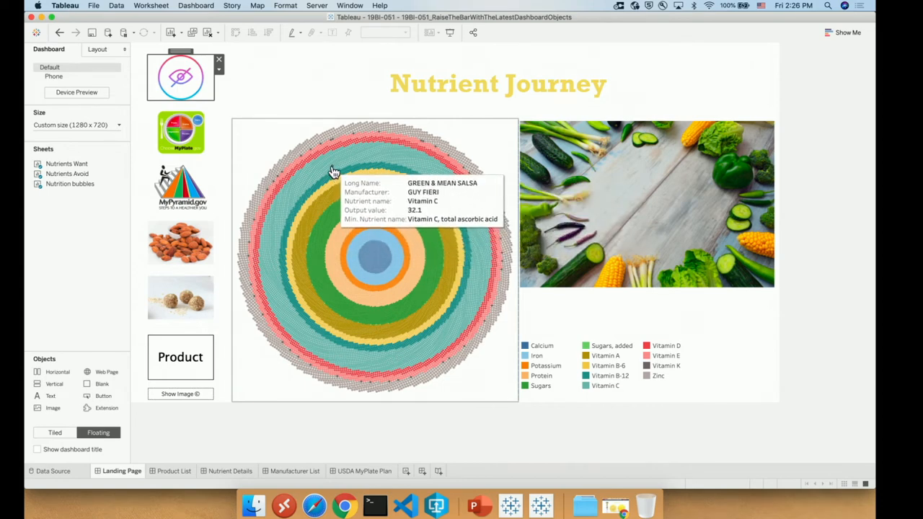
mouse_move(315, 158)
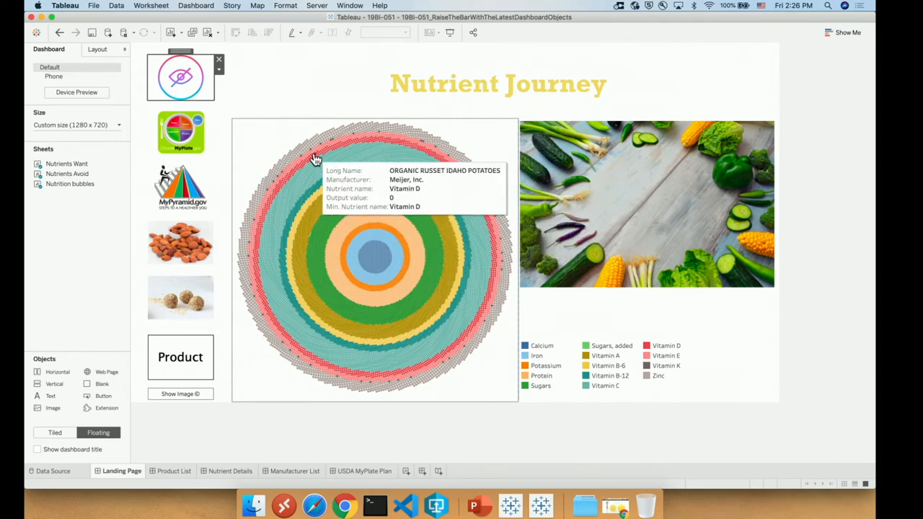
mouse_move(308, 152)
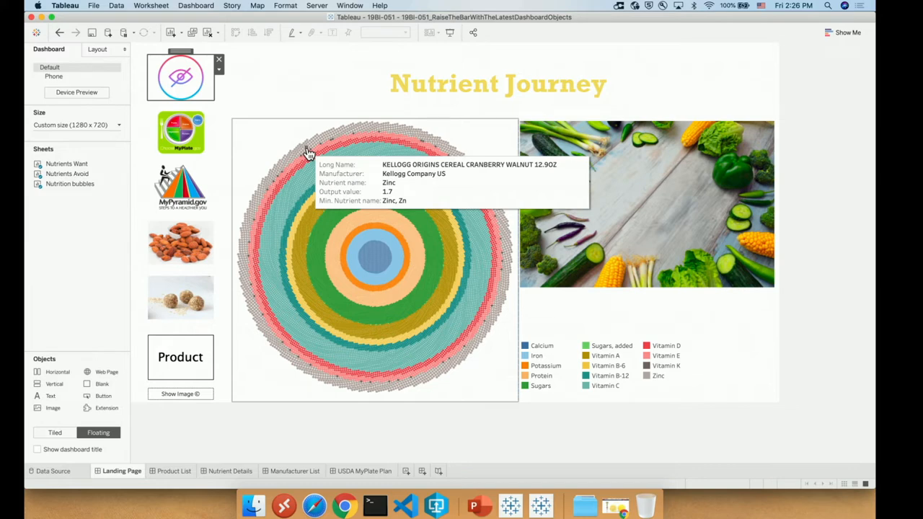
mouse_move(303, 115)
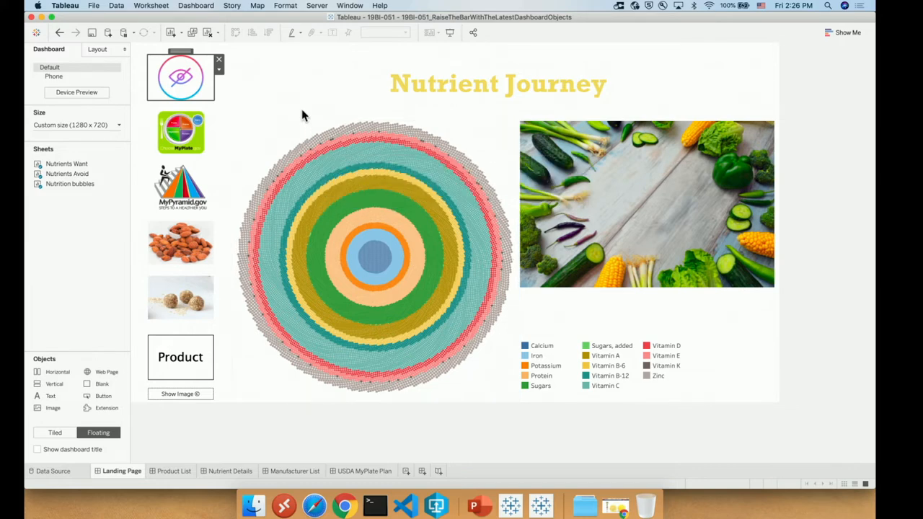
mouse_move(274, 111)
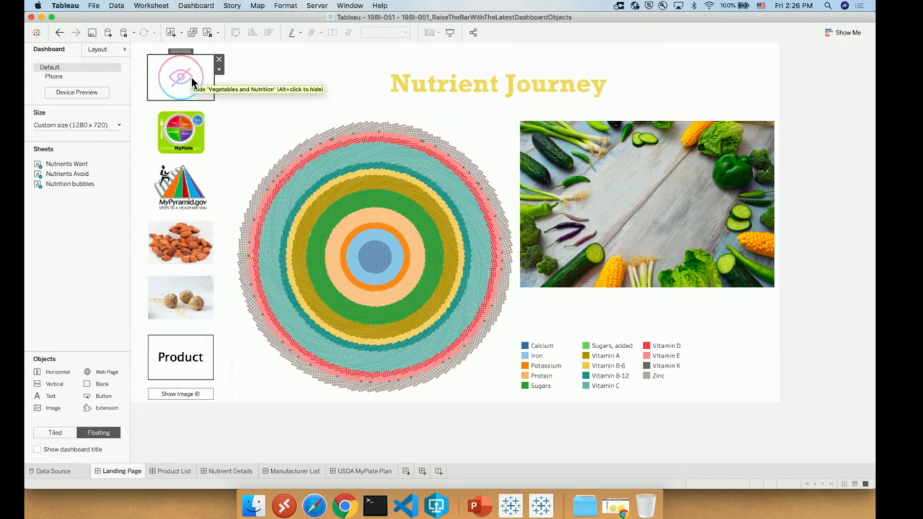
Hide the Vegetables and Nutrition container to bring back the lemon image.
left_click(180, 78)
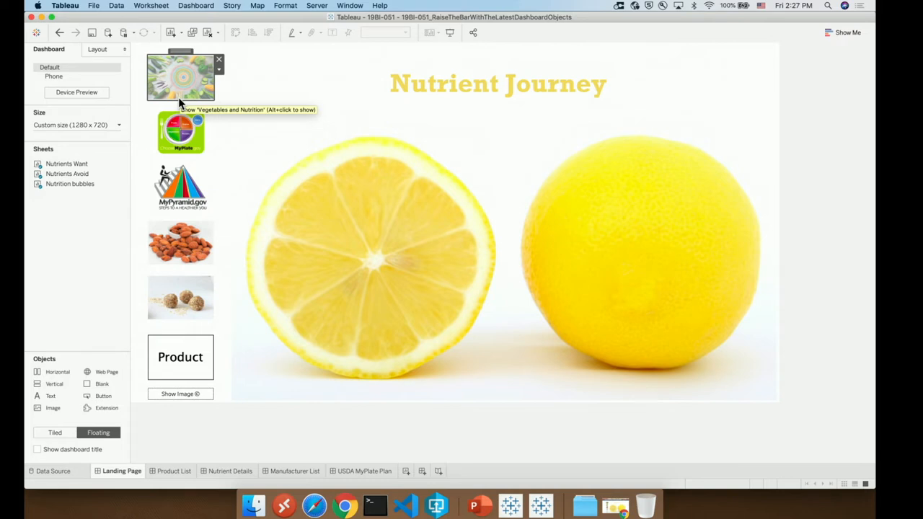
mouse_move(180, 103)
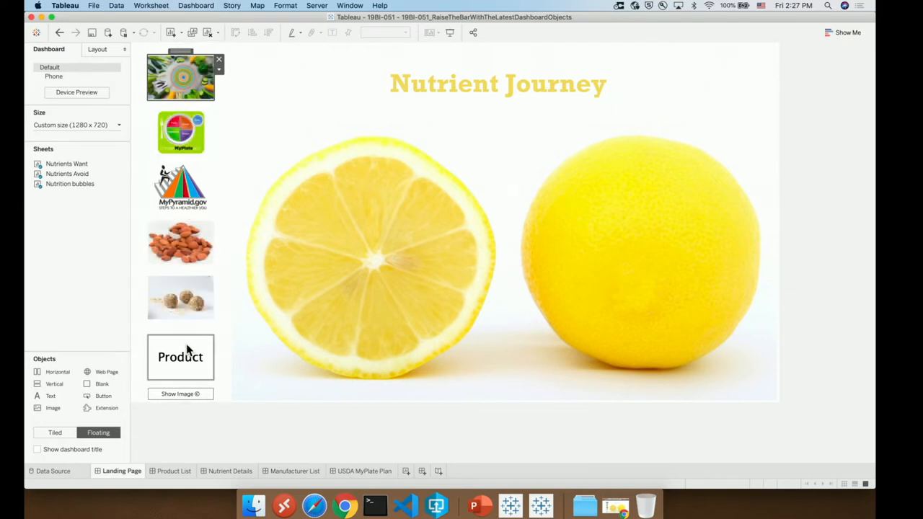
mouse_move(189, 350)
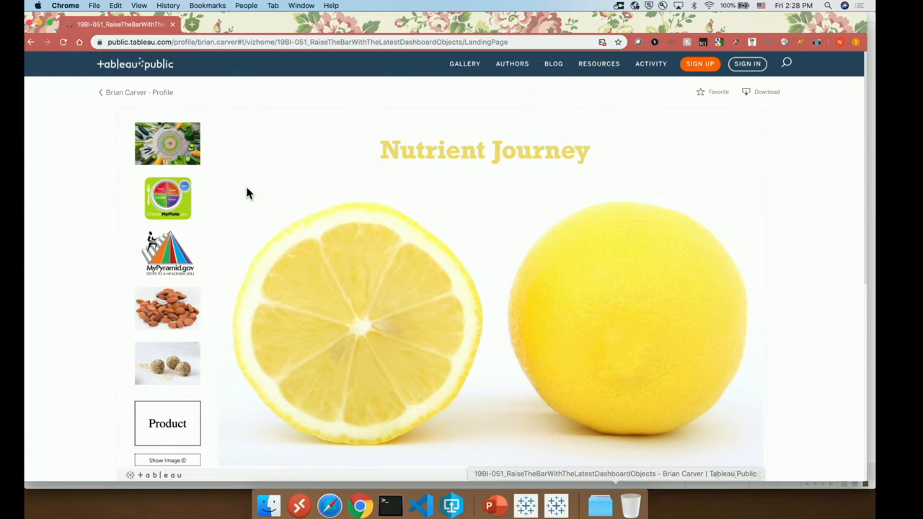
mouse_move(180, 152)
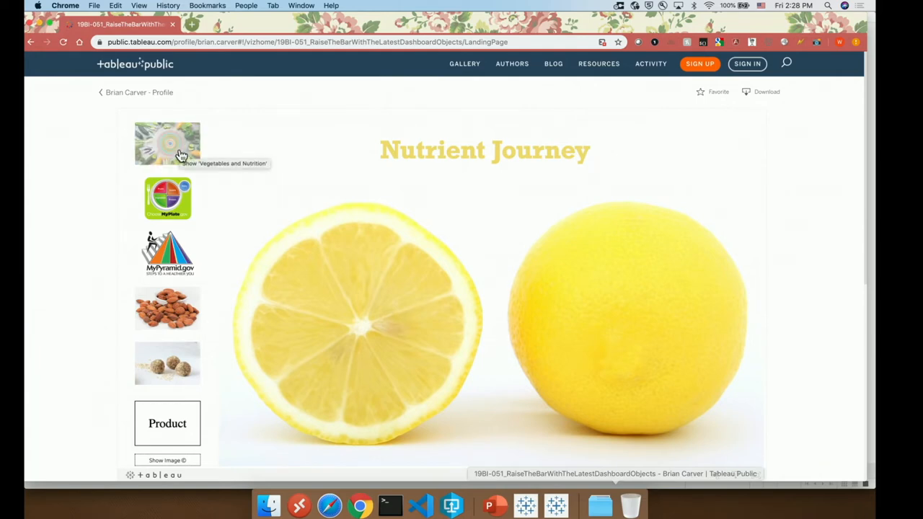
mouse_move(179, 114)
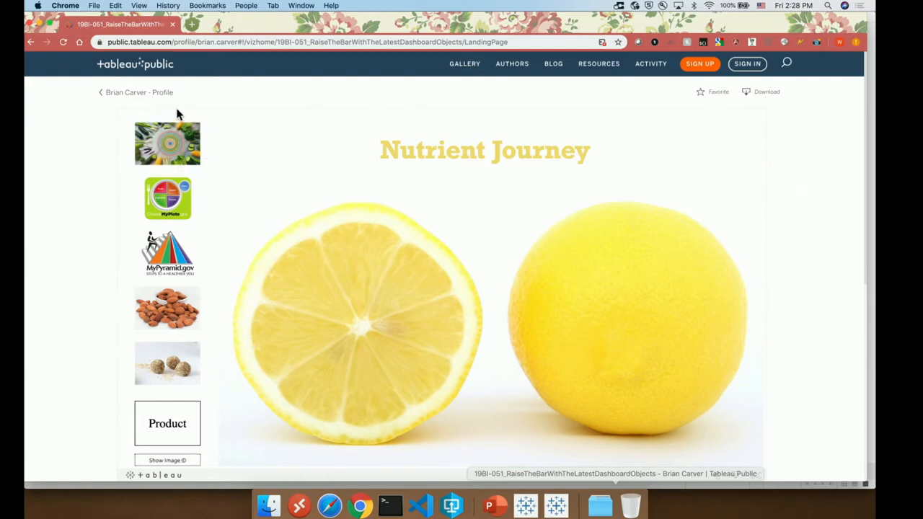
mouse_move(171, 142)
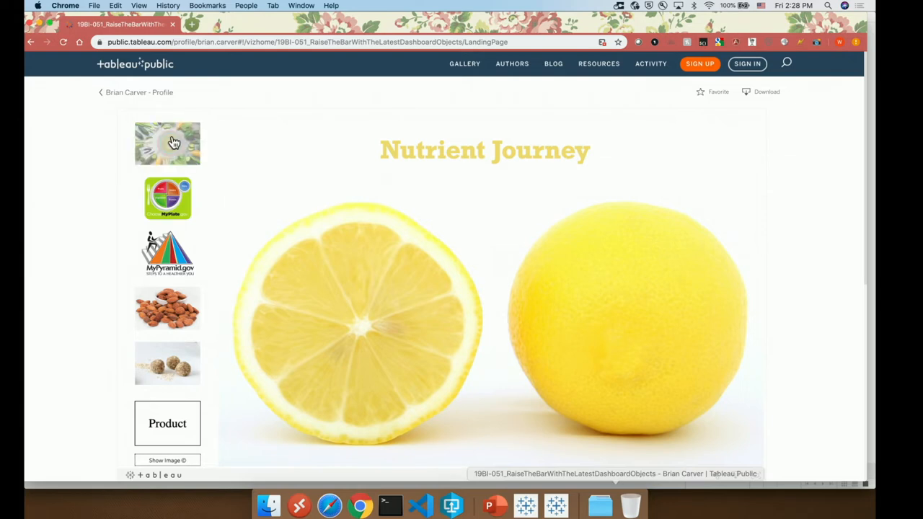
mouse_move(169, 140)
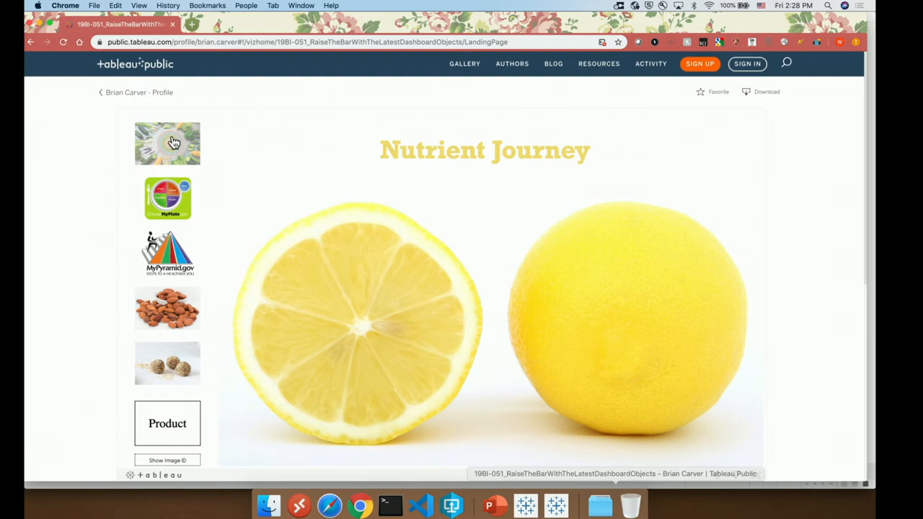
Toggle the published dashboard's Show/Hide button to display the Vegetables and Nutrition chart.
left_click(167, 143)
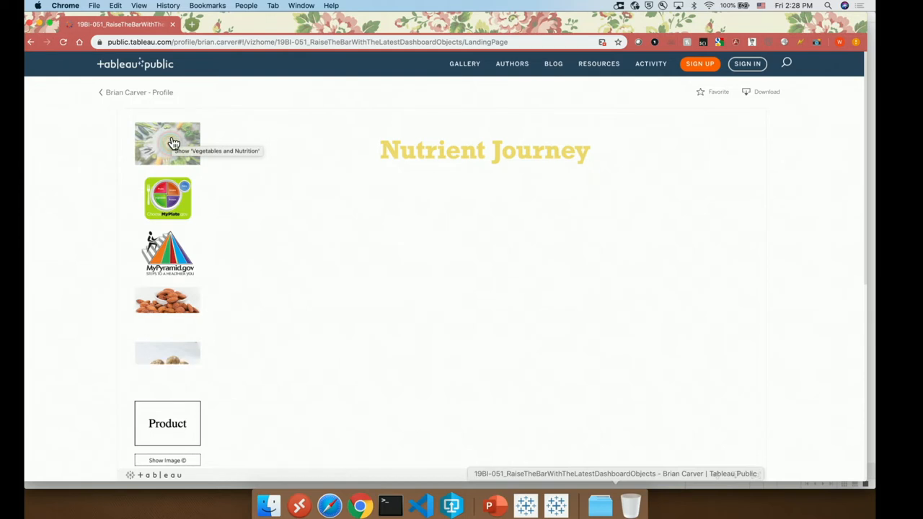
left_click(167, 142)
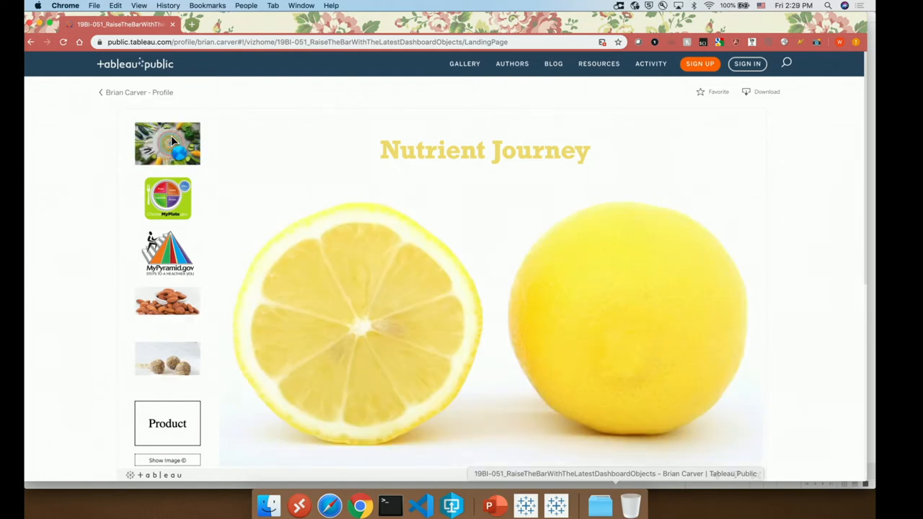
left_click(167, 143)
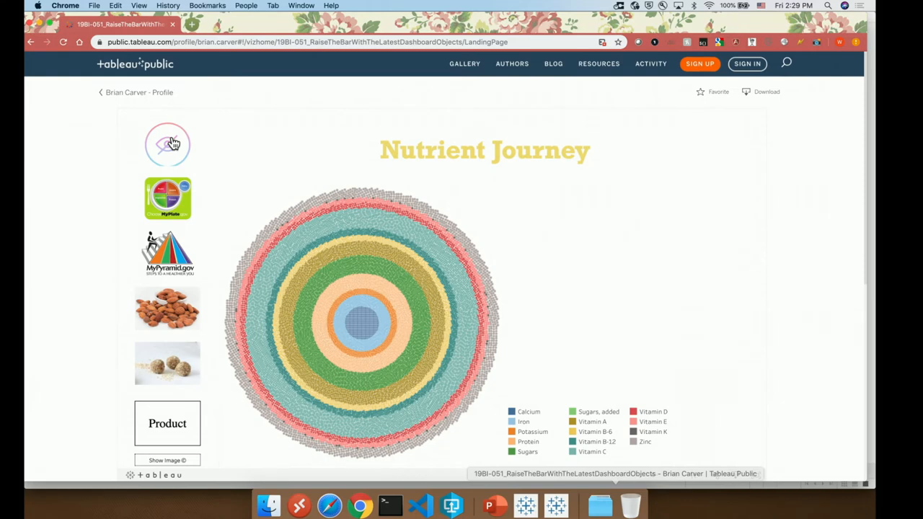
mouse_move(168, 145)
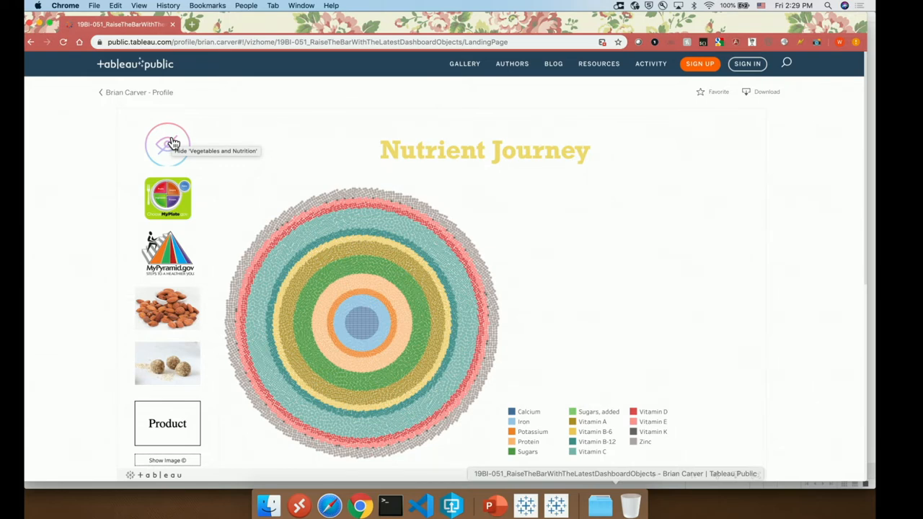
mouse_move(168, 144)
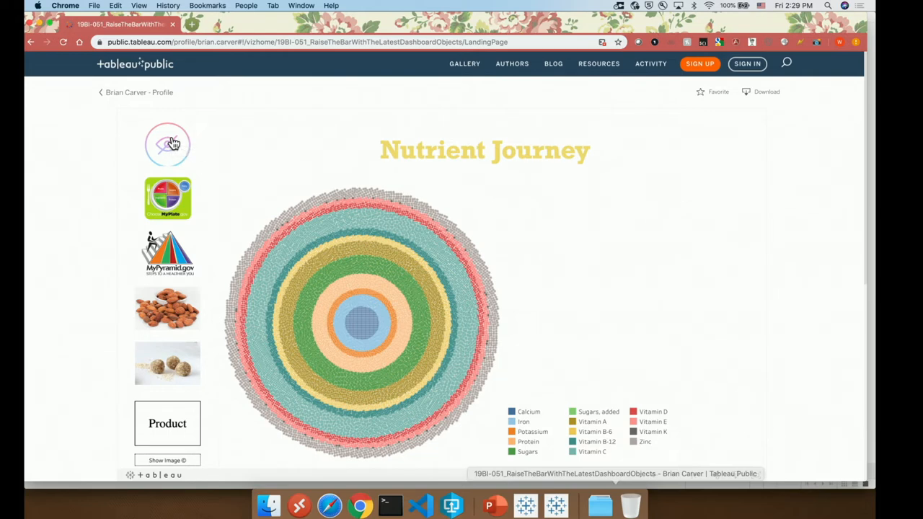
Toggle the Show/Hide button to hide Vegetables and Nutrition, restoring the lemon photo.
left_click(167, 144)
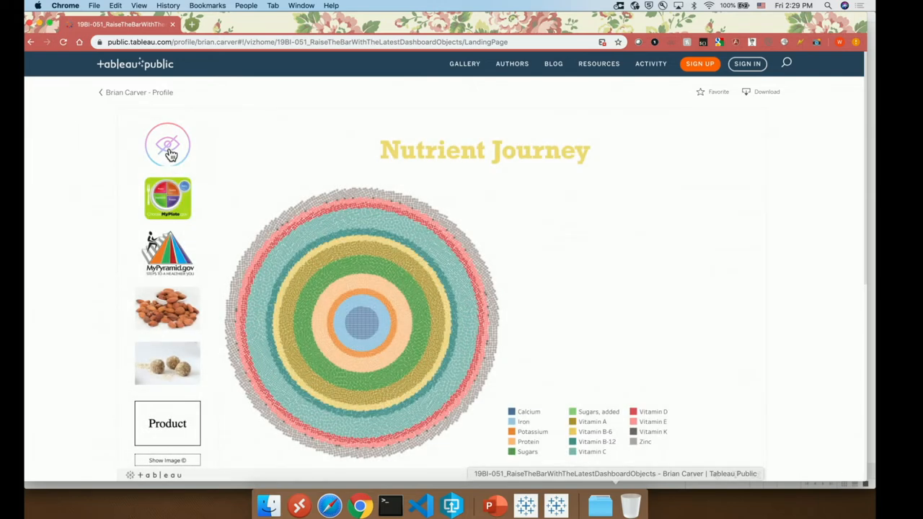
left_click(167, 144)
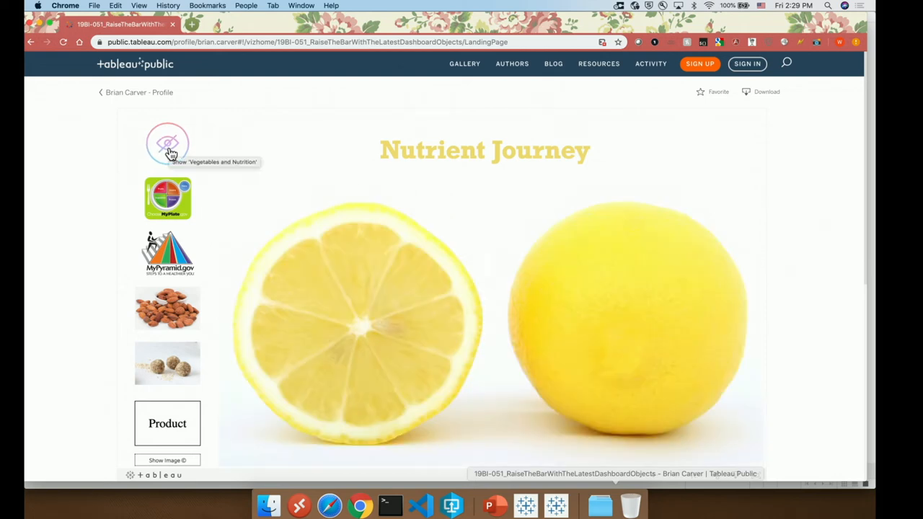
left_click(168, 142)
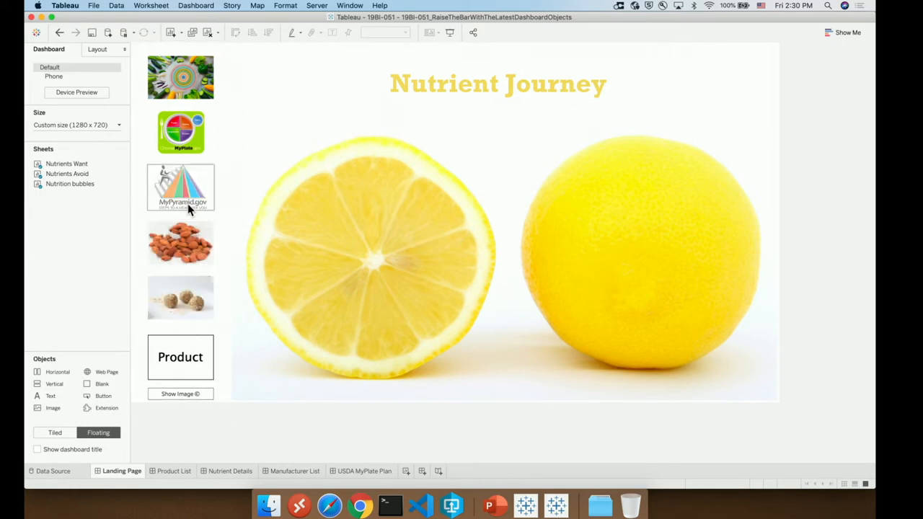
mouse_move(188, 179)
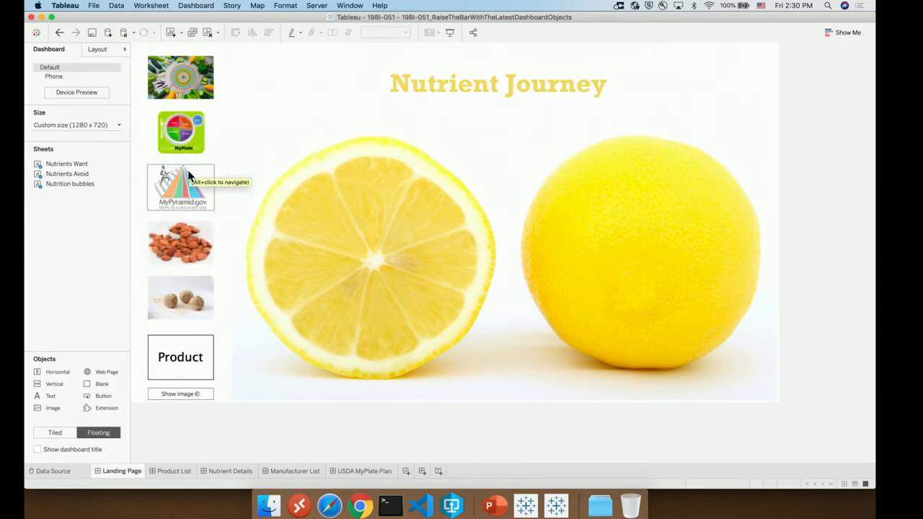
Switch to the USDA MyPlate Plan dashboard.
left_click(366, 471)
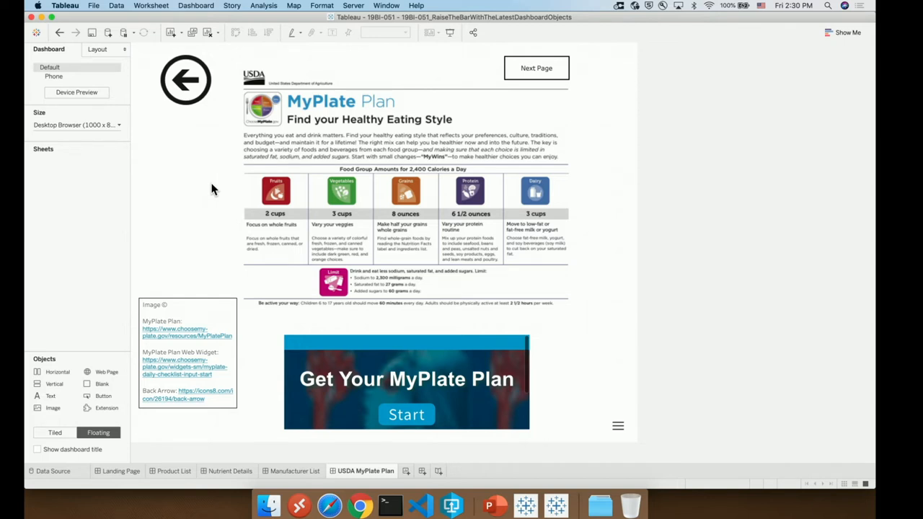
mouse_move(209, 464)
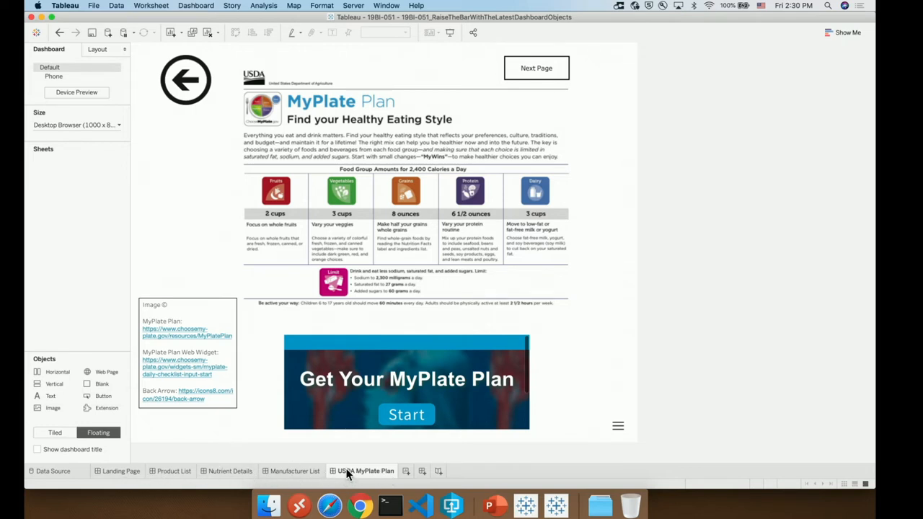
mouse_move(202, 190)
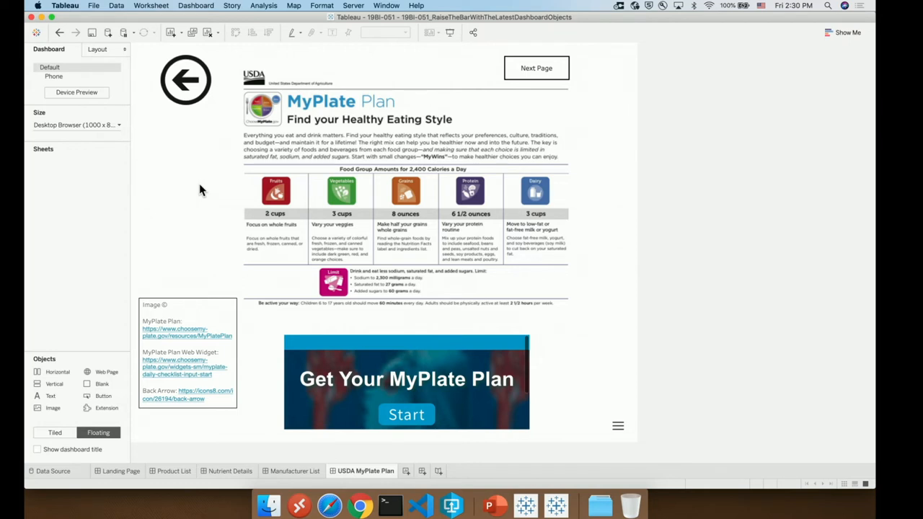
mouse_move(106, 372)
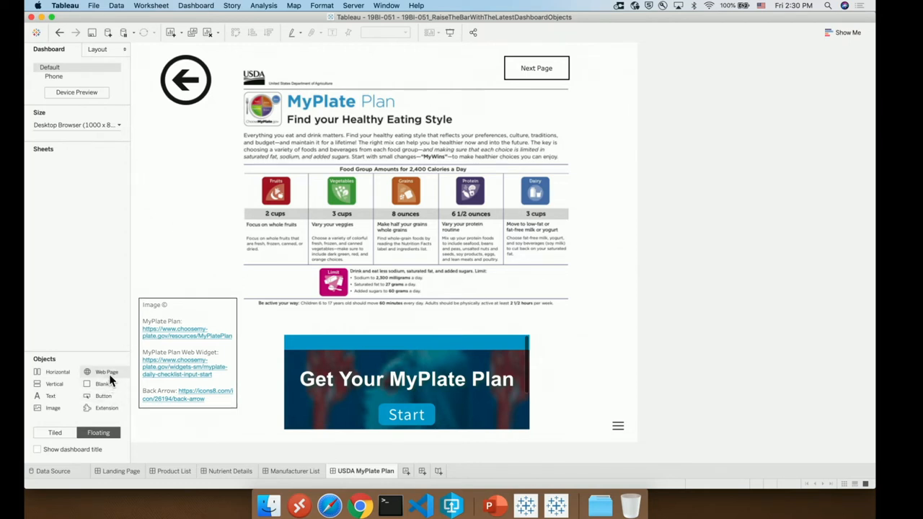
mouse_move(100, 400)
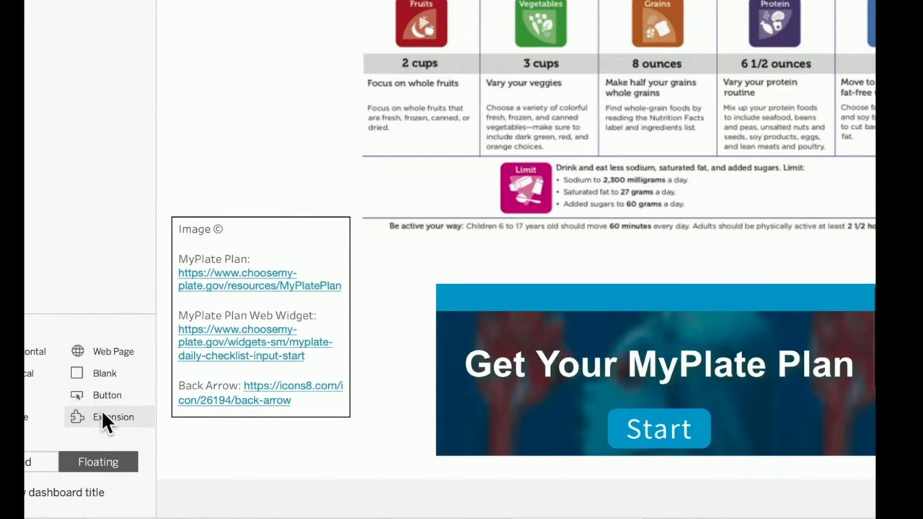
mouse_move(106, 406)
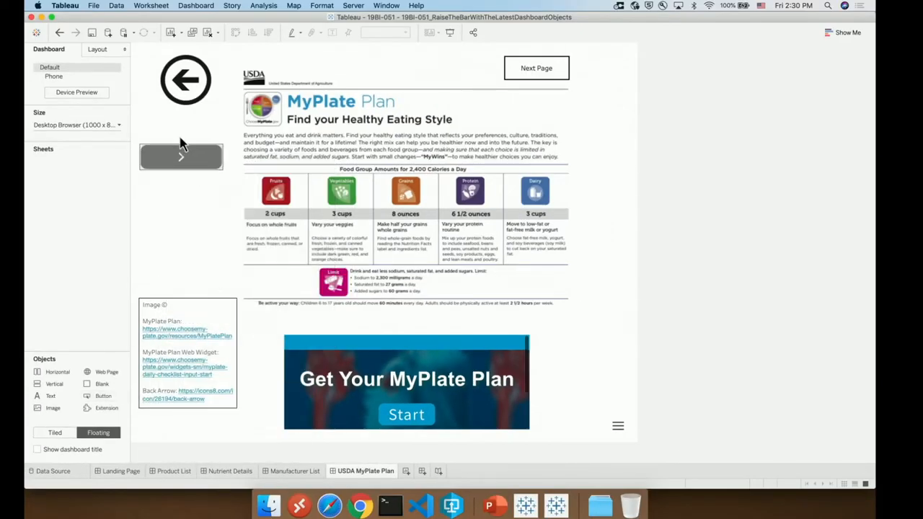
Set the new button beneath the back arrow to navigate to Product List.
left_click(181, 157)
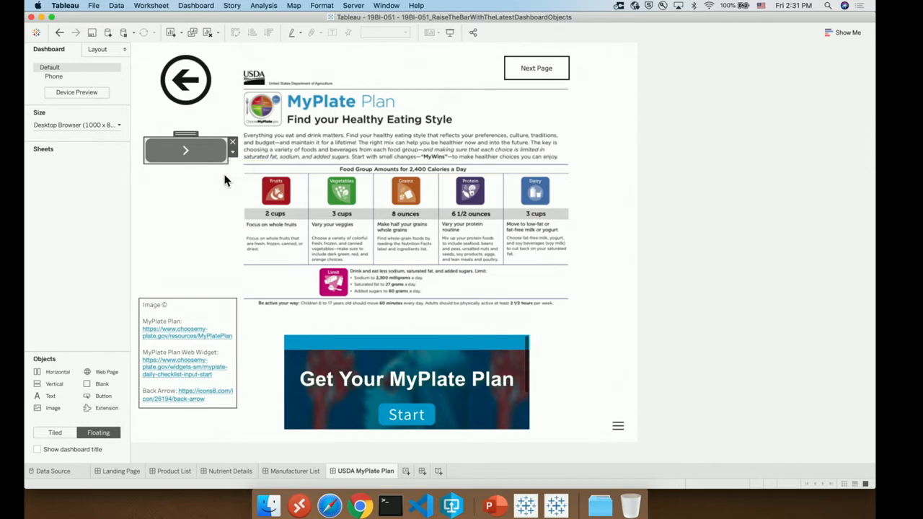
mouse_move(232, 153)
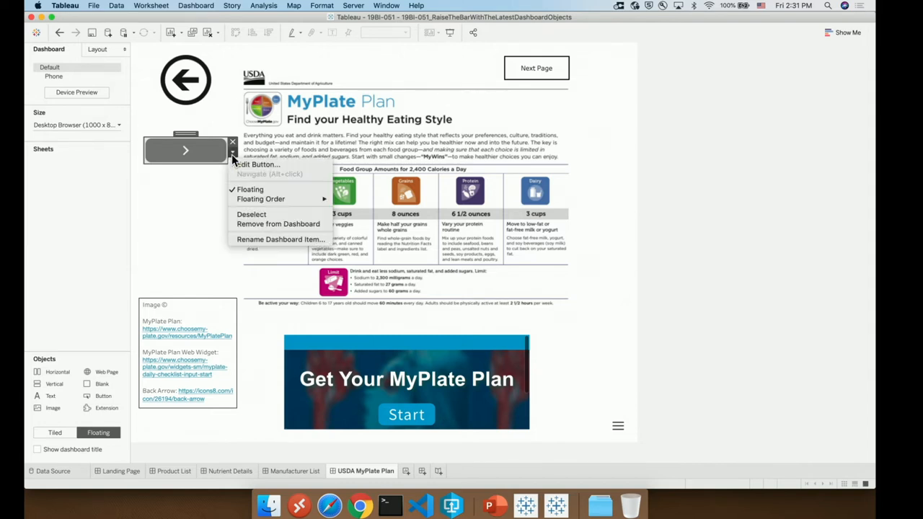
mouse_move(257, 164)
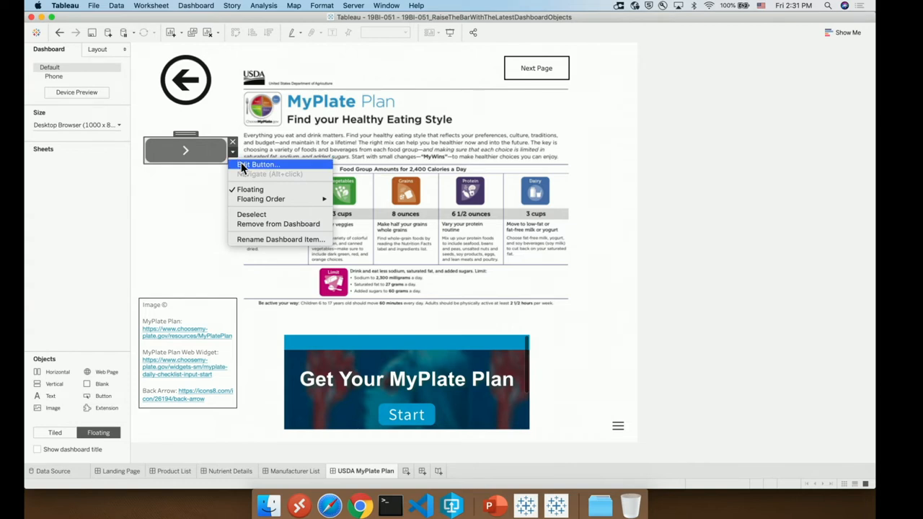
left_click(259, 164)
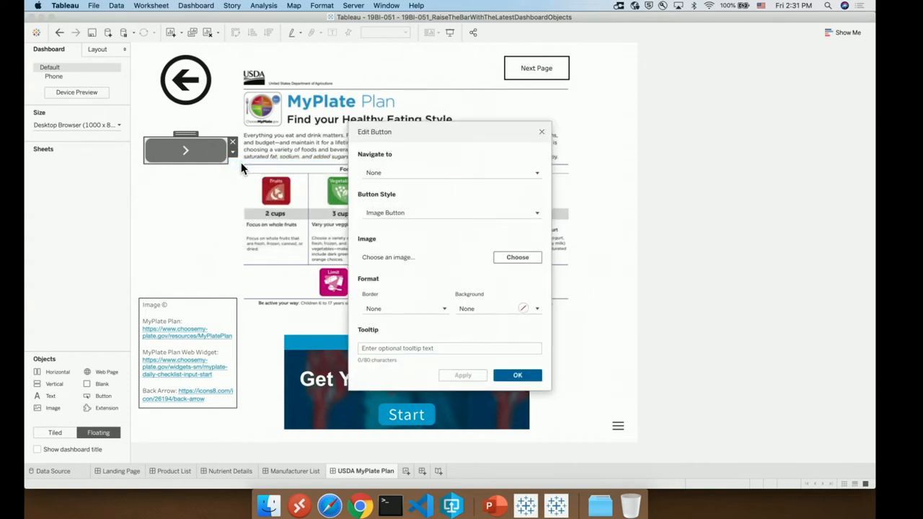
mouse_move(429, 186)
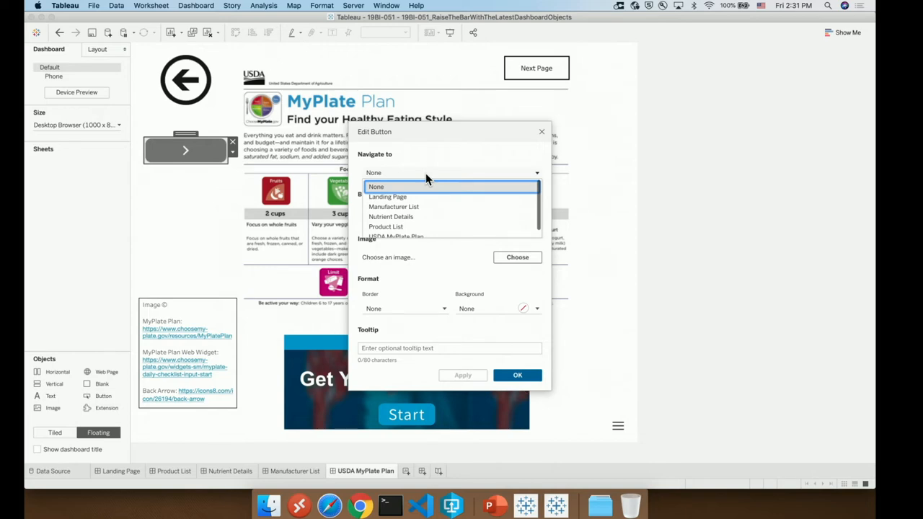
left_click(386, 227)
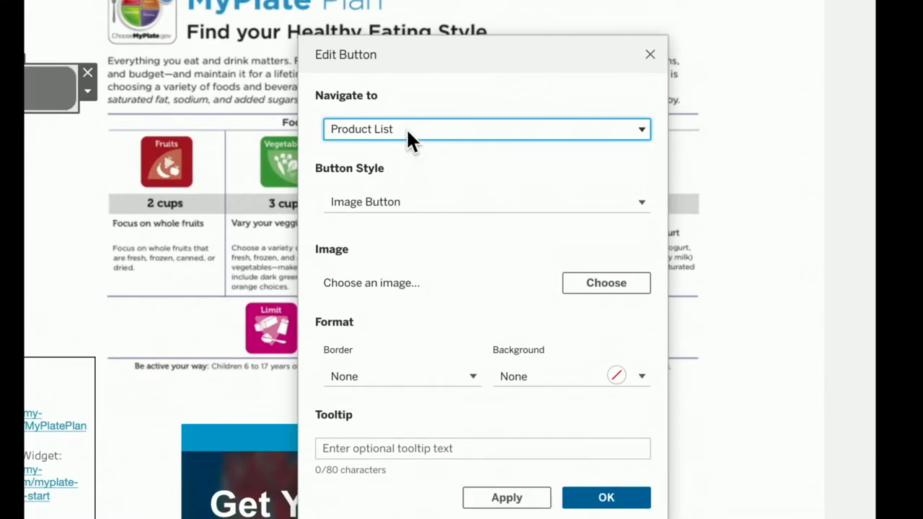
mouse_move(606, 498)
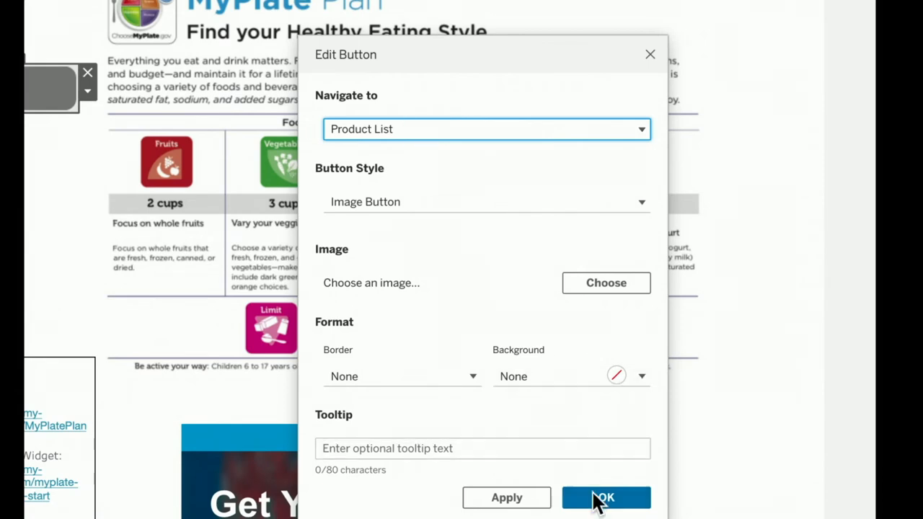
left_click(605, 497)
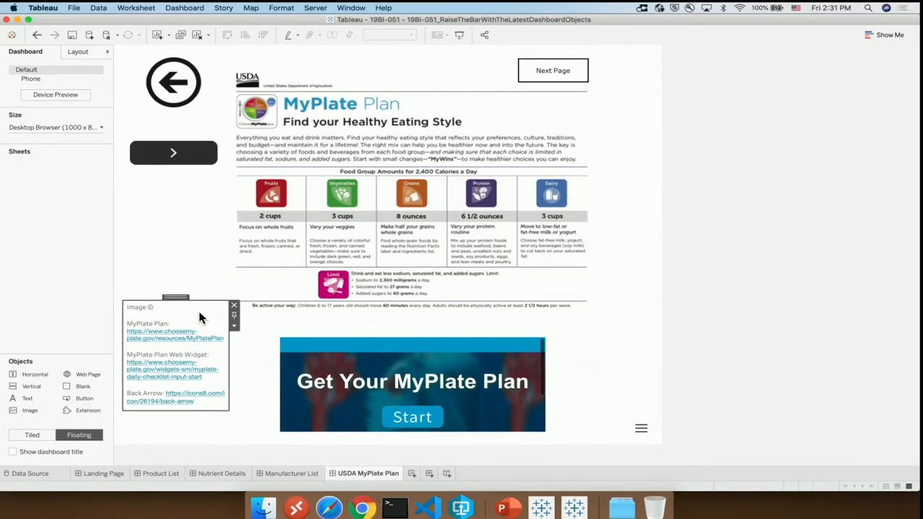
mouse_move(234, 336)
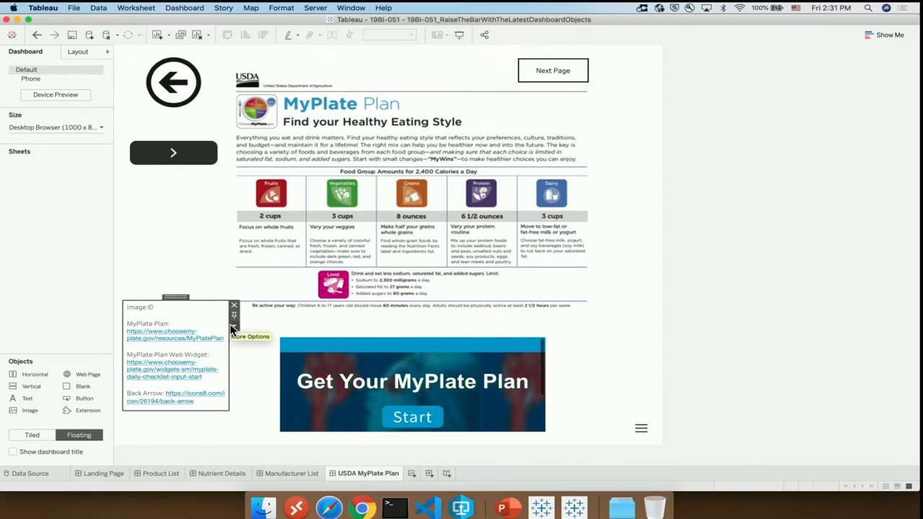
mouse_move(220, 326)
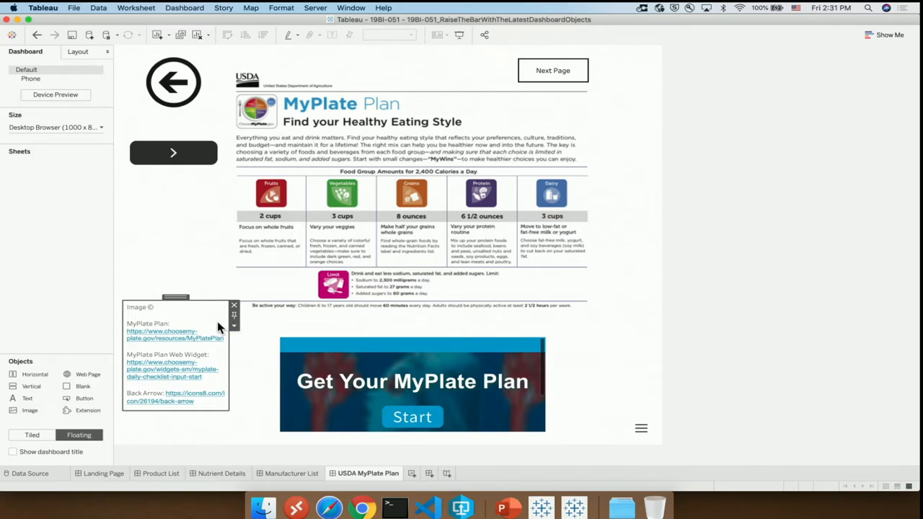
Add a show/hide button to the image credits container, hiding the credits.
left_click(234, 327)
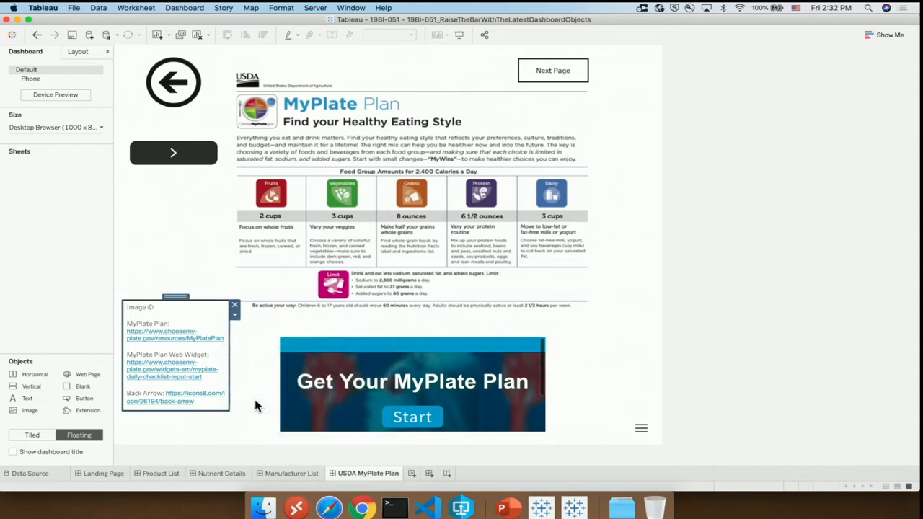
left_click(234, 313)
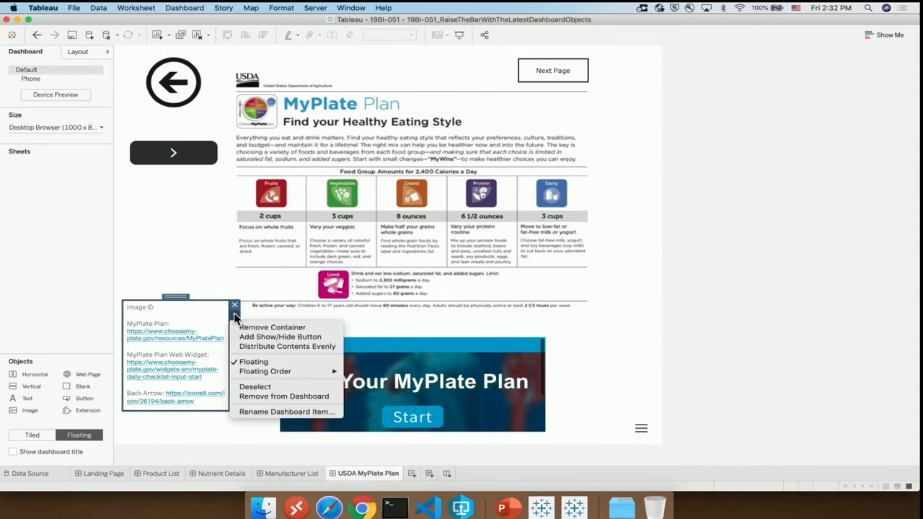
mouse_move(280, 336)
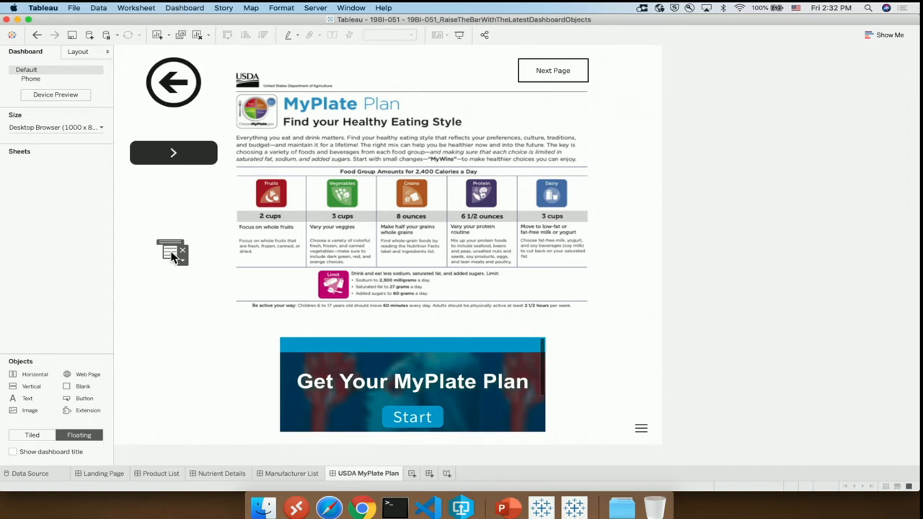
left_click(172, 252)
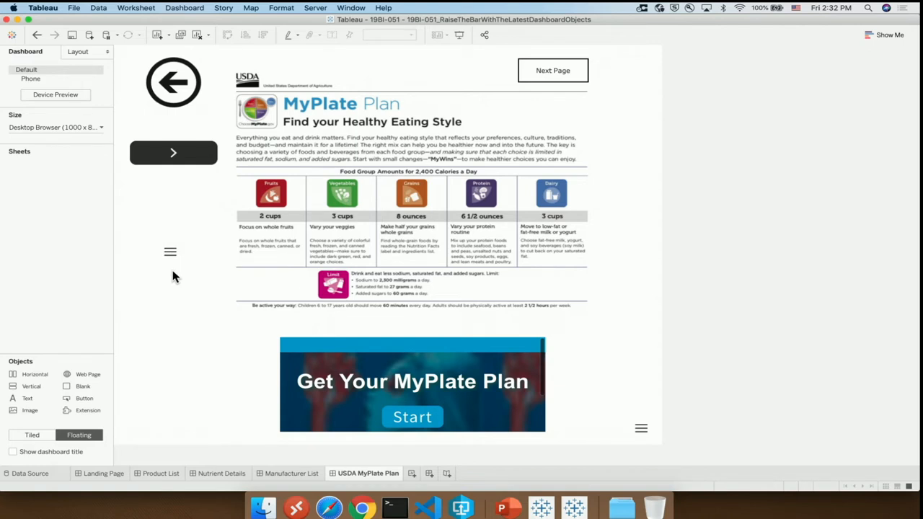
mouse_move(170, 252)
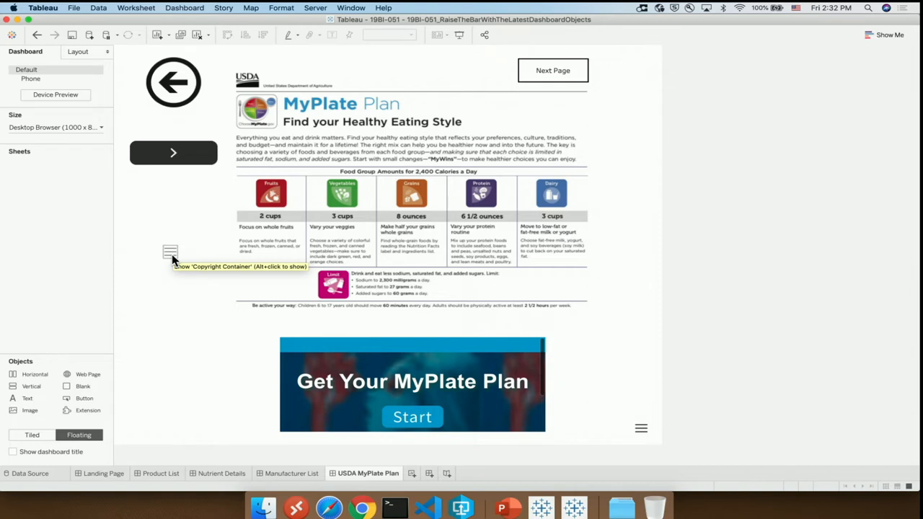
mouse_move(173, 272)
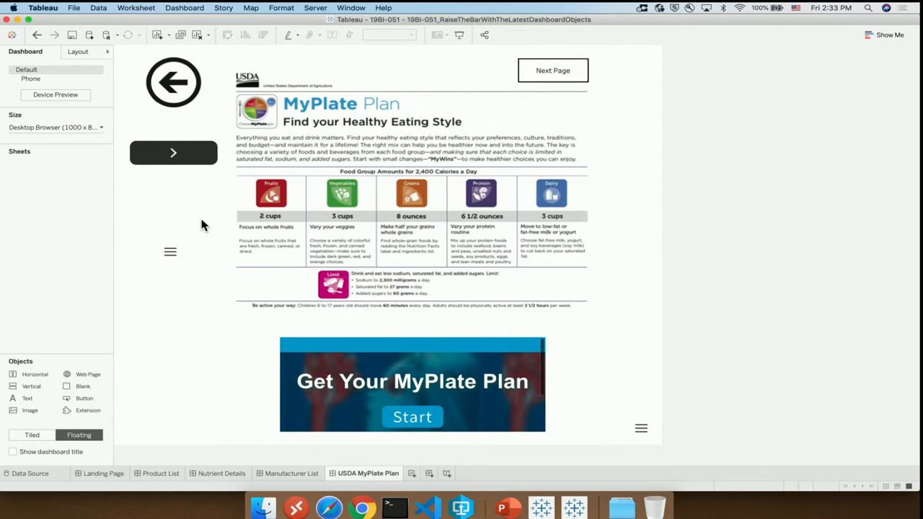
mouse_move(195, 156)
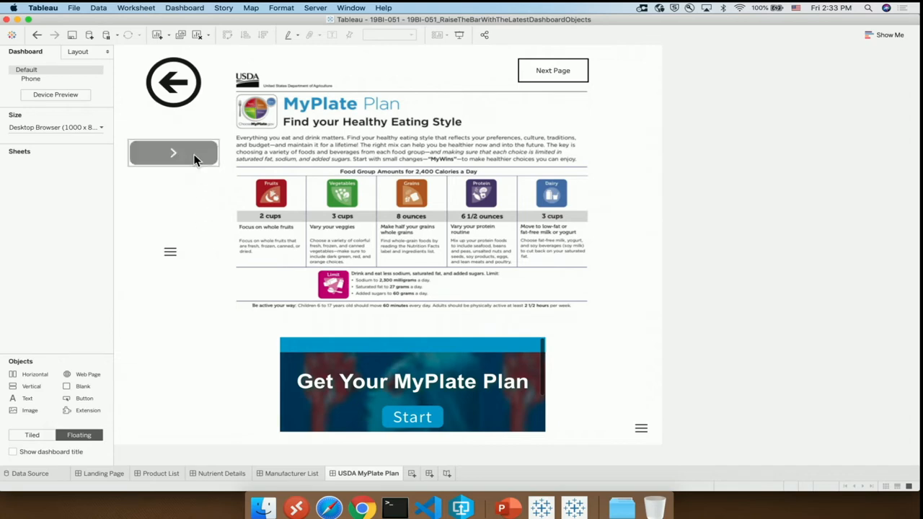
Switch the Product List navigation button's style from Image Button to Text Button.
left_click(173, 154)
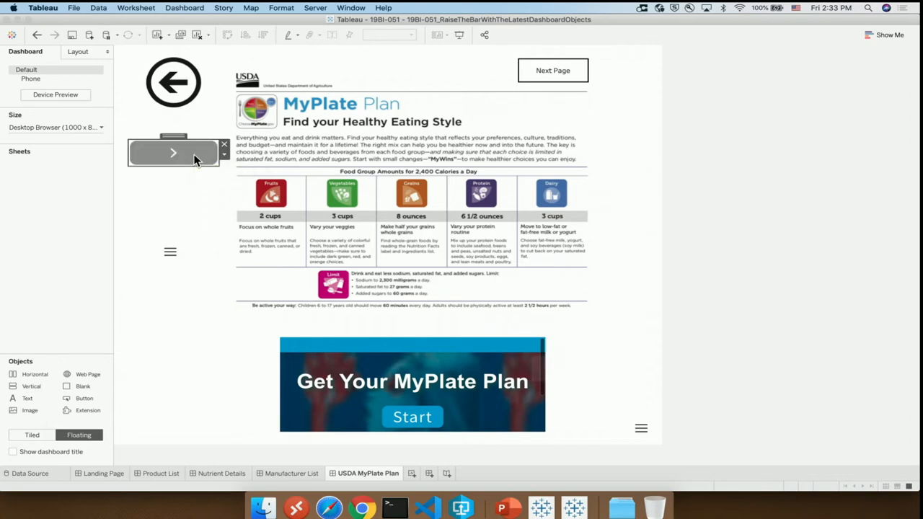
double_click(176, 155)
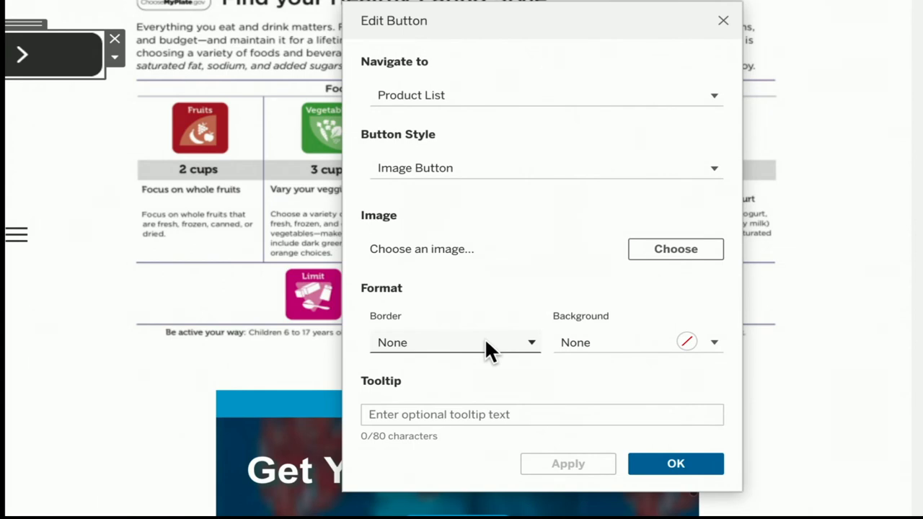
left_click(544, 168)
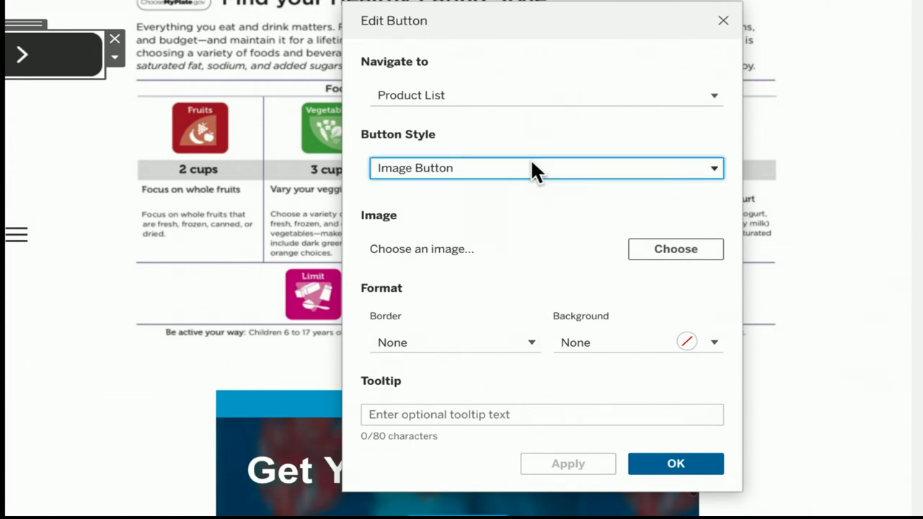
left_click(546, 167)
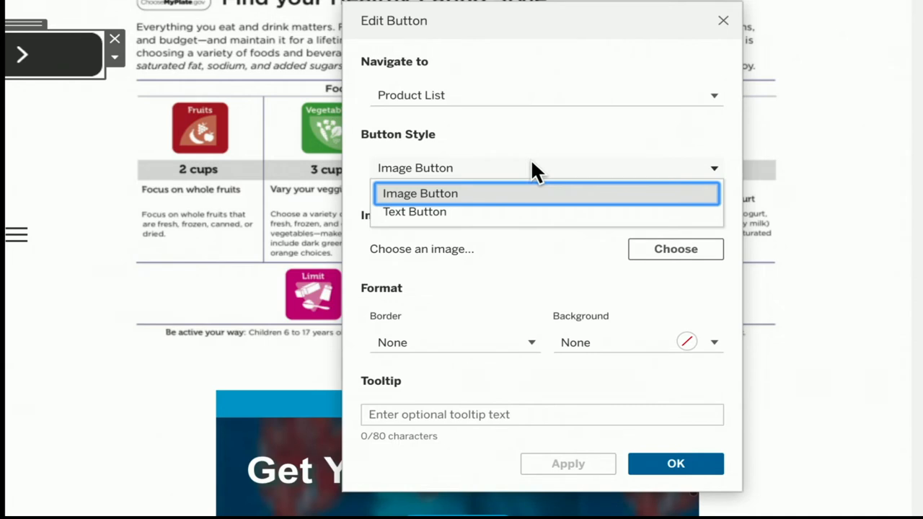
mouse_move(490, 220)
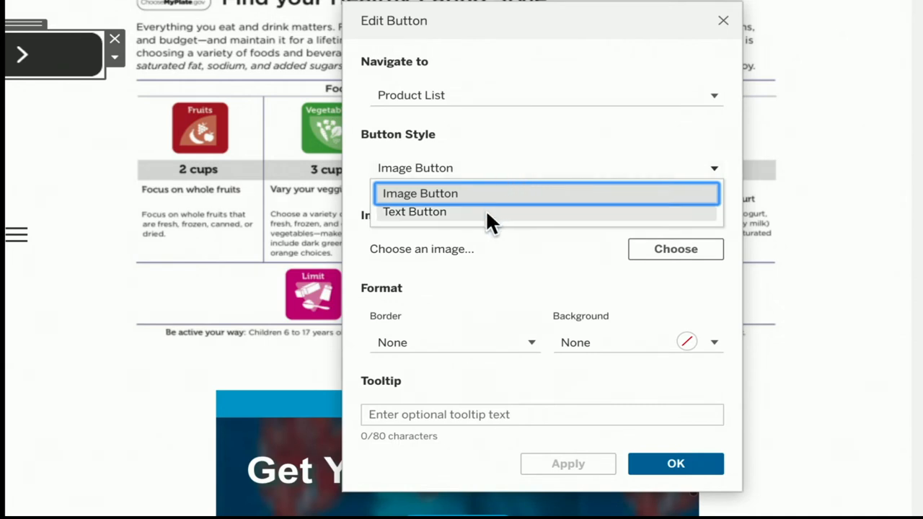
left_click(413, 211)
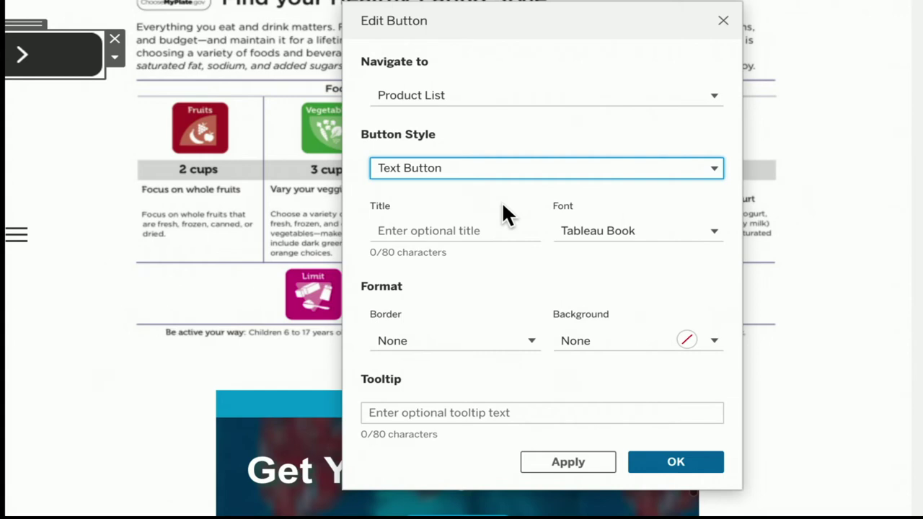
mouse_move(495, 264)
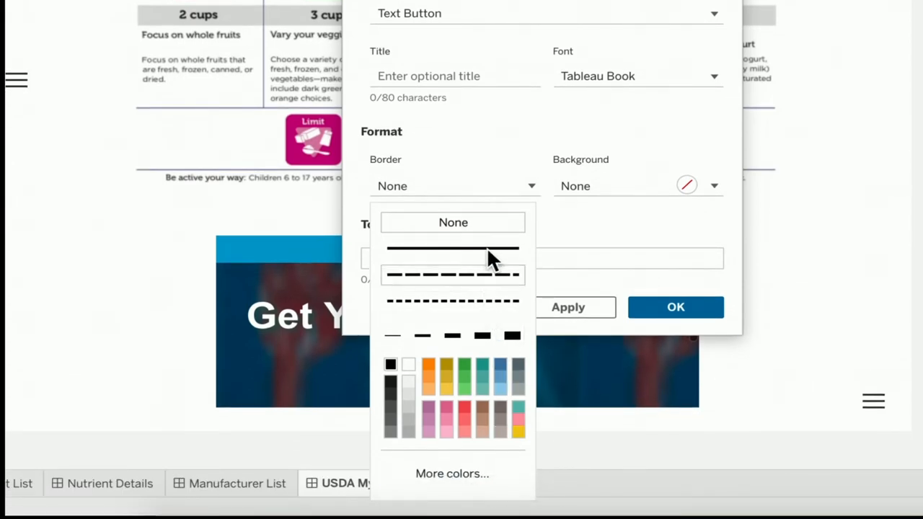
Set the button's border to a solid, thickest-weight black line.
left_click(512, 335)
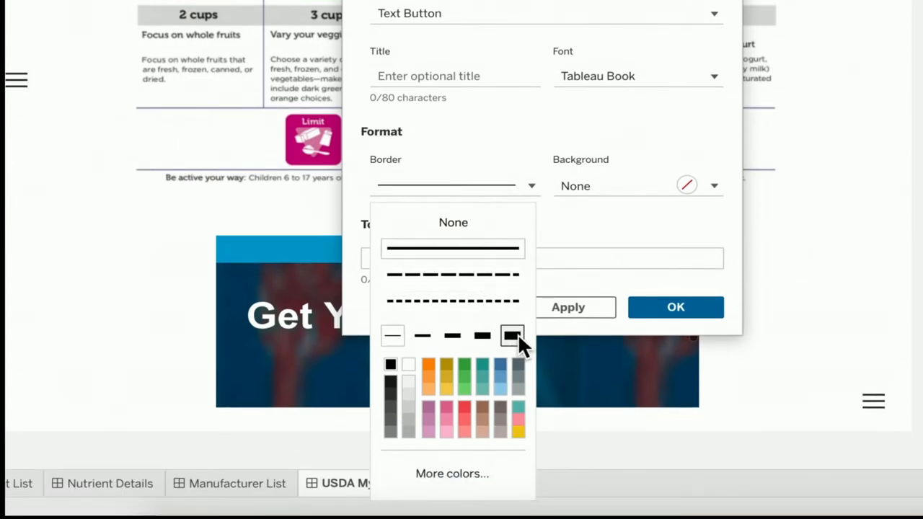
left_click(511, 335)
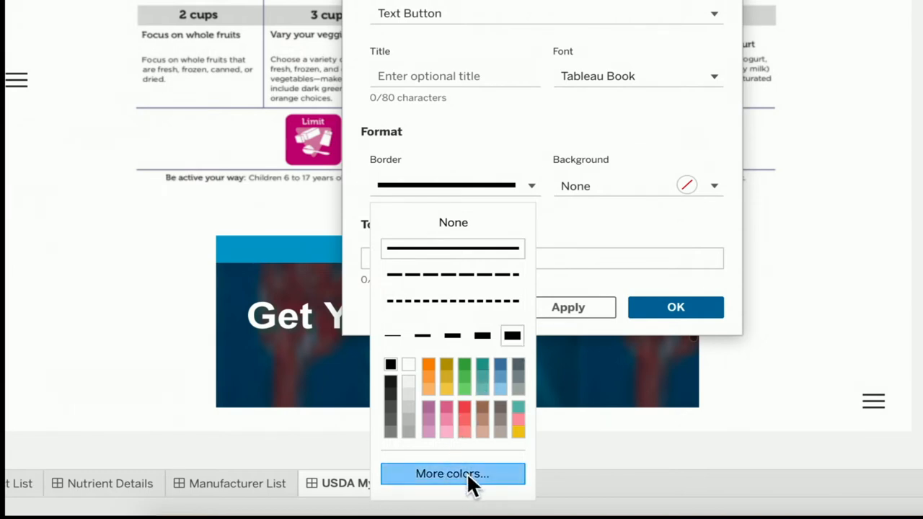
left_click(453, 474)
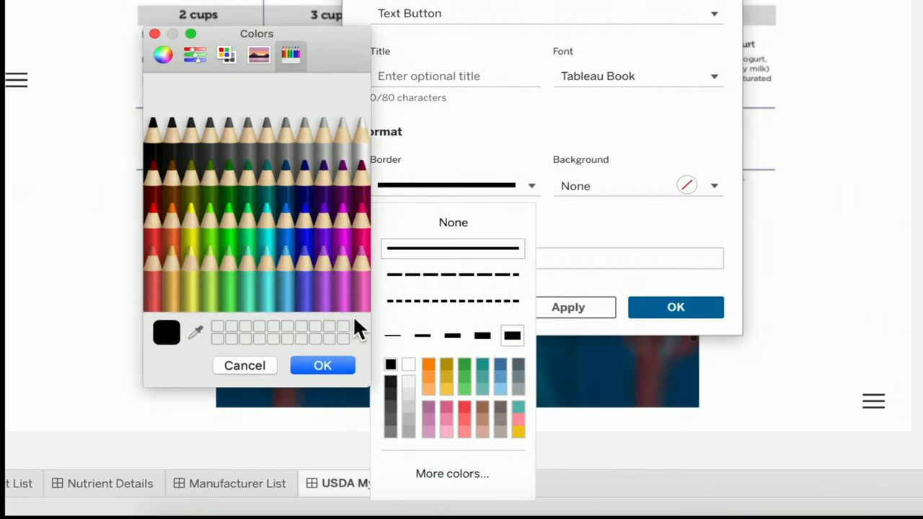
mouse_move(258, 97)
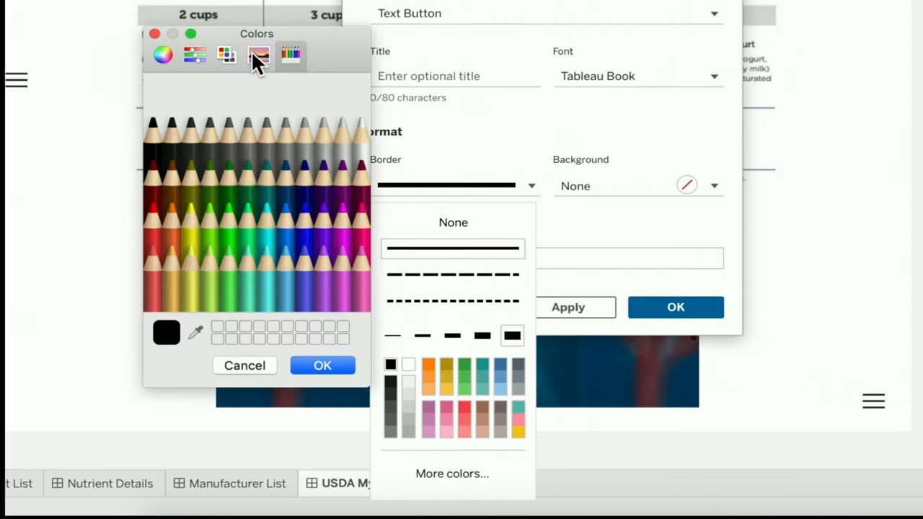
mouse_move(258, 56)
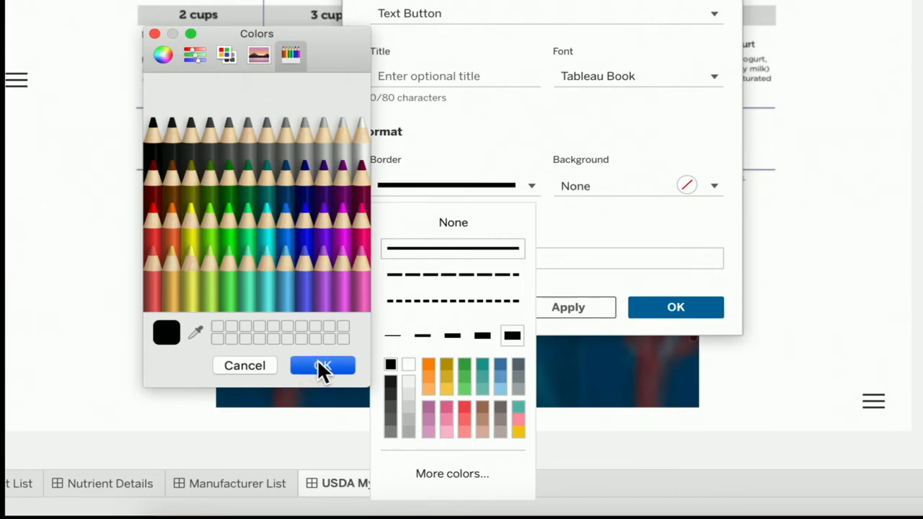
left_click(323, 366)
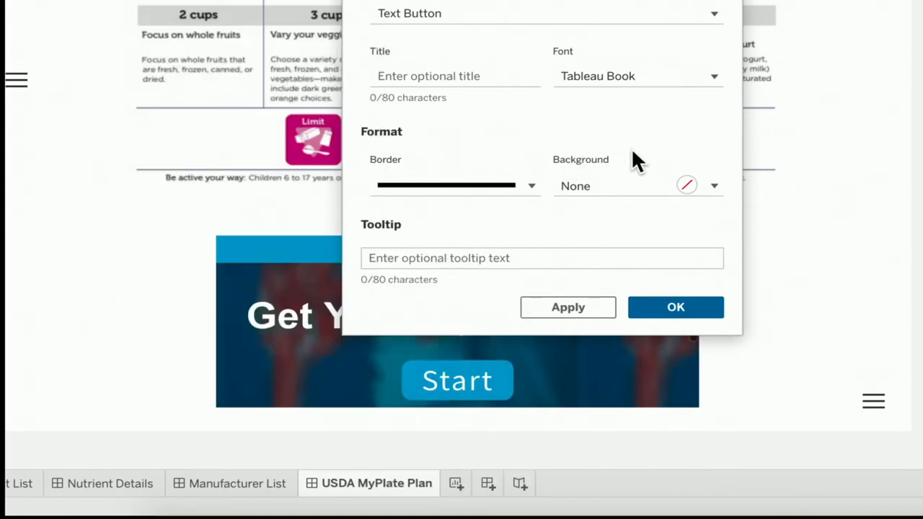
Enter 'Product List' as the button title and apply the button settings.
left_click(714, 186)
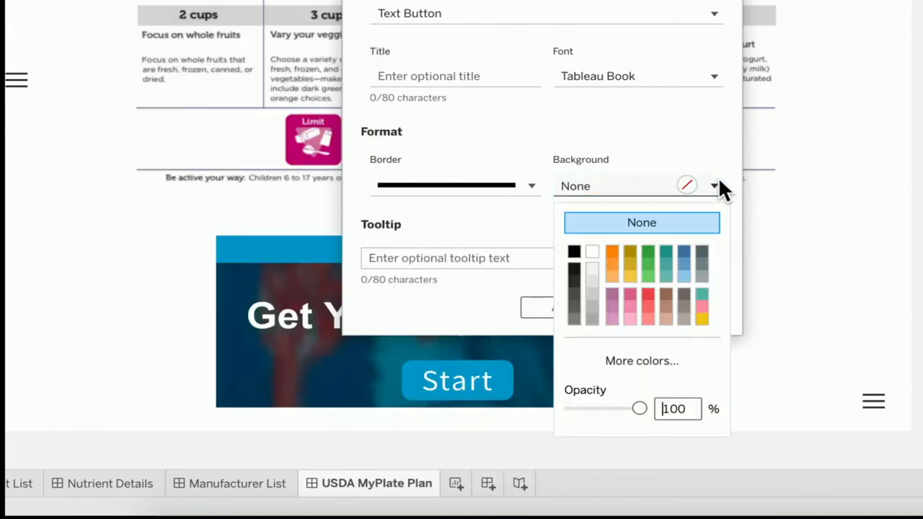
mouse_move(617, 403)
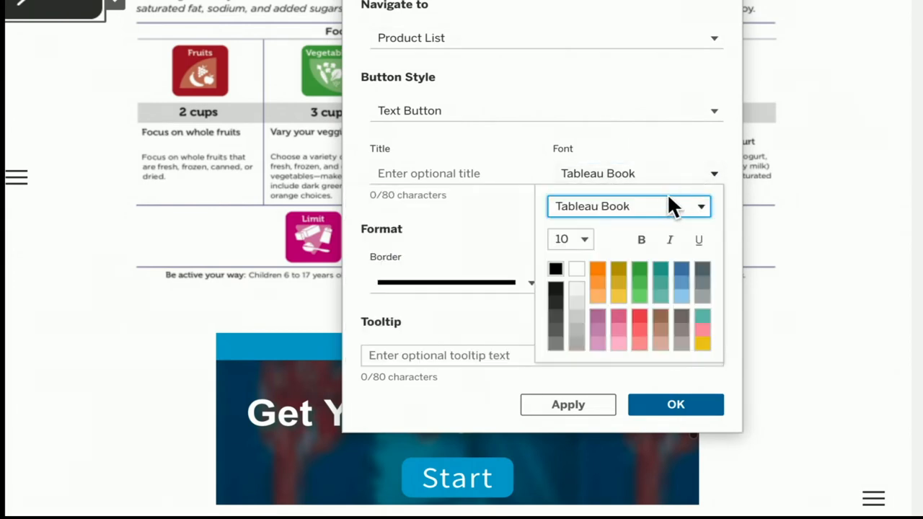
mouse_move(718, 238)
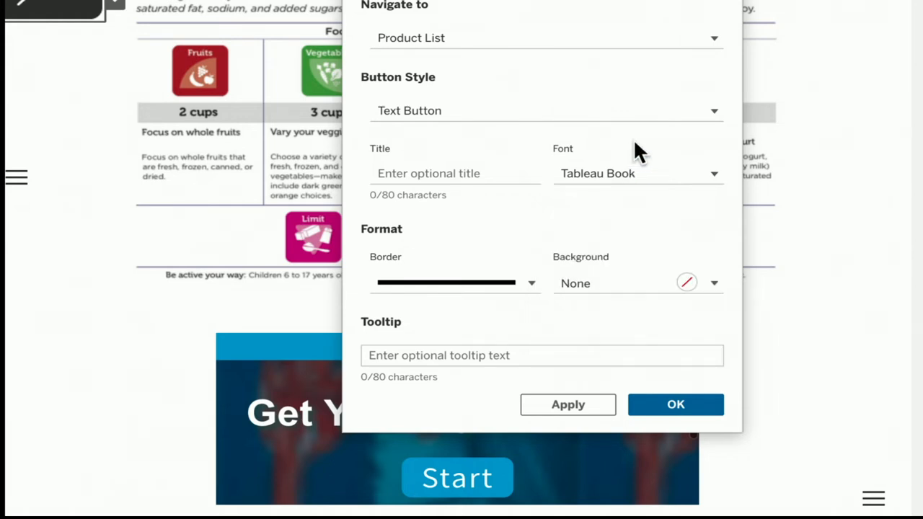
mouse_move(525, 158)
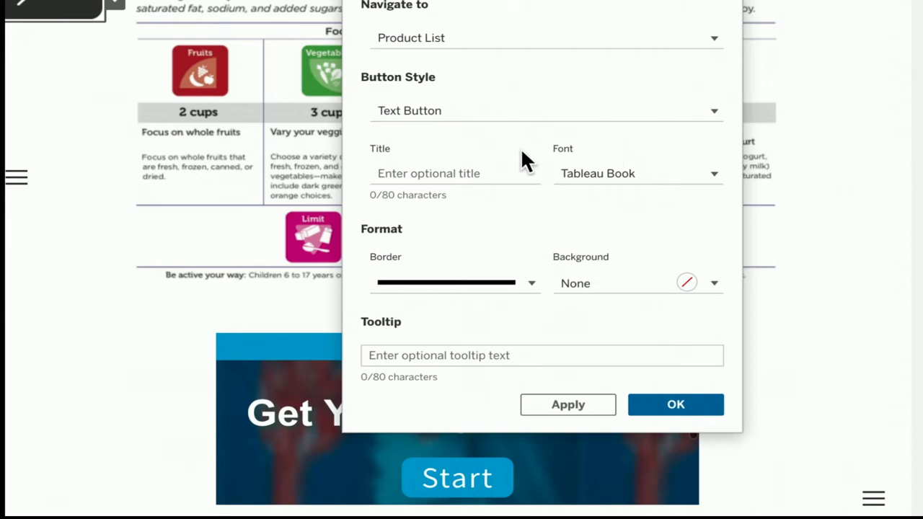
left_click(448, 173)
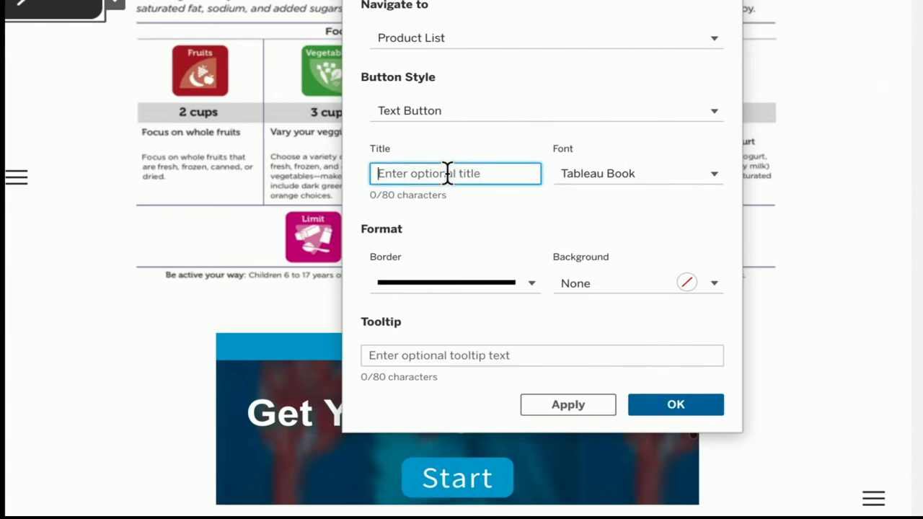
type("Product List")
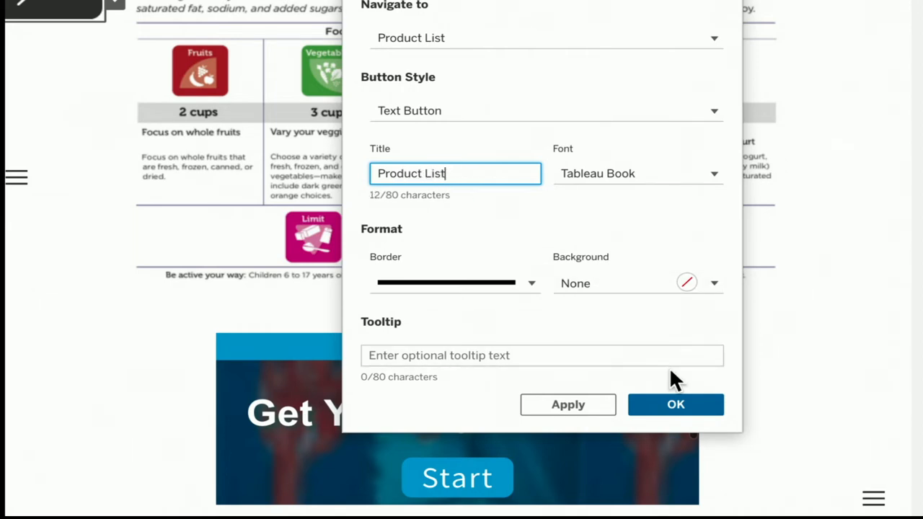
left_click(675, 404)
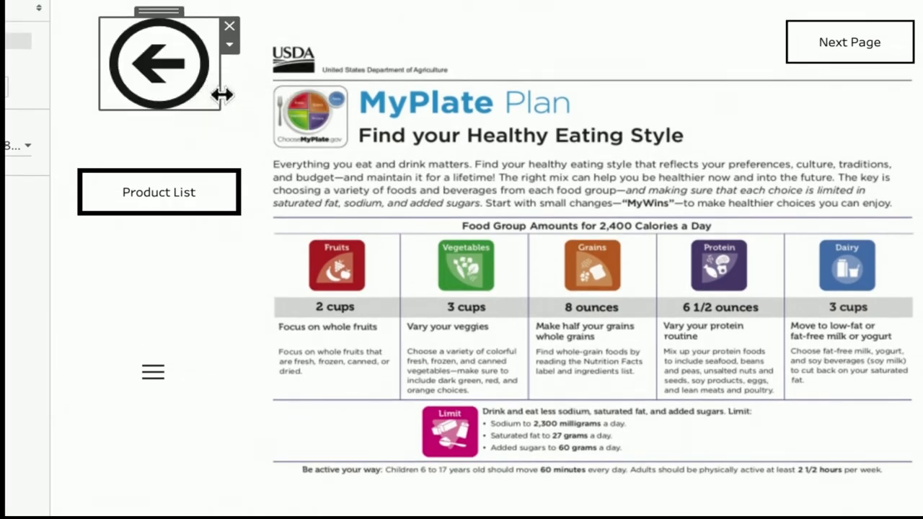
mouse_move(251, 144)
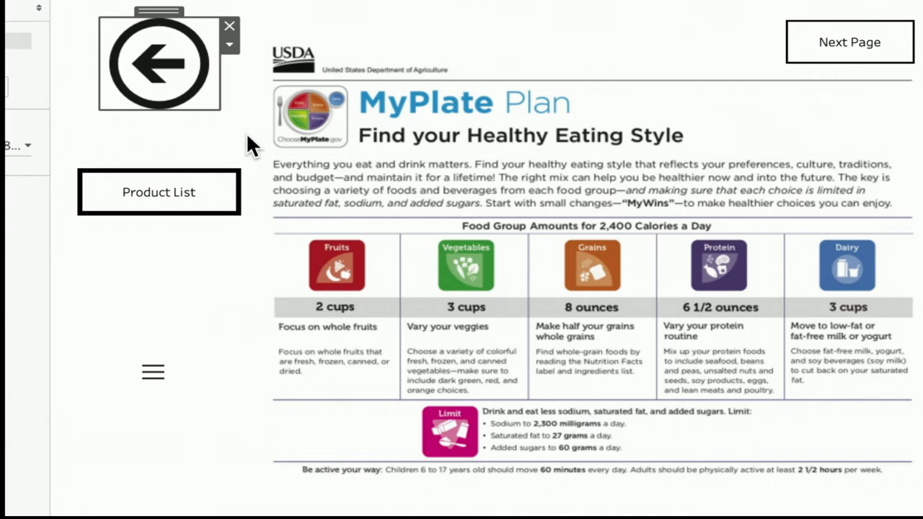
mouse_move(239, 134)
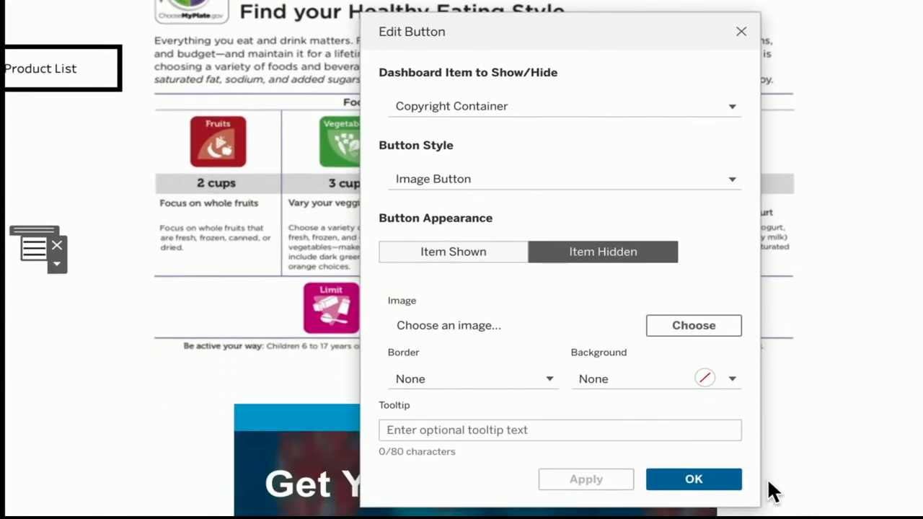
mouse_move(553, 206)
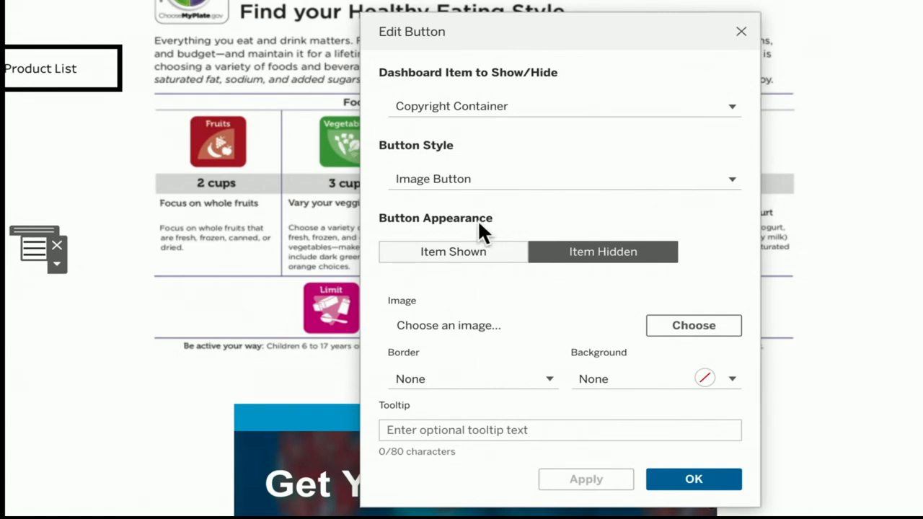
mouse_move(564, 231)
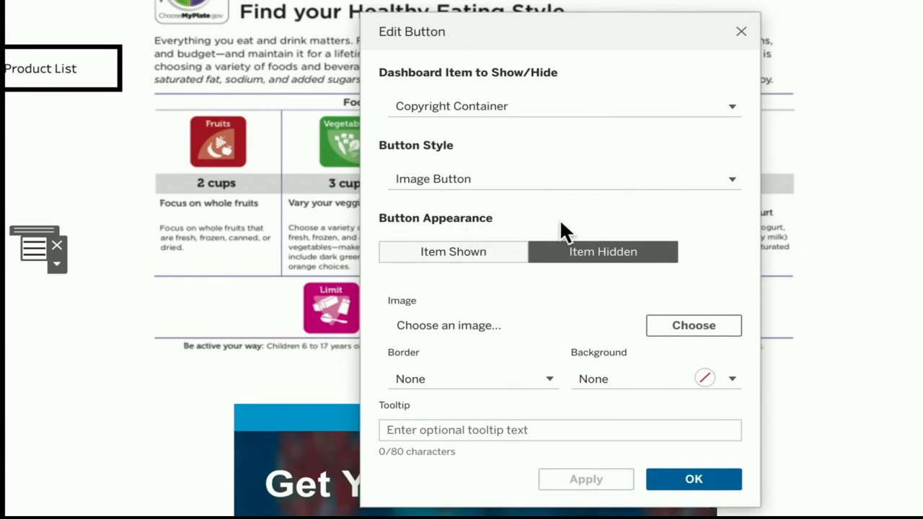
mouse_move(528, 312)
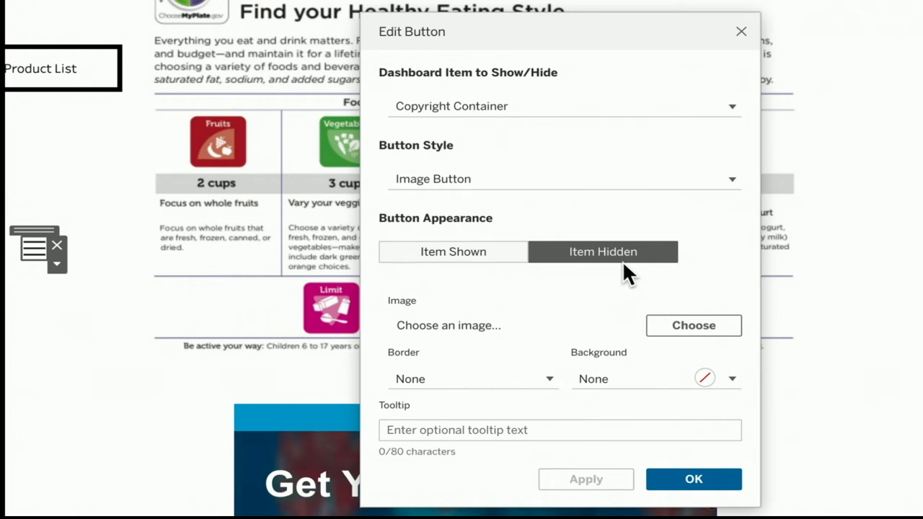
mouse_move(520, 281)
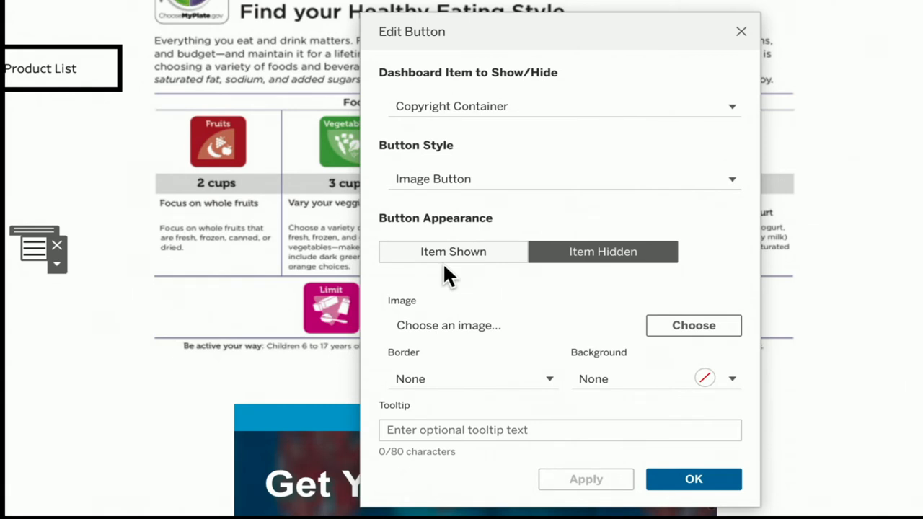
mouse_move(618, 279)
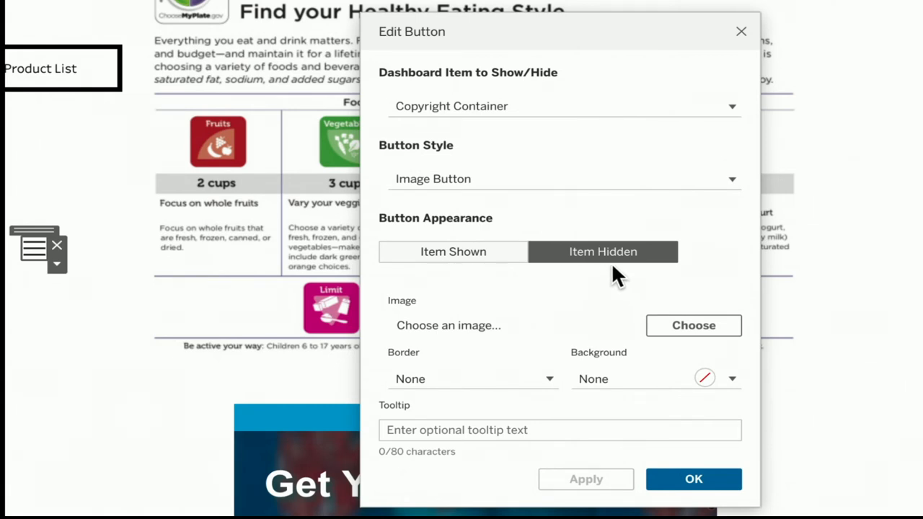
mouse_move(585, 236)
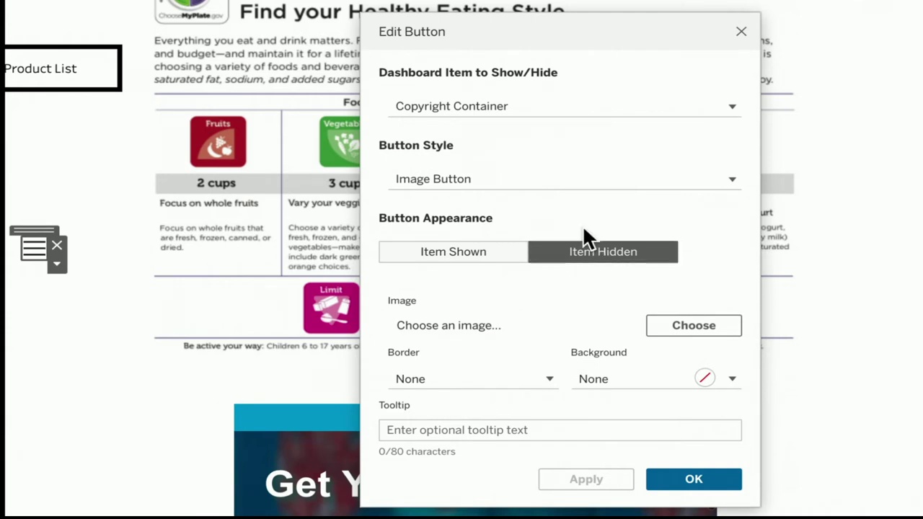
Make the credits toggle a text button titled 'Show Image (c)' when hidden.
left_click(562, 179)
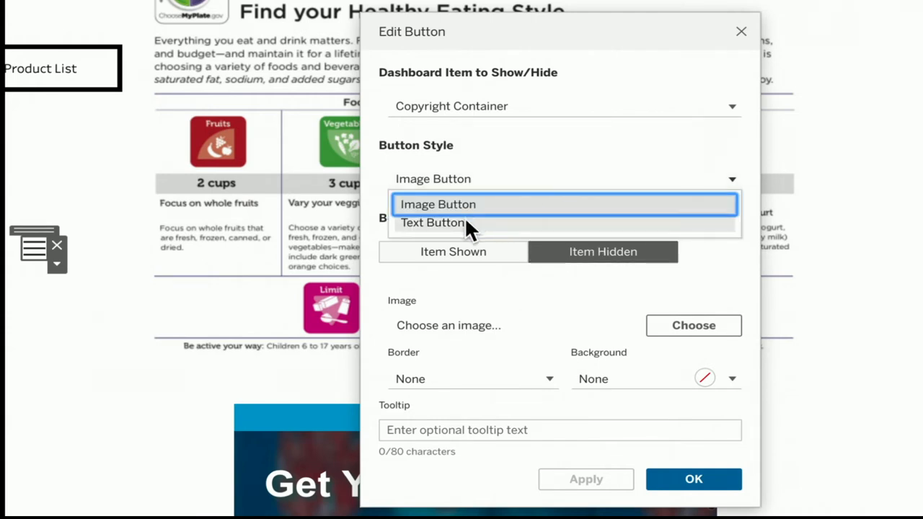
left_click(433, 222)
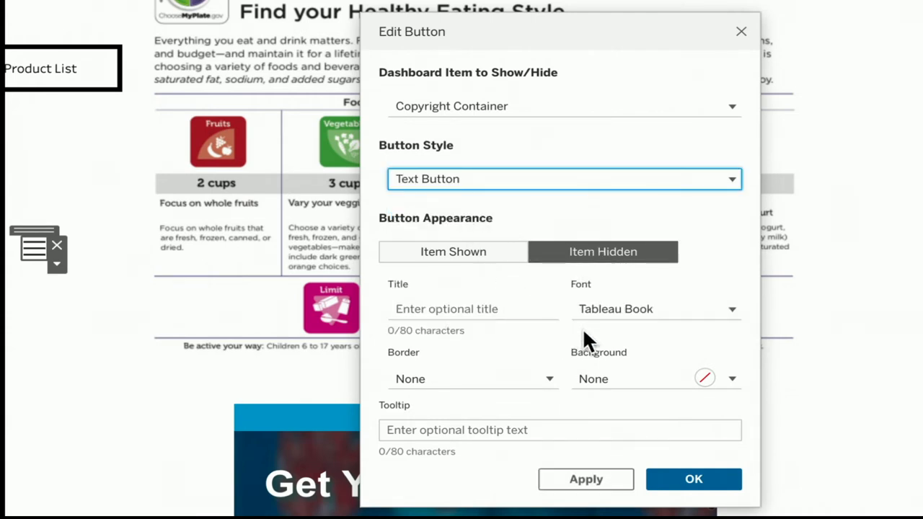
mouse_move(544, 300)
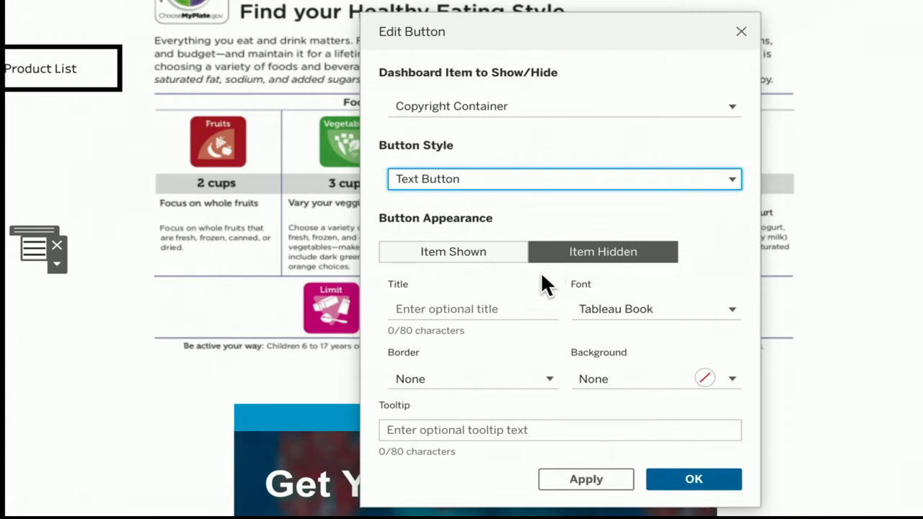
left_click(473, 308)
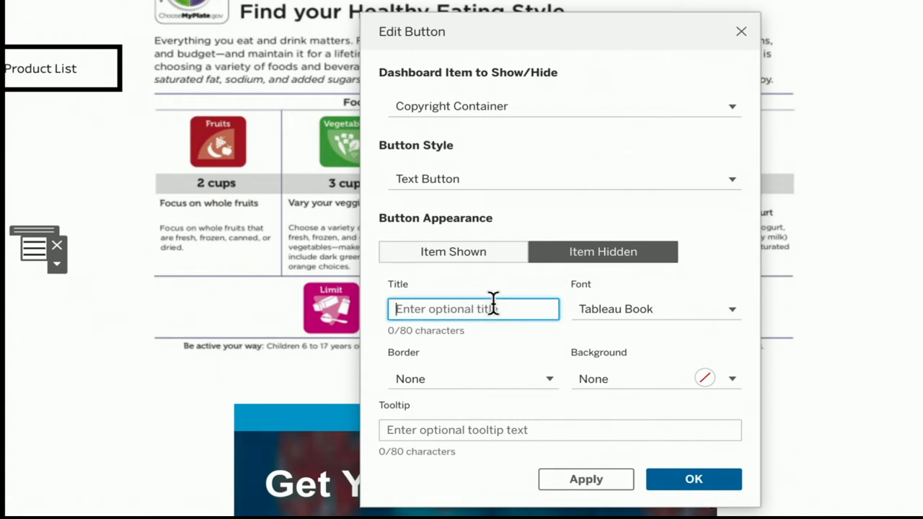
type("Show l")
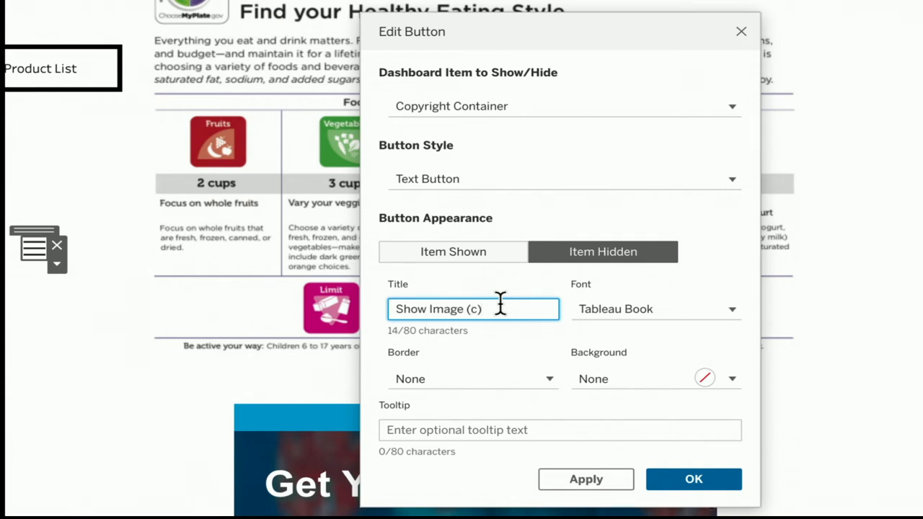
mouse_move(491, 274)
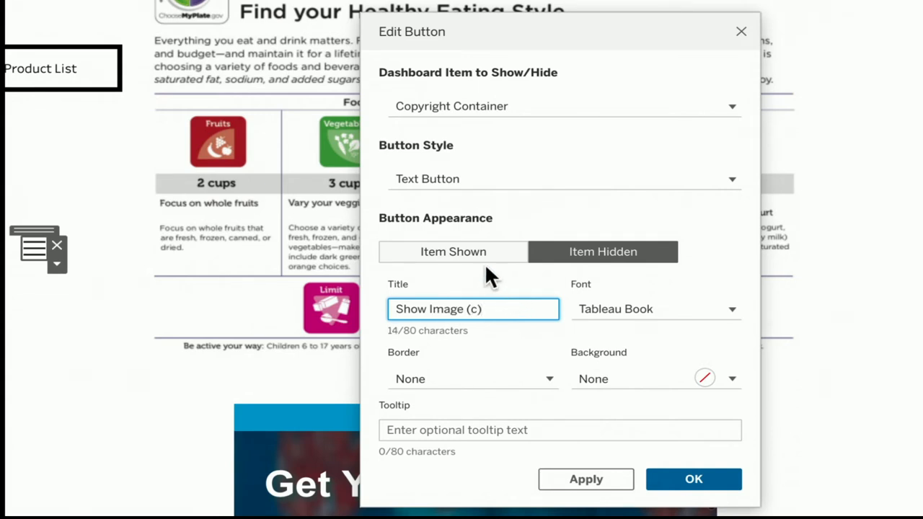
Title the shown state 'Hide Image (c)' and apply the button settings.
left_click(453, 252)
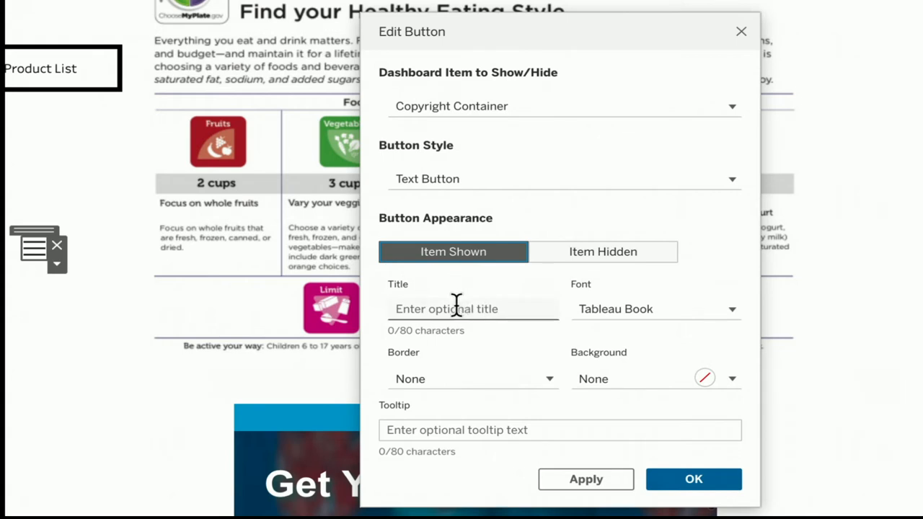
type("Hide Image")
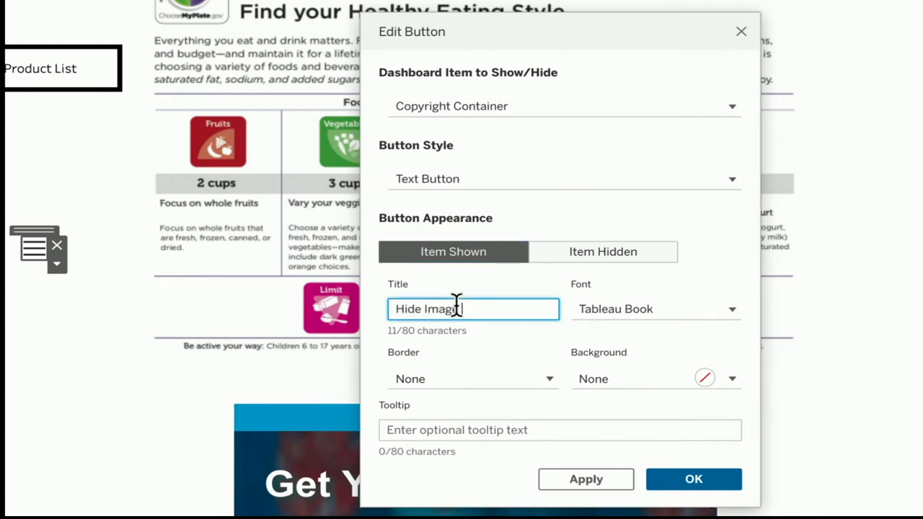
type("(c)")
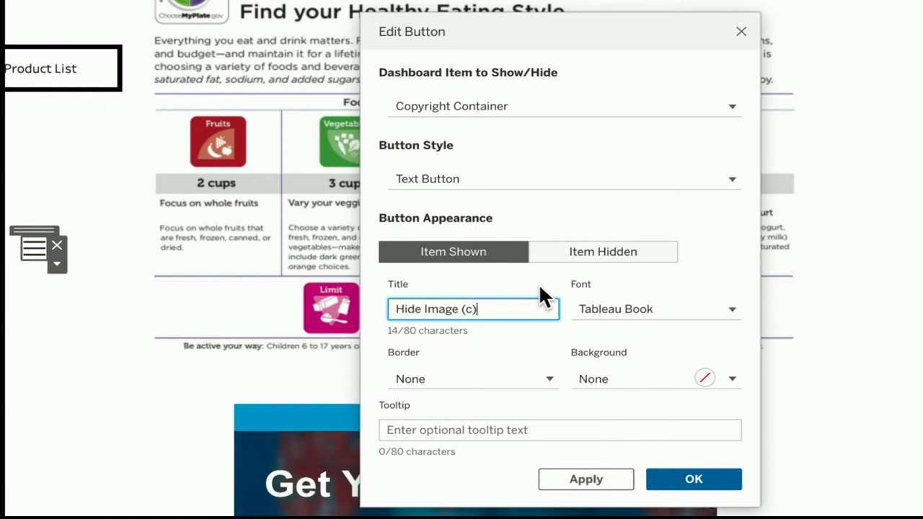
mouse_move(682, 433)
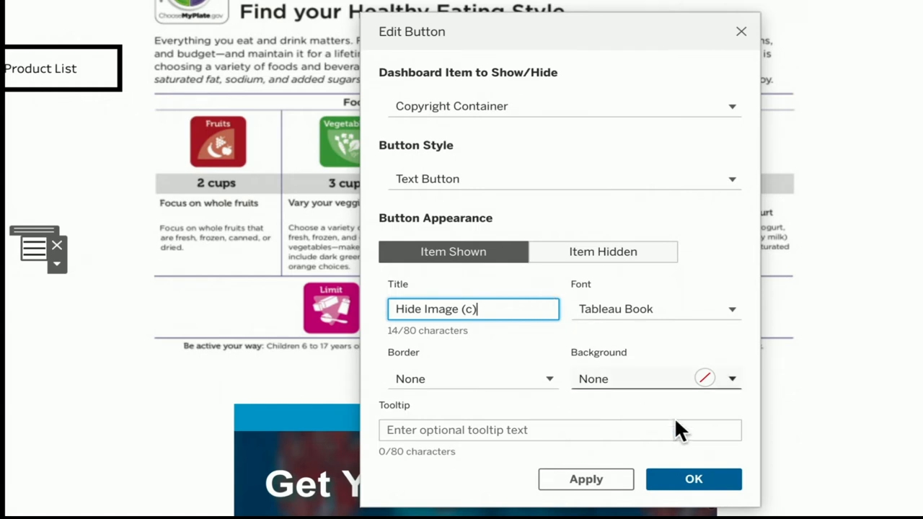
left_click(585, 479)
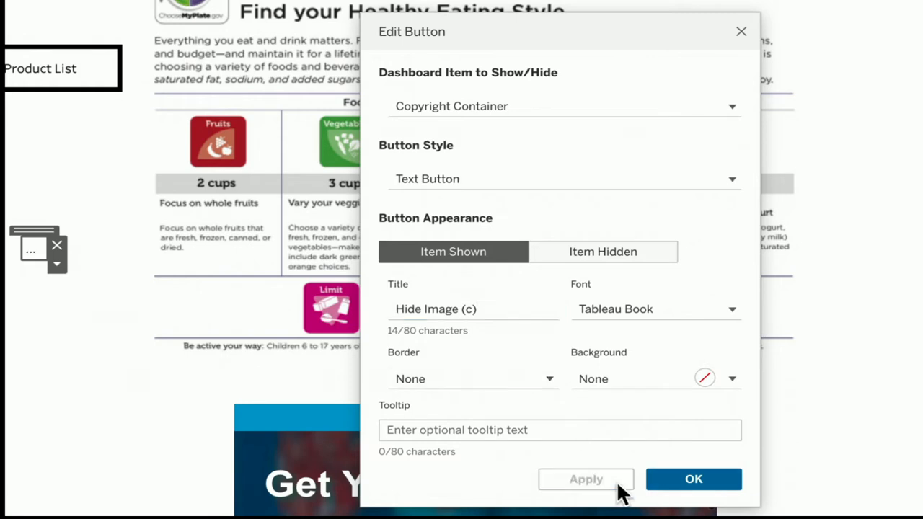
left_click(693, 479)
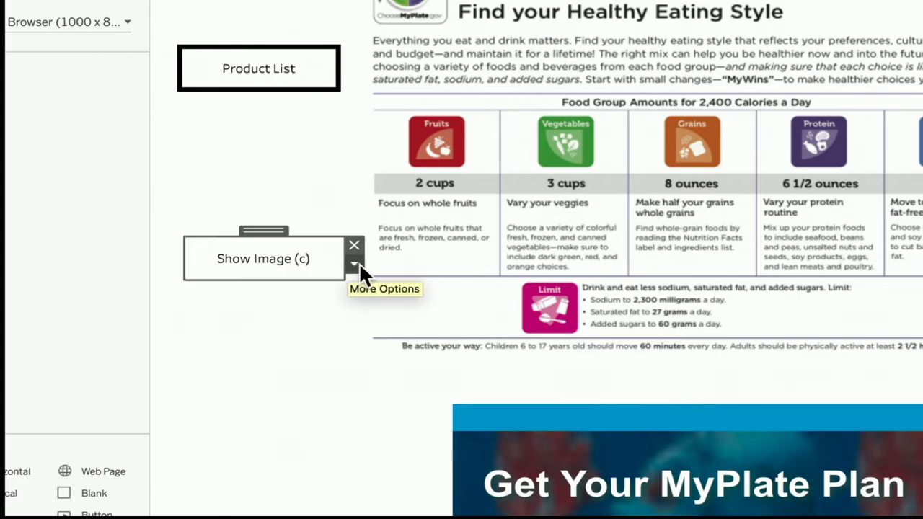
mouse_move(324, 263)
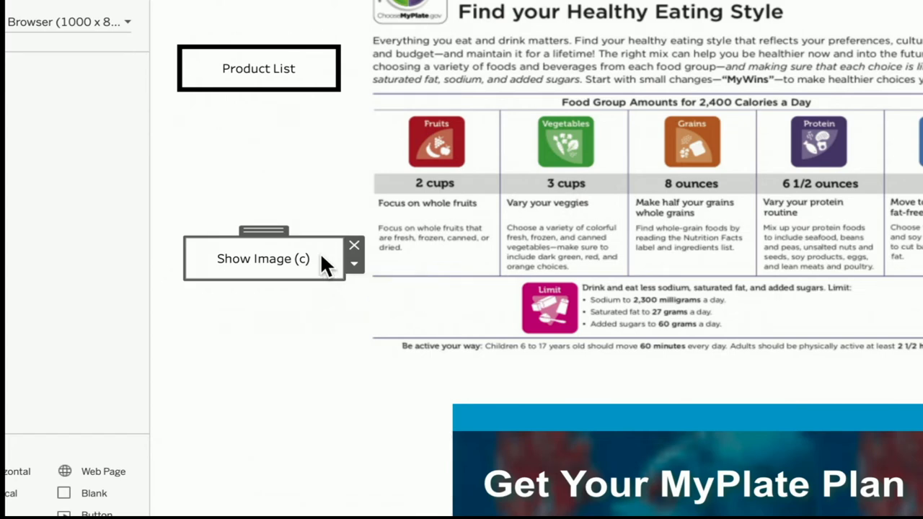
mouse_move(334, 260)
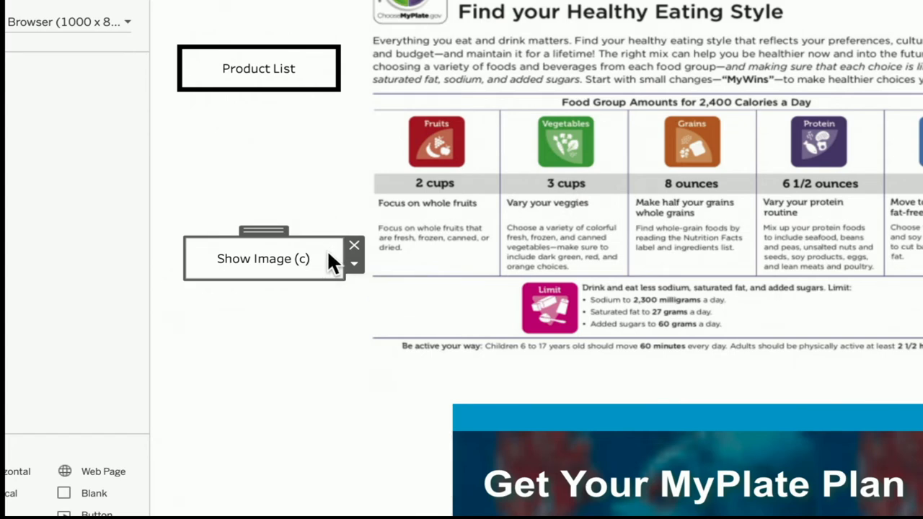
Reveal the copyright container with the Show Image (c) toggle, leaving its options unchanged.
left_click(263, 258)
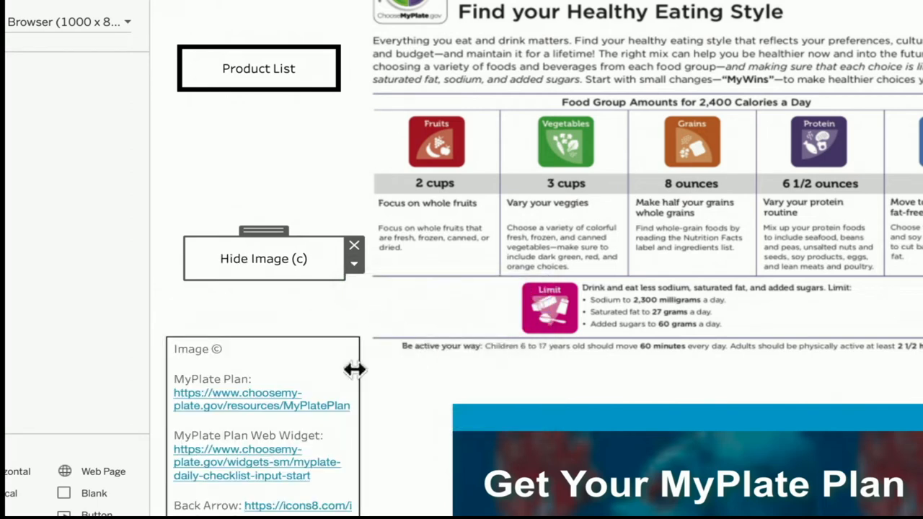
mouse_move(293, 260)
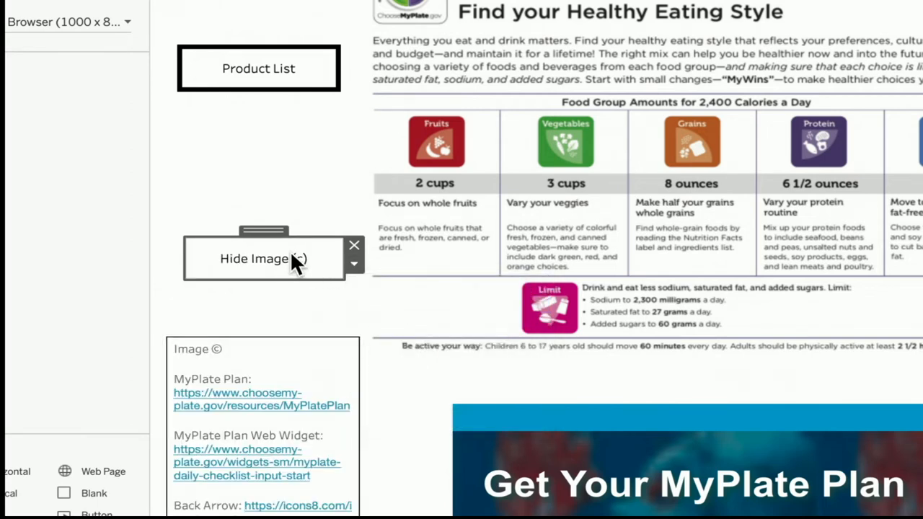
left_click(353, 265)
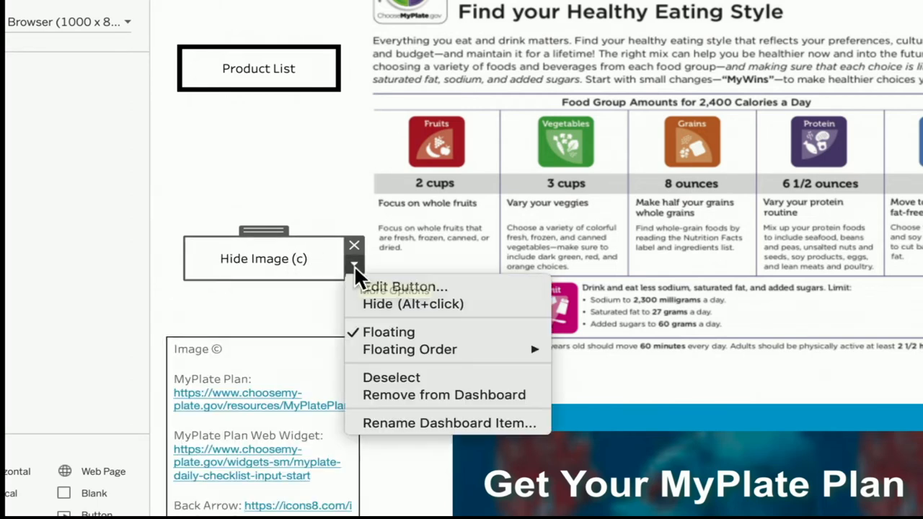
left_click(414, 302)
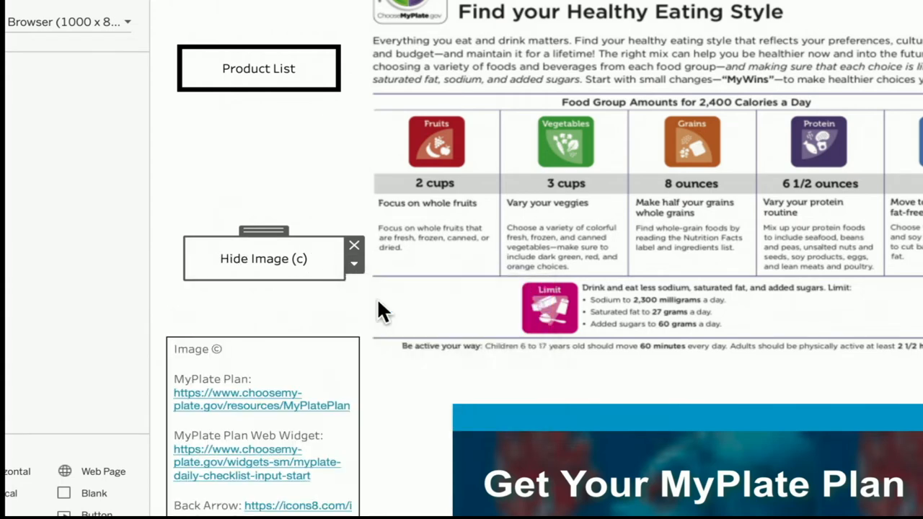
mouse_move(350, 353)
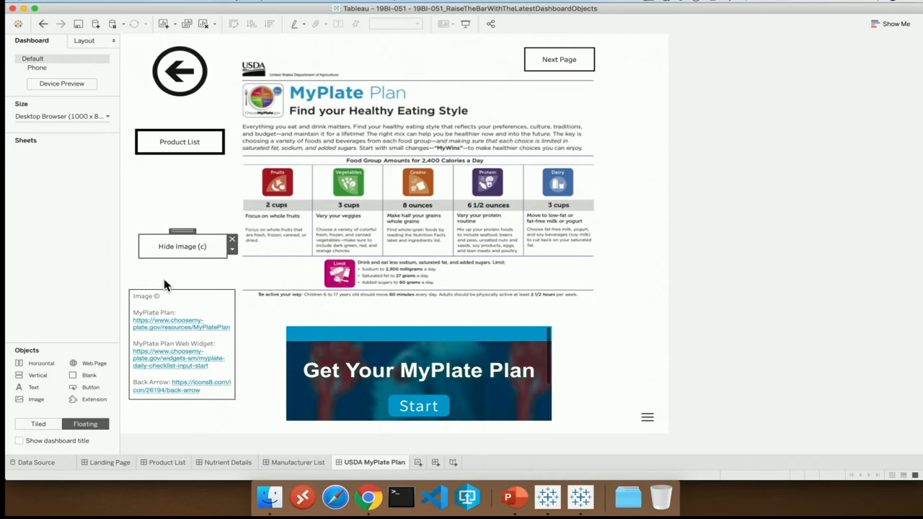
Return to the Landing Page dashboard with the back-arrow navigation button.
left_click(176, 72)
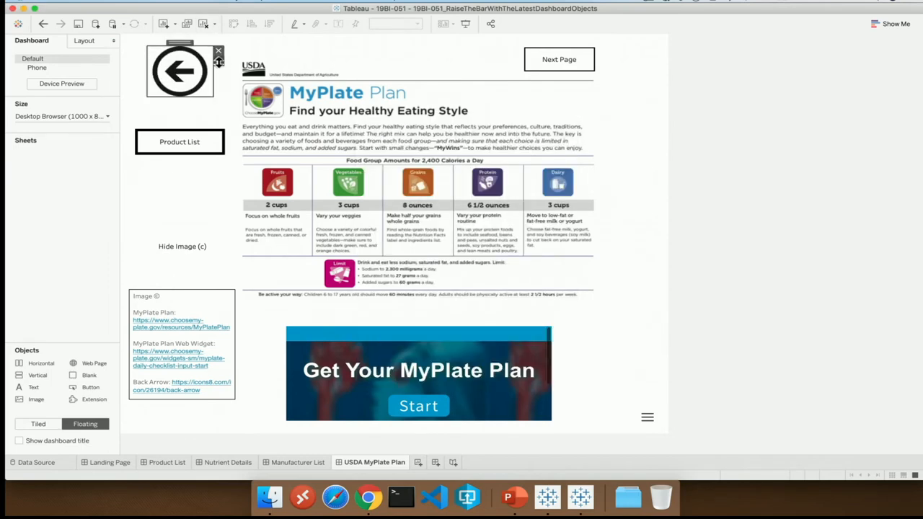
left_click(109, 462)
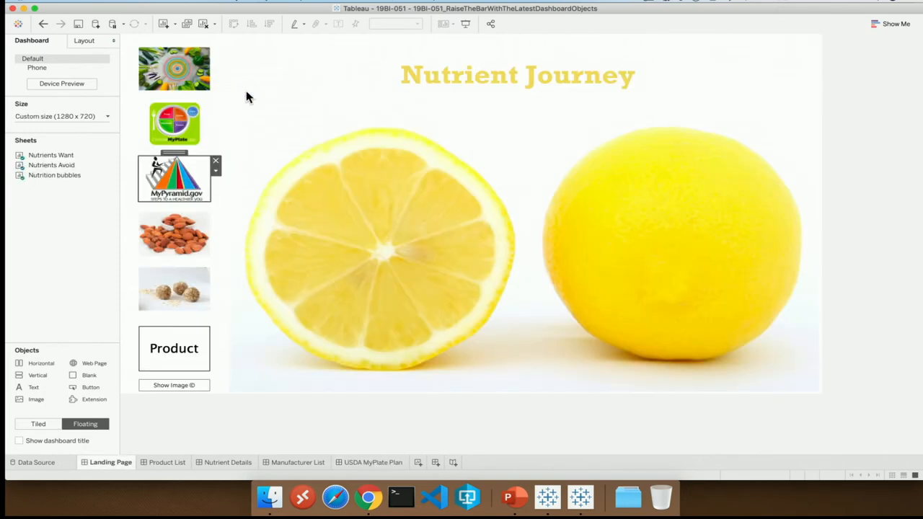
mouse_move(233, 337)
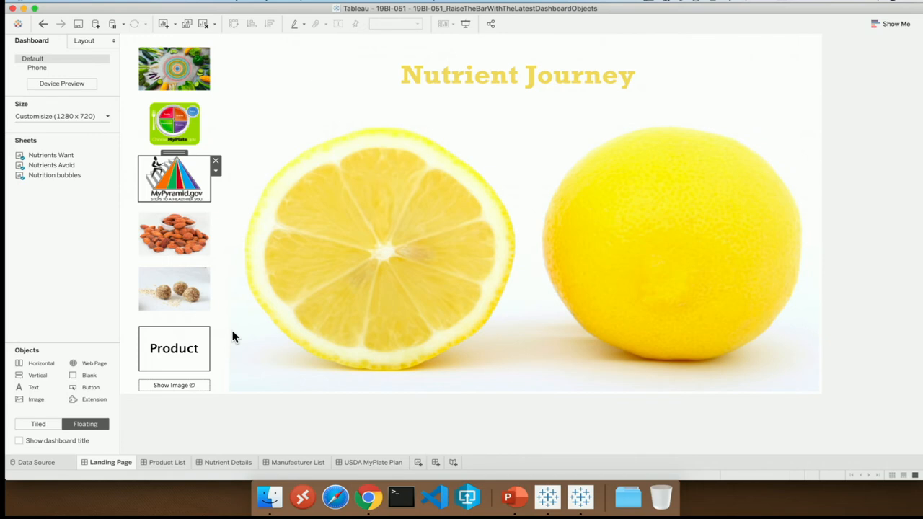
mouse_move(216, 172)
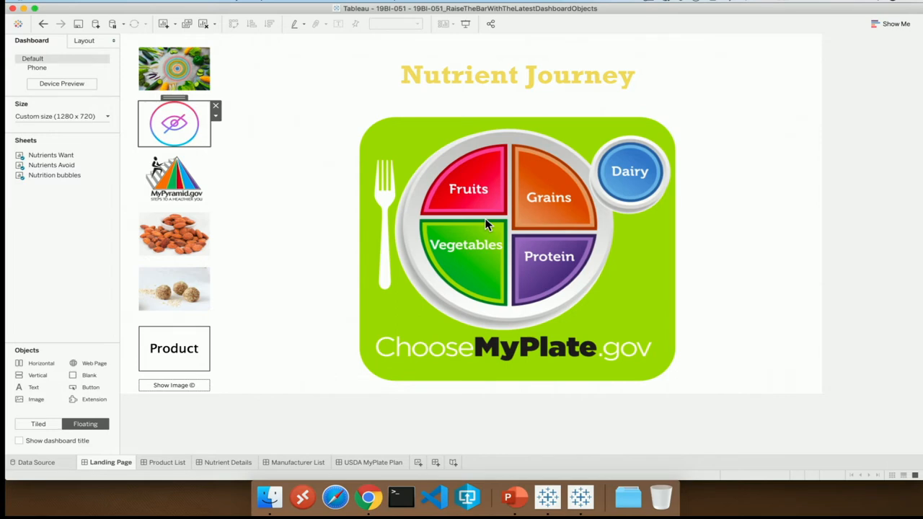
mouse_move(632, 221)
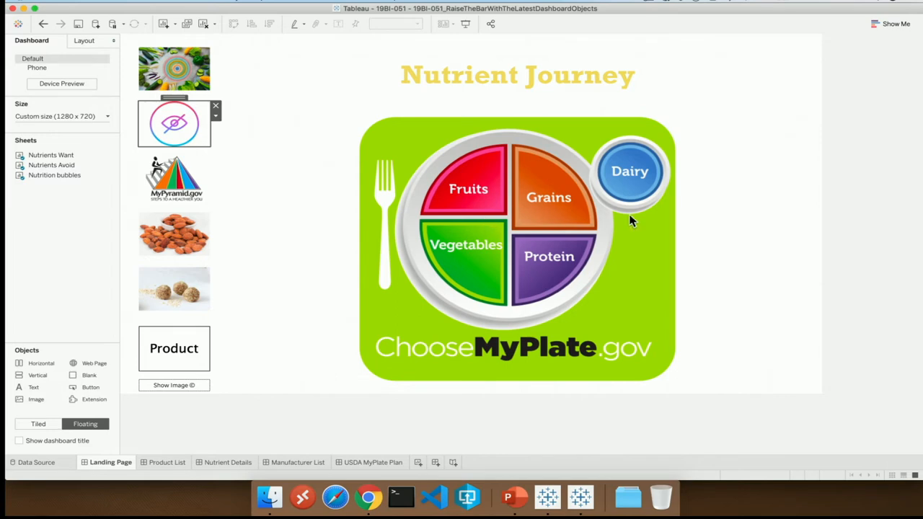
left_click(826, 120)
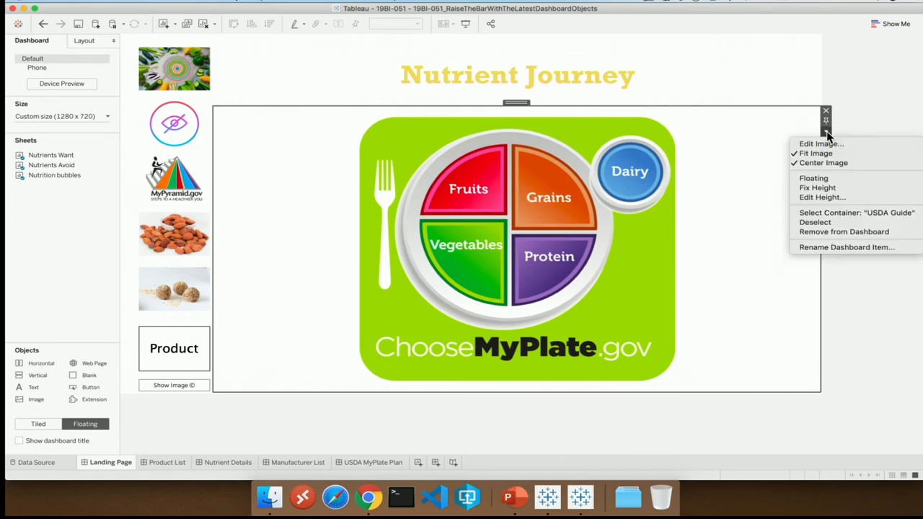
mouse_move(835, 218)
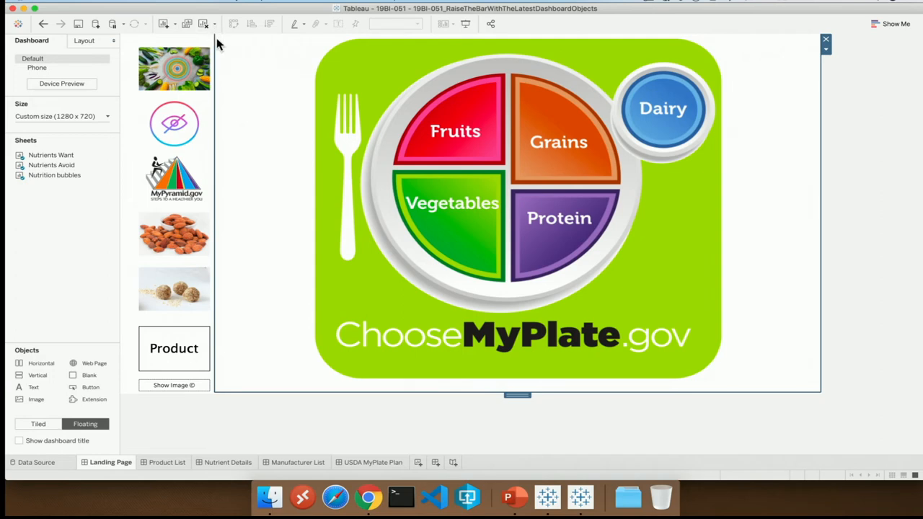
mouse_move(219, 36)
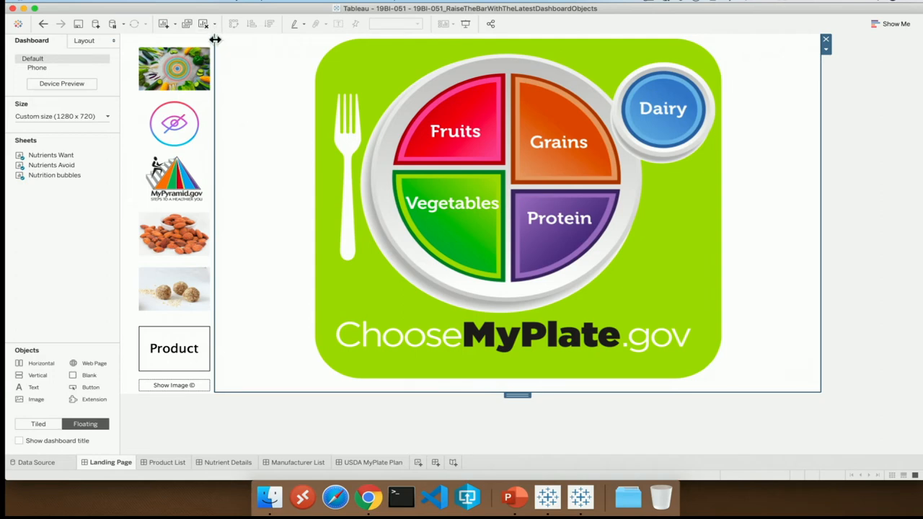
mouse_move(242, 131)
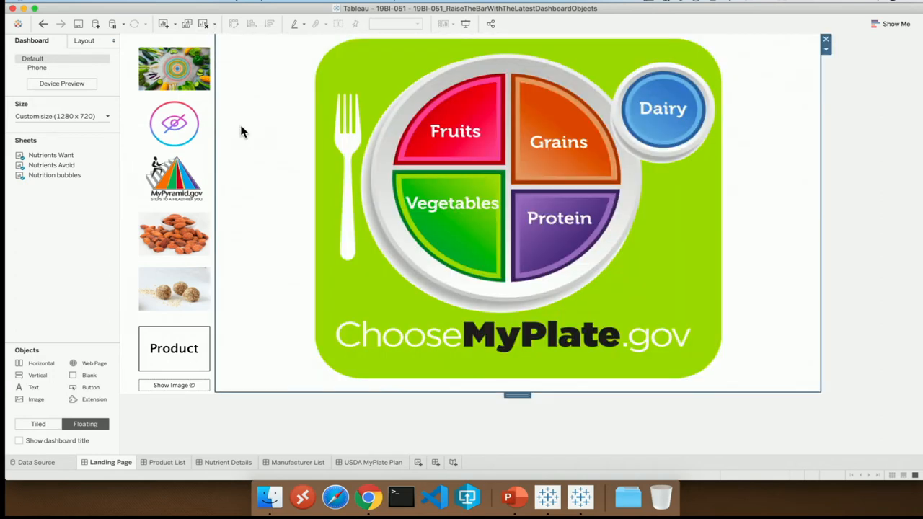
mouse_move(341, 172)
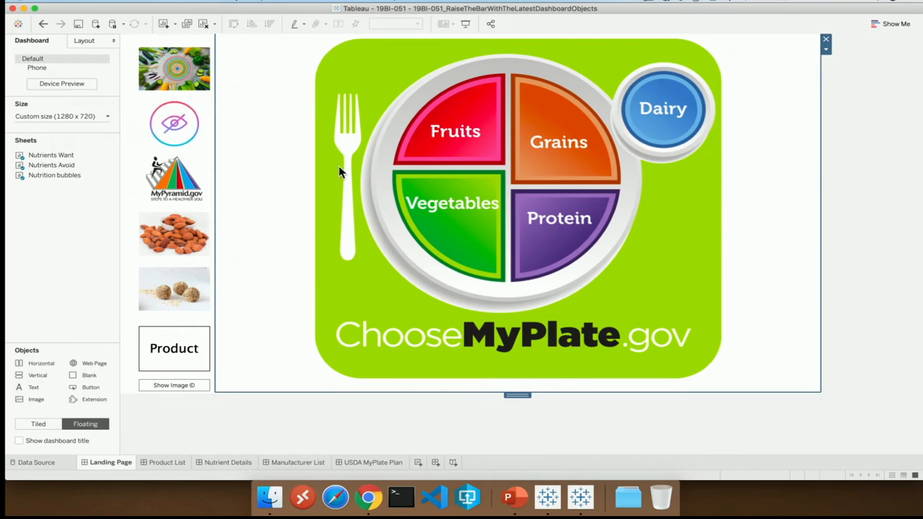
mouse_move(552, 453)
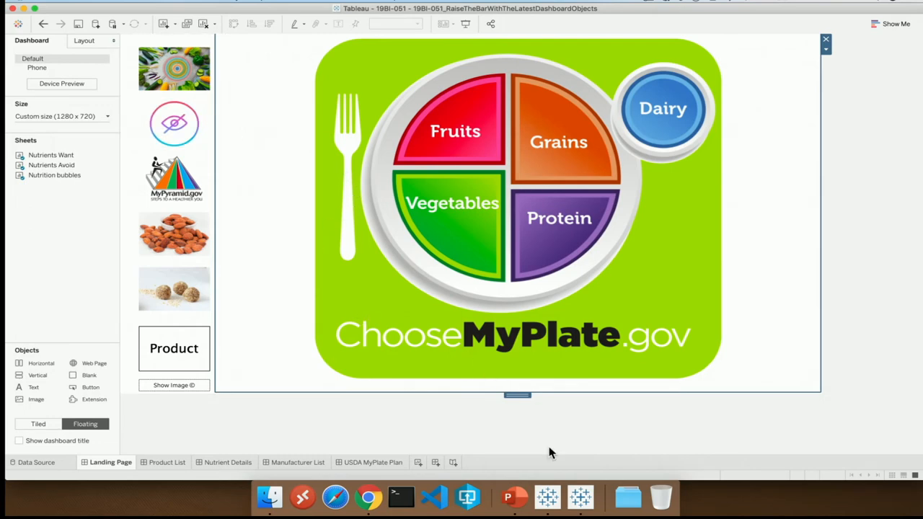
mouse_move(548, 493)
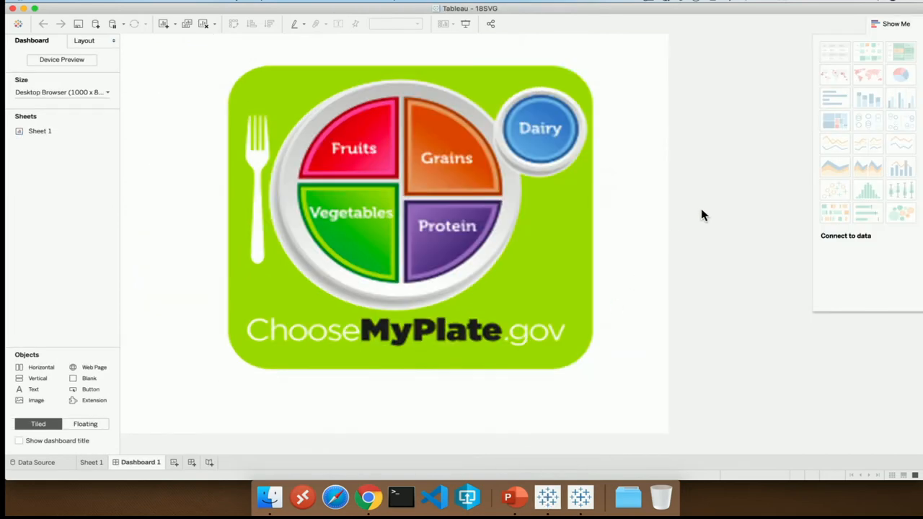
mouse_move(683, 210)
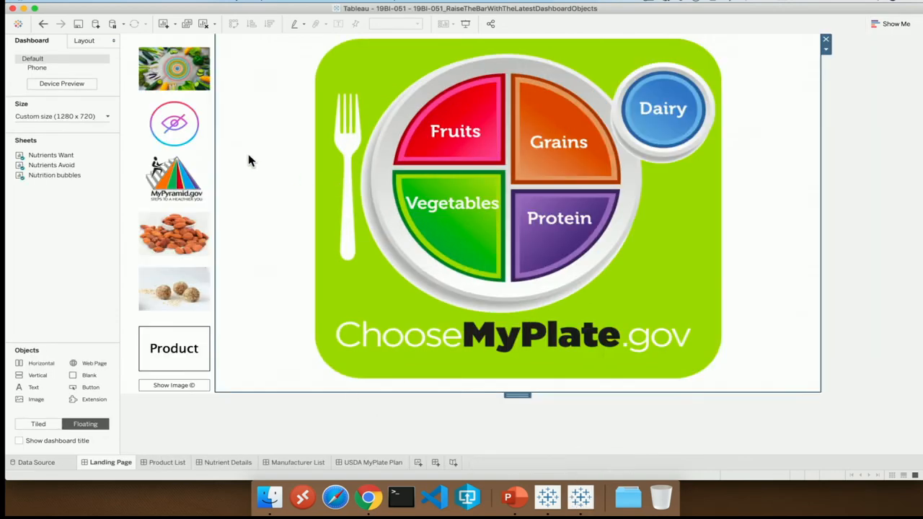
mouse_move(255, 142)
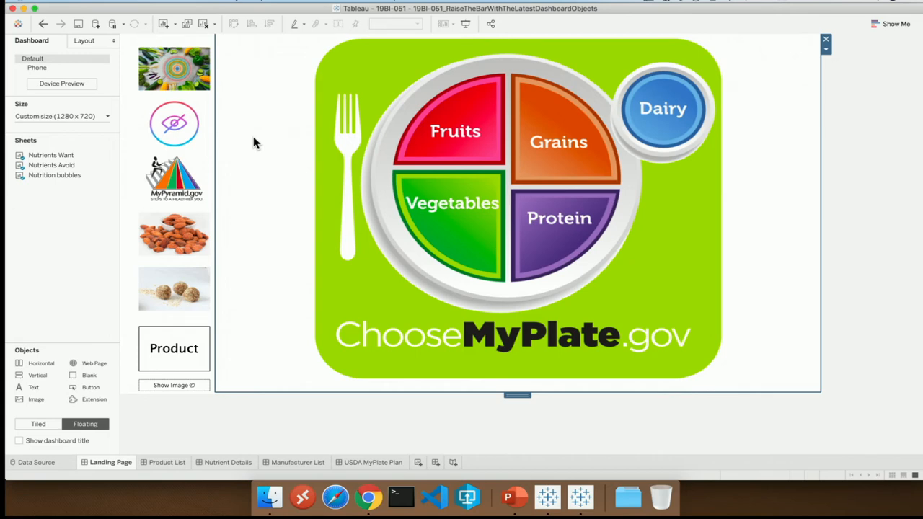
mouse_move(207, 117)
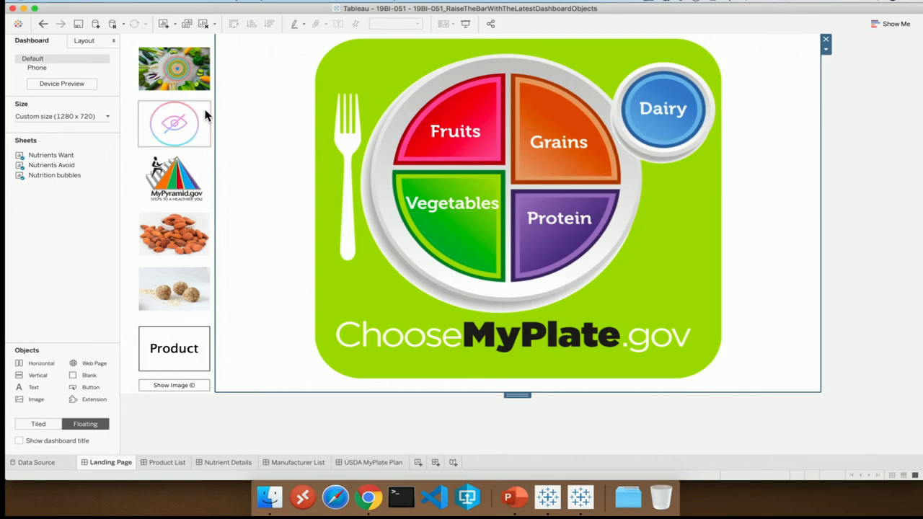
left_click(173, 123)
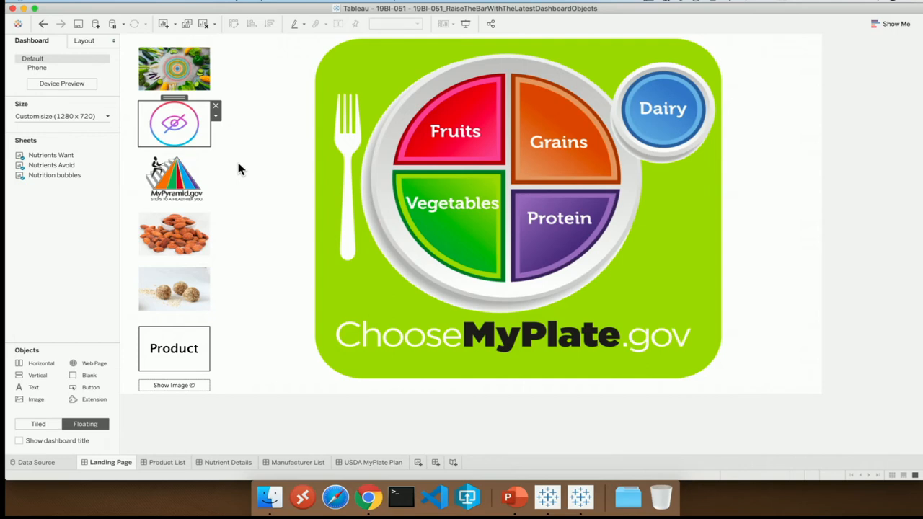
mouse_move(193, 136)
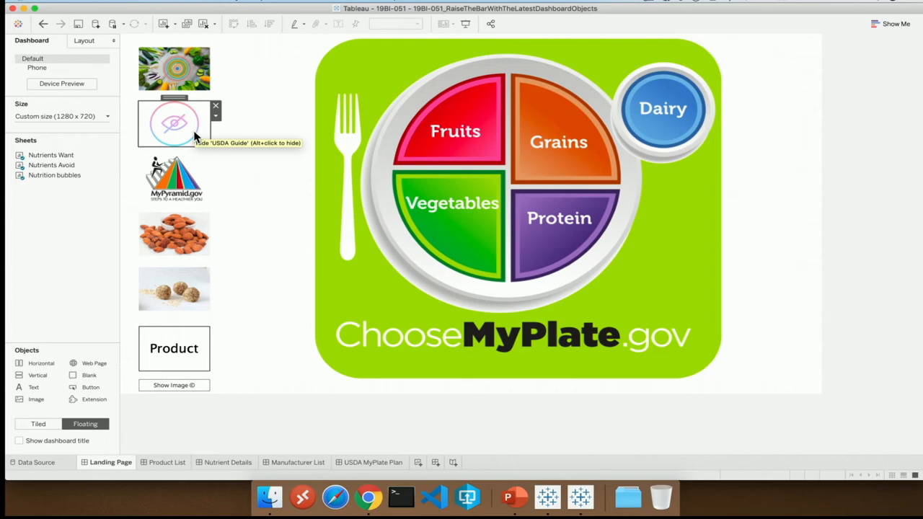
mouse_move(186, 136)
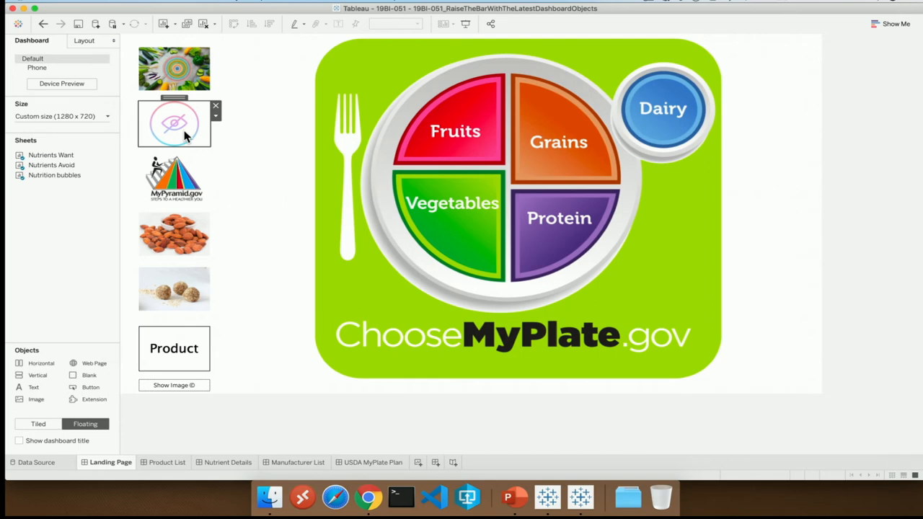
mouse_move(181, 170)
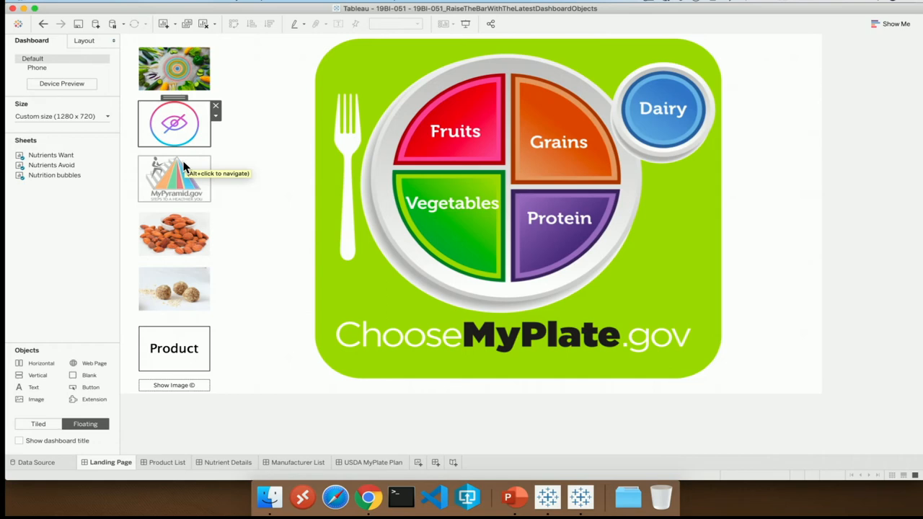
mouse_move(181, 306)
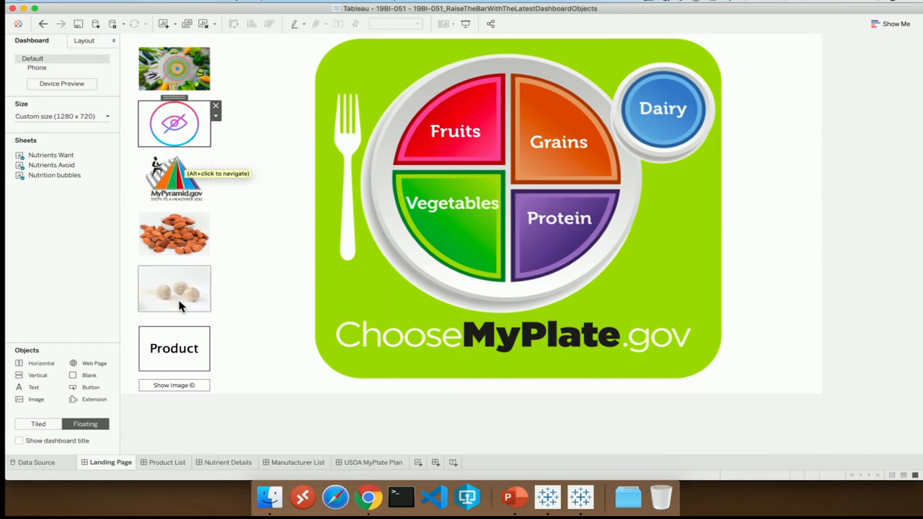
Select Kellogg's Pop-Tarts Pumpkin Pie 28.2oz on Product List and show its eBay and Amazon results.
left_click(164, 462)
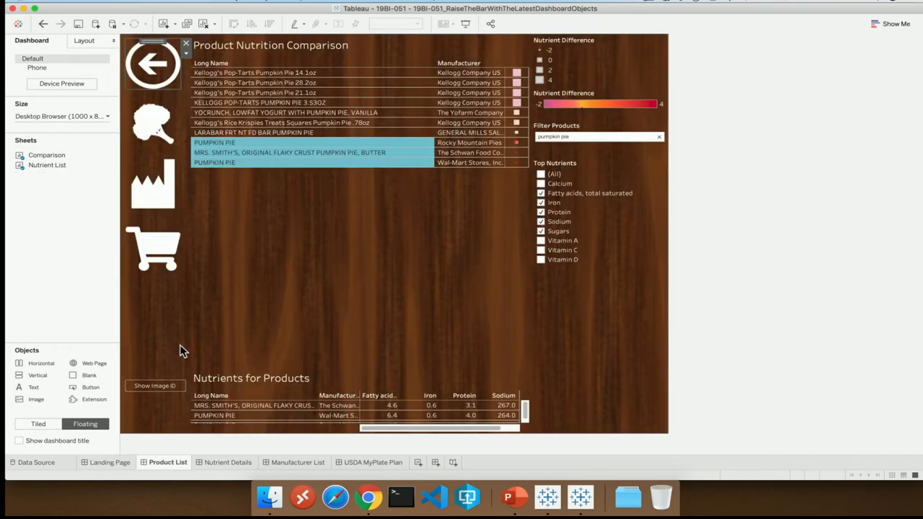
mouse_move(193, 333)
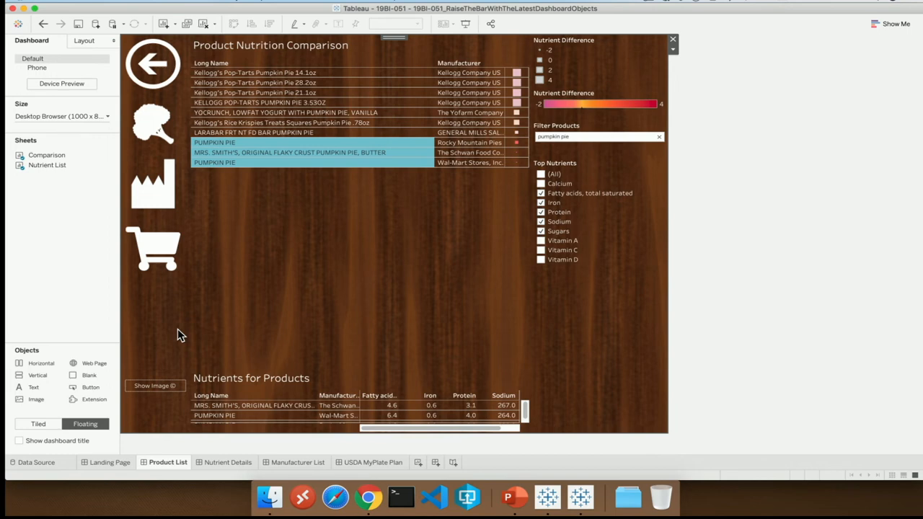
mouse_move(210, 276)
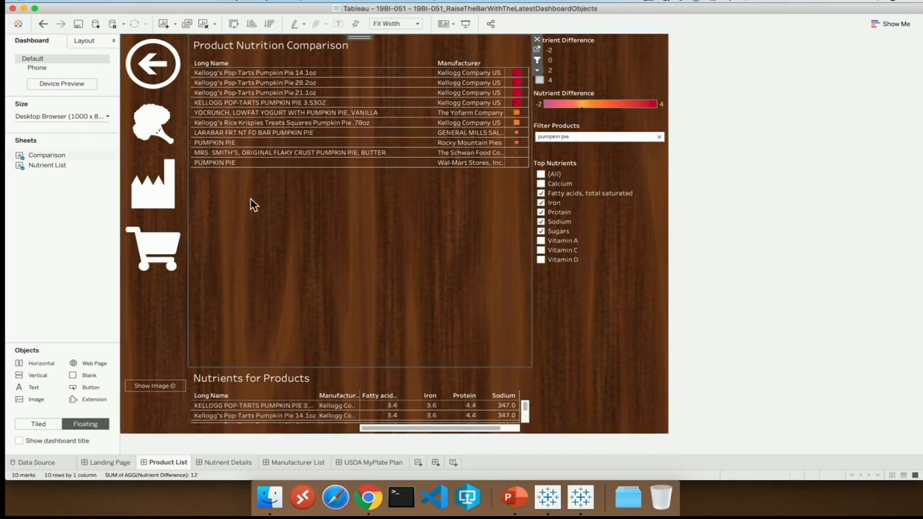
left_click(274, 93)
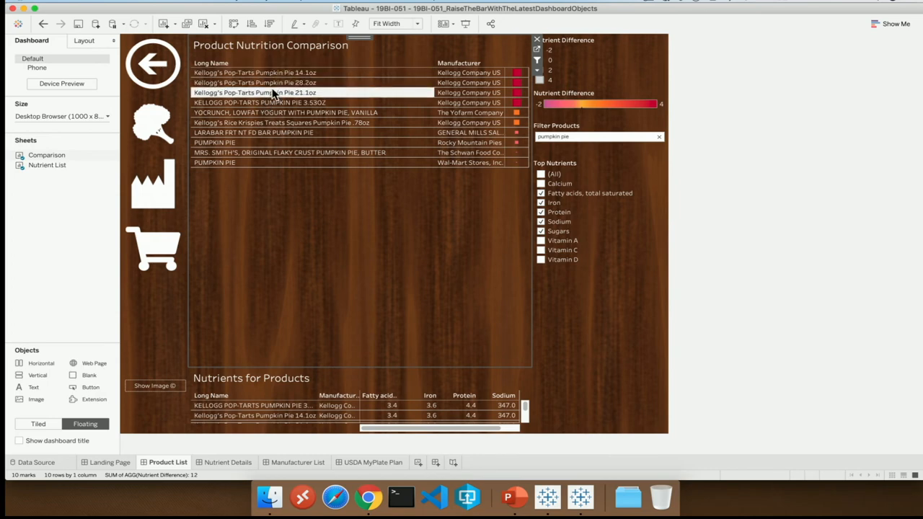
left_click(272, 82)
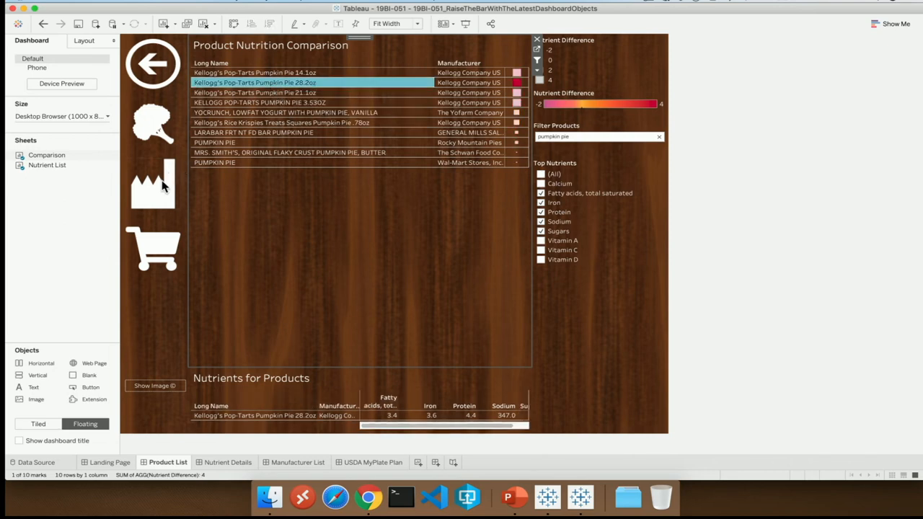
mouse_move(164, 185)
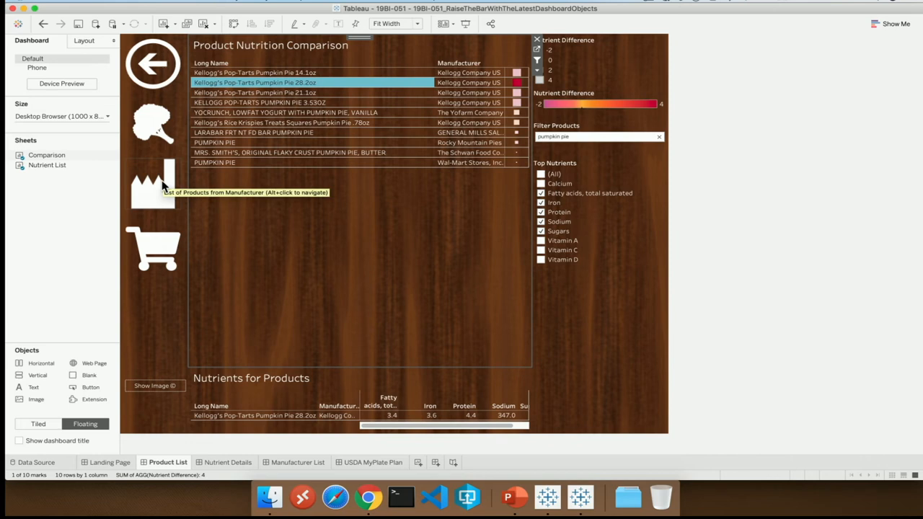
mouse_move(160, 238)
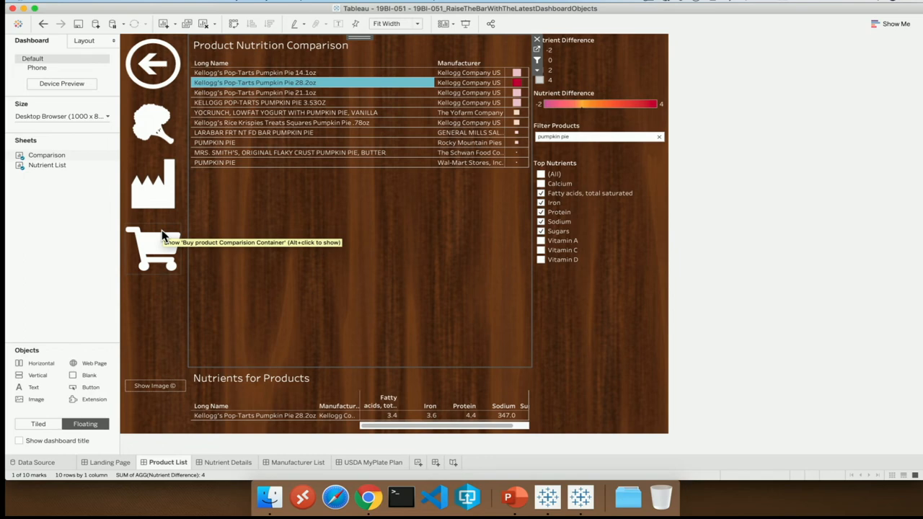
mouse_move(164, 235)
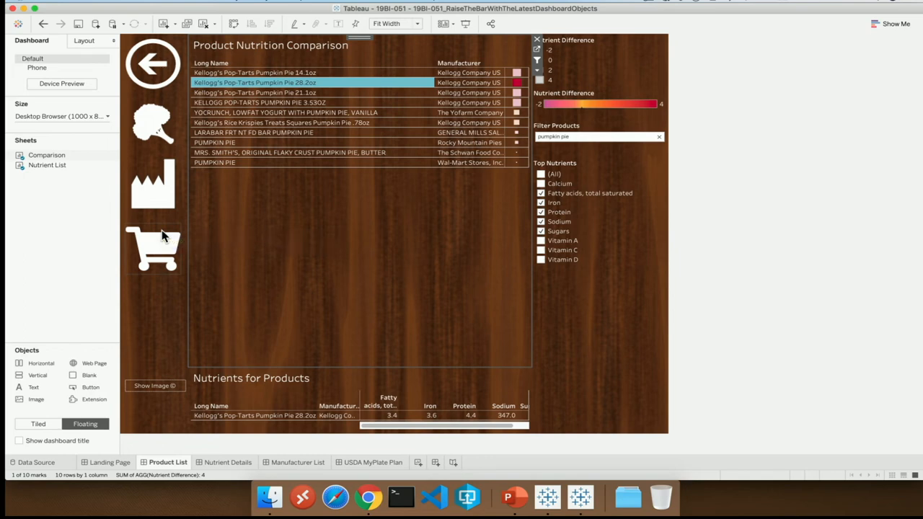
mouse_move(163, 243)
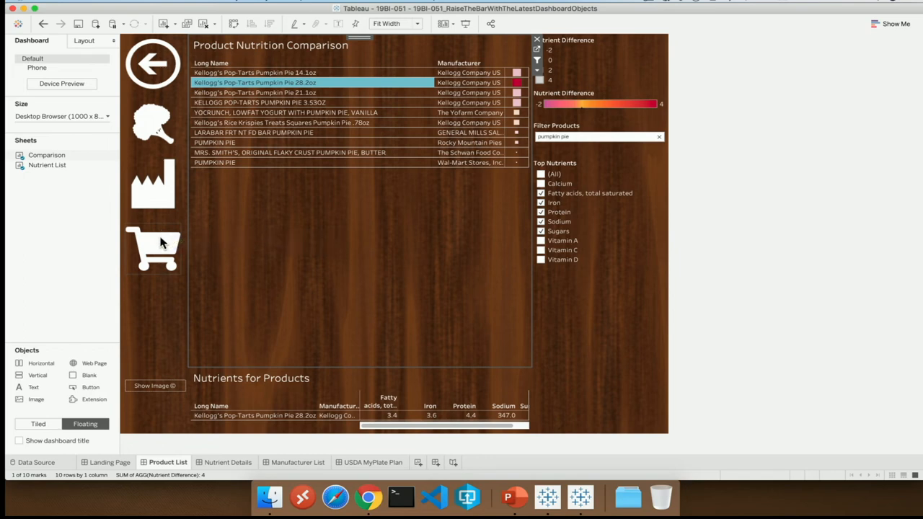
mouse_move(160, 243)
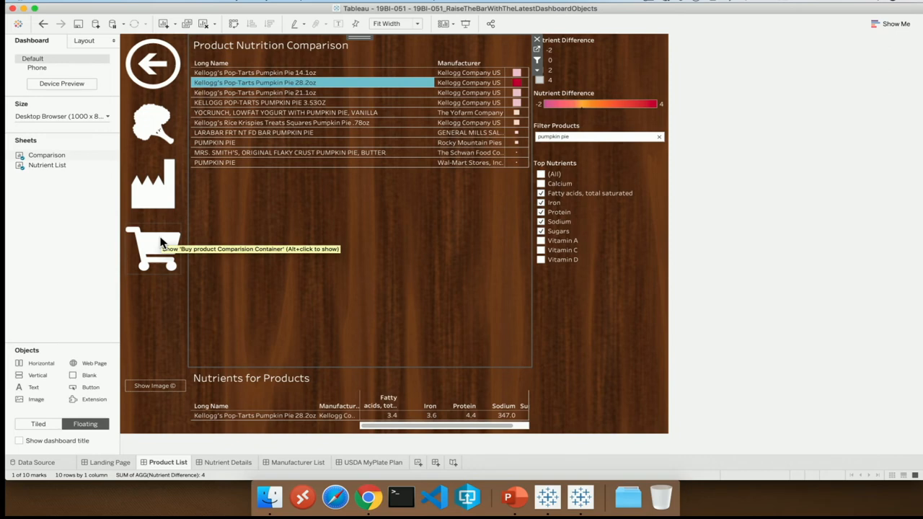
left_click(152, 249)
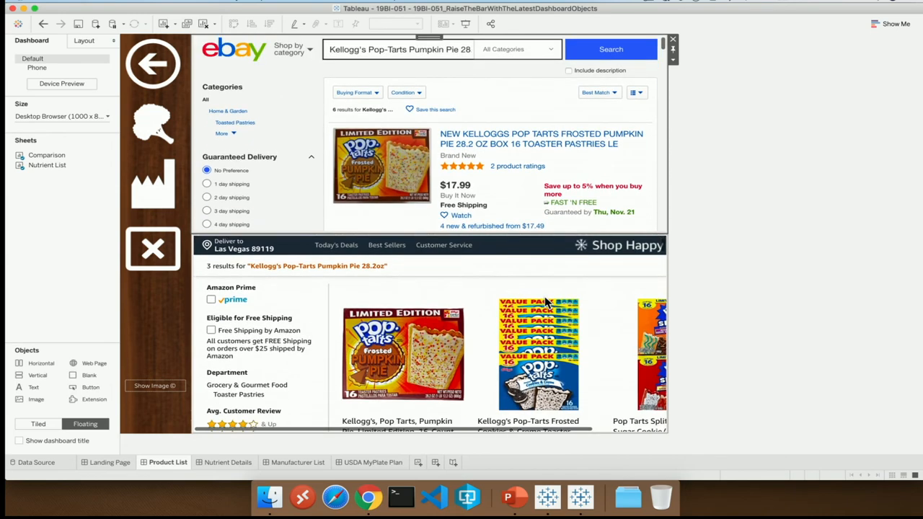
scroll("down", 3)
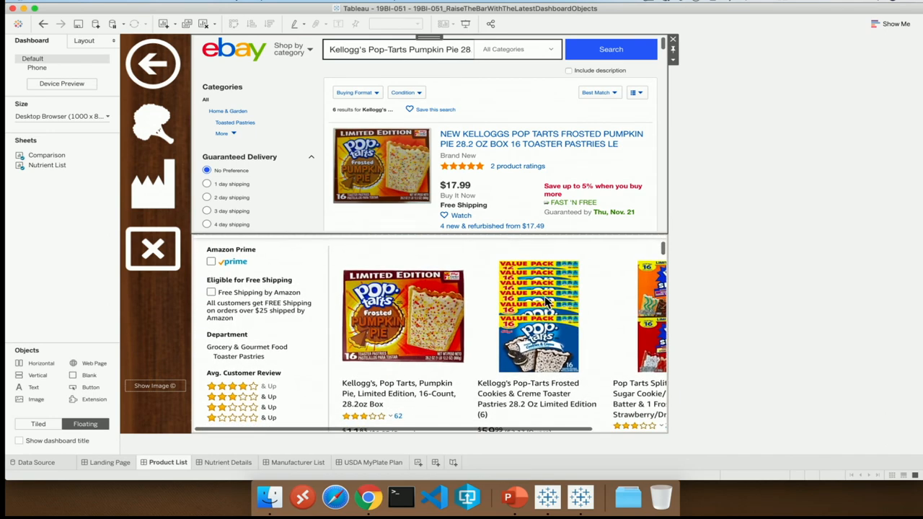
scroll("down", 3)
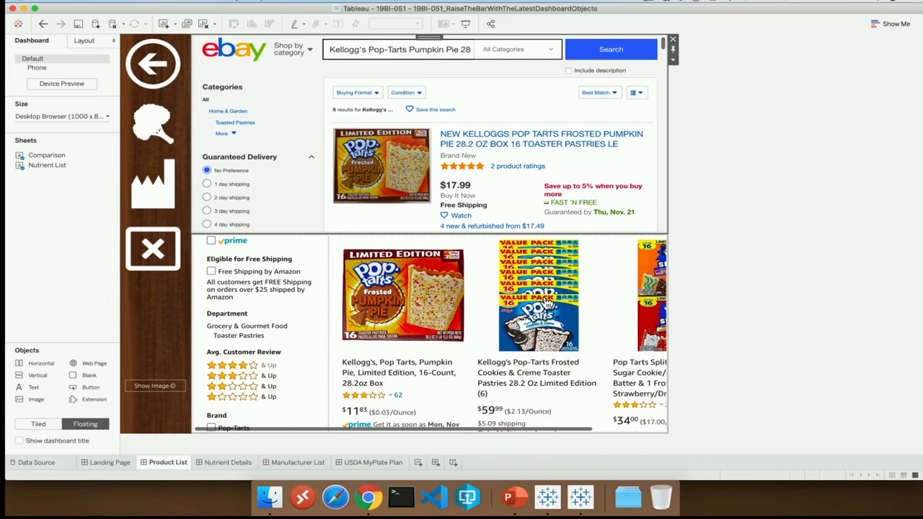
mouse_move(439, 331)
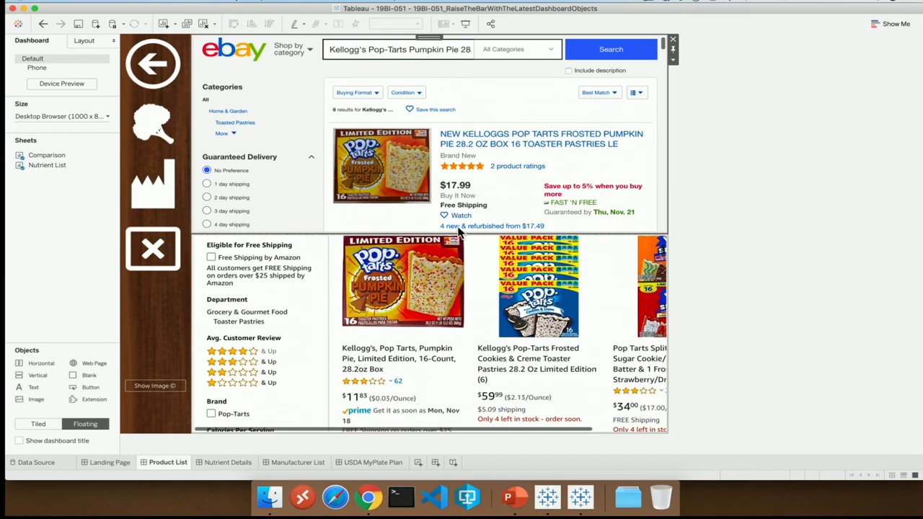
mouse_move(492, 205)
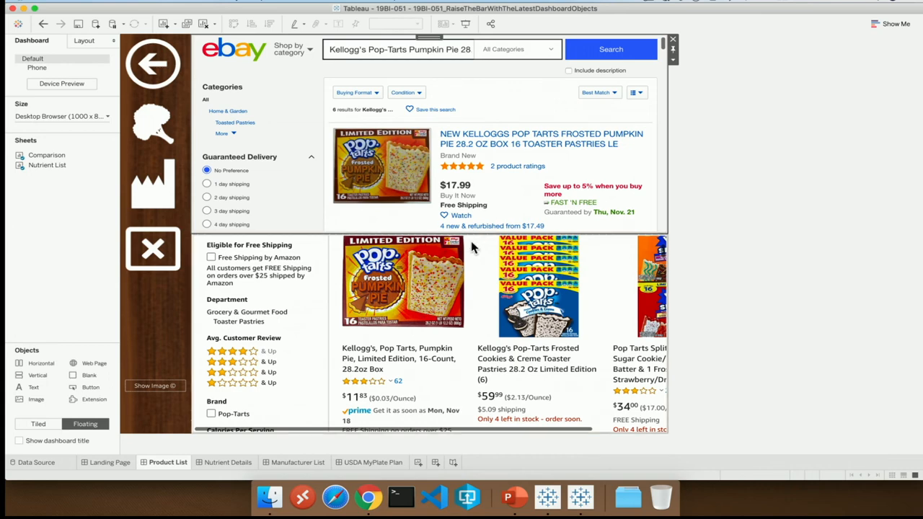
mouse_move(468, 274)
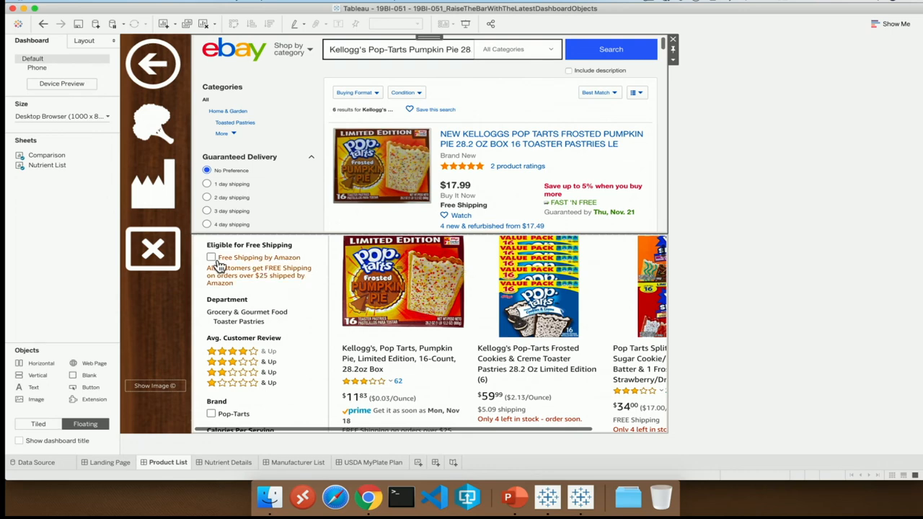
mouse_move(164, 256)
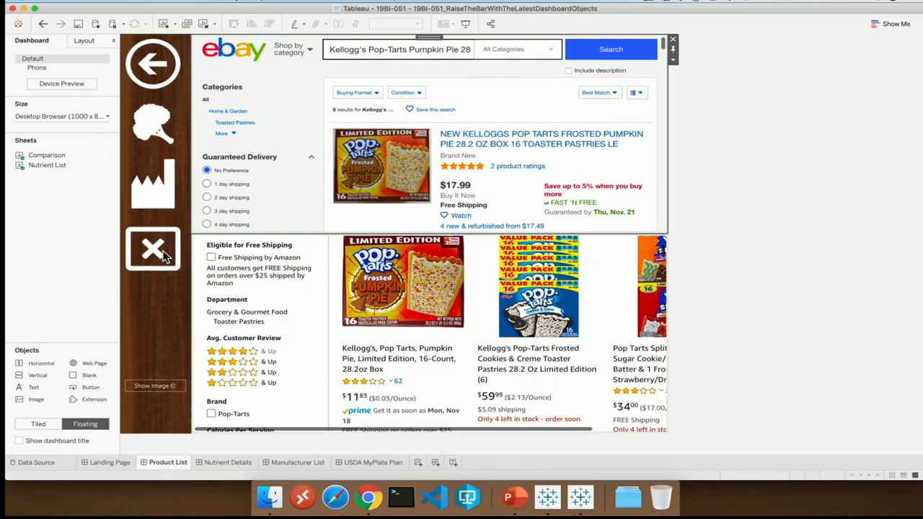
mouse_move(164, 257)
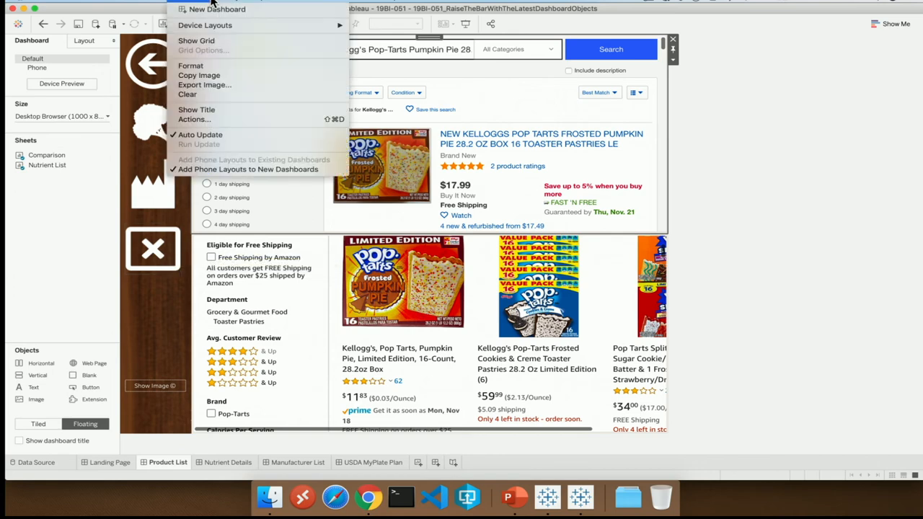
mouse_move(213, 119)
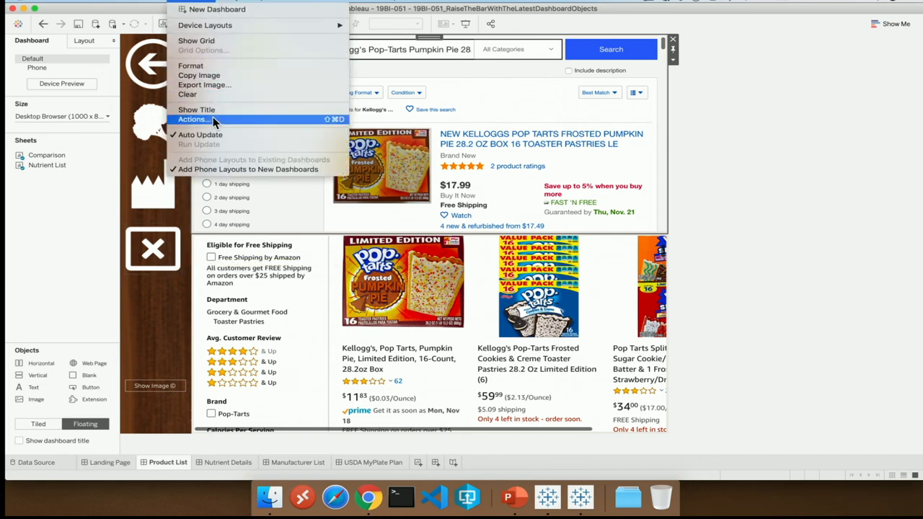
Start a new Go to URL action from the dashboard's Actions list.
left_click(192, 119)
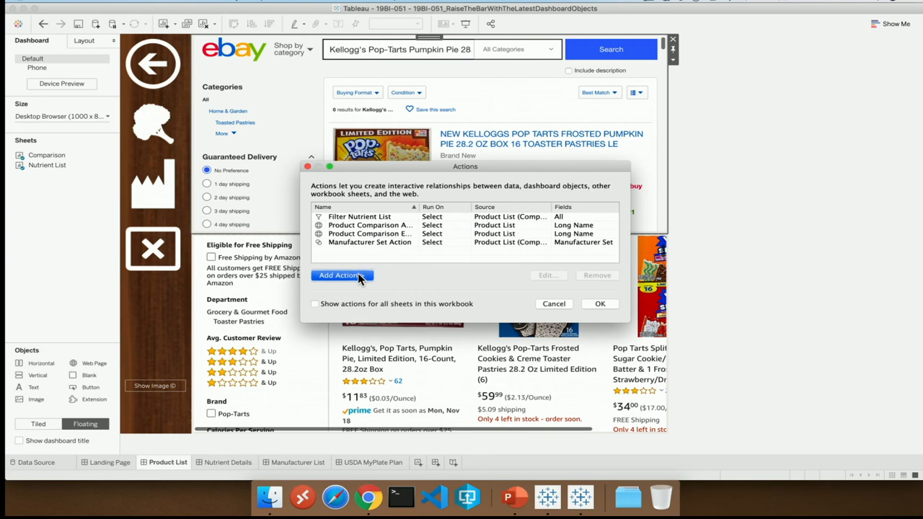
left_click(342, 276)
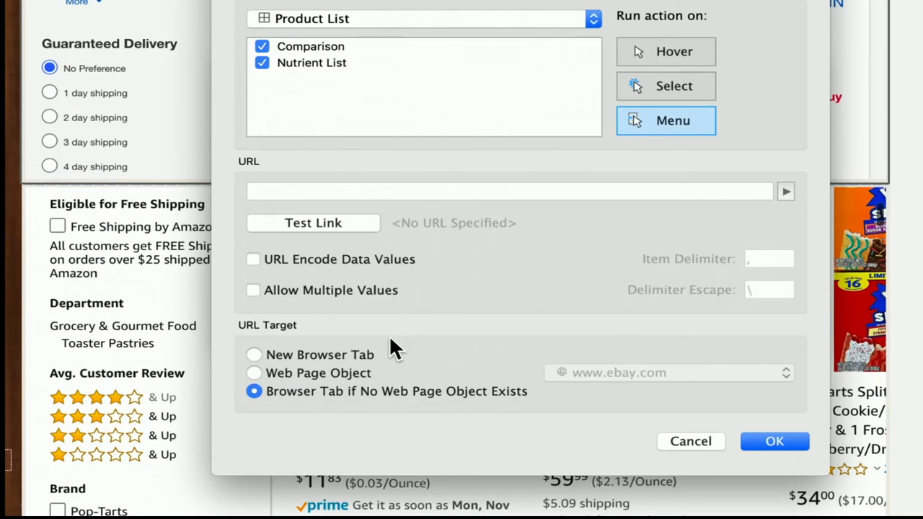
mouse_move(333, 363)
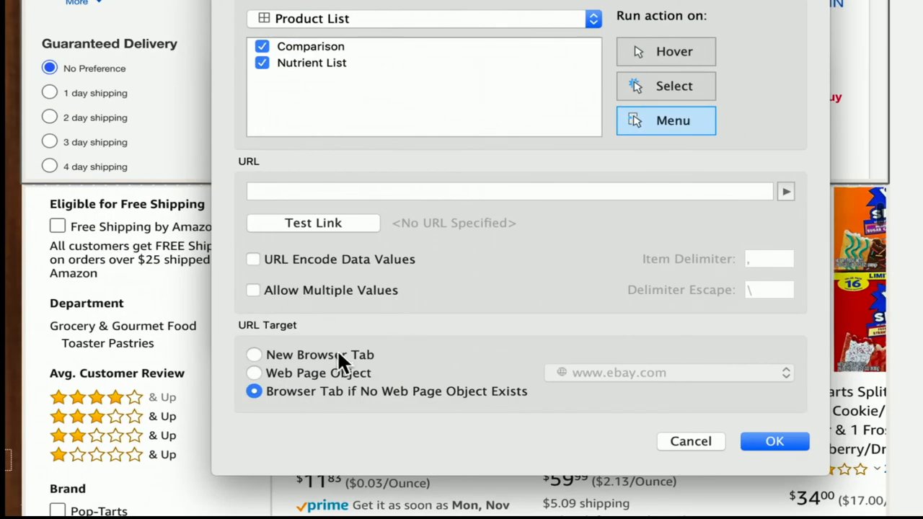
Try the new-tab, web page object and fallback URL targets, then cancel the action.
left_click(254, 355)
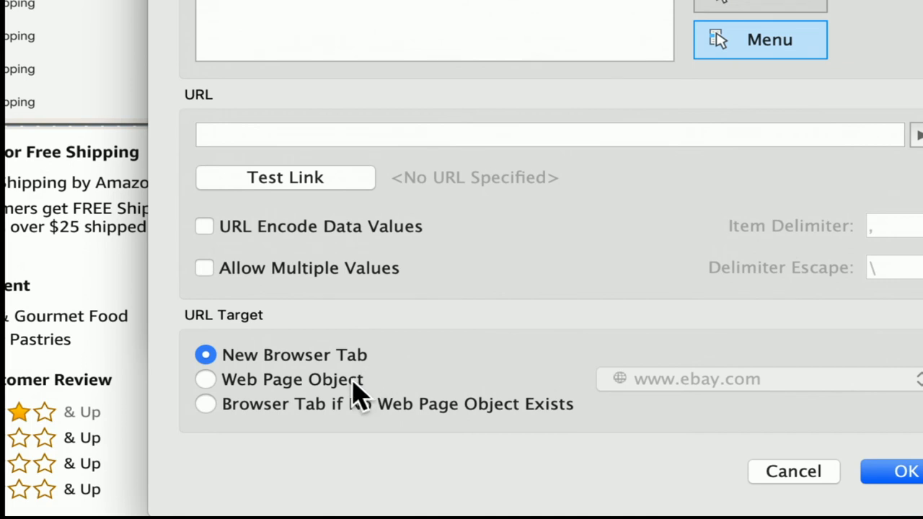
left_click(206, 379)
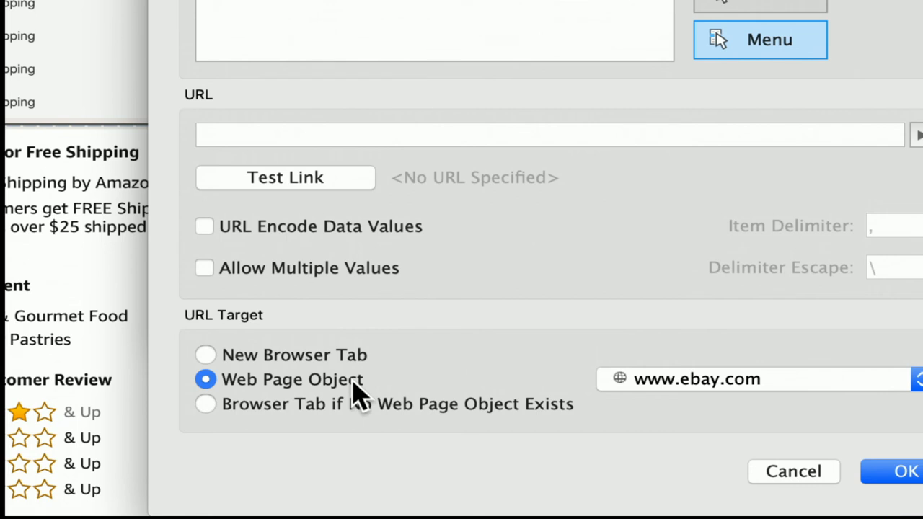
mouse_move(525, 391)
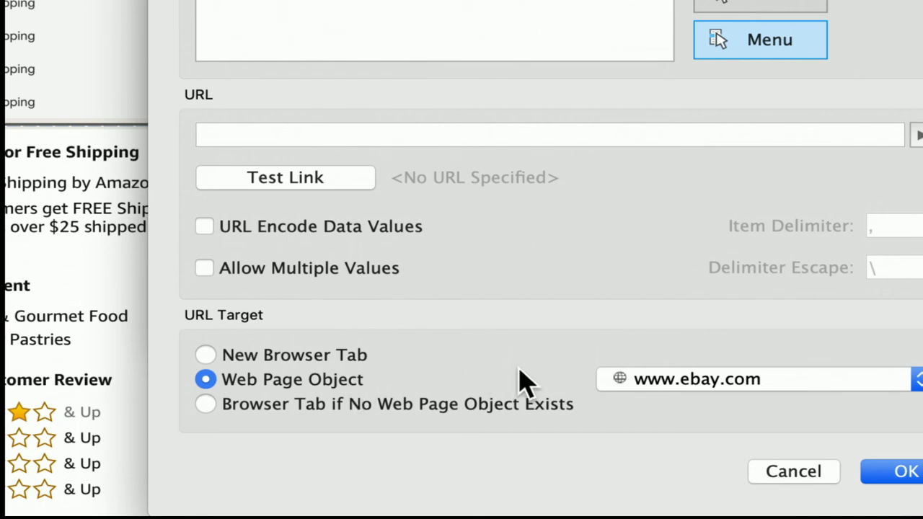
mouse_move(599, 400)
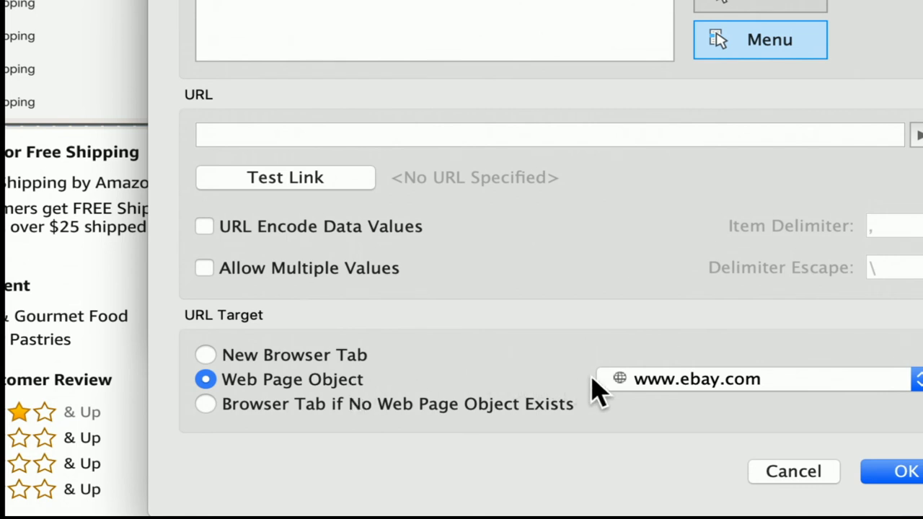
mouse_move(607, 406)
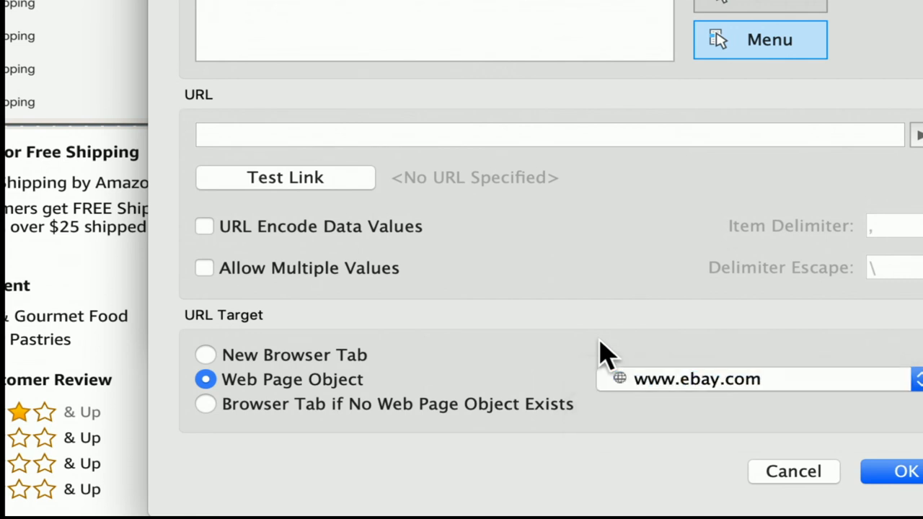
mouse_move(451, 388)
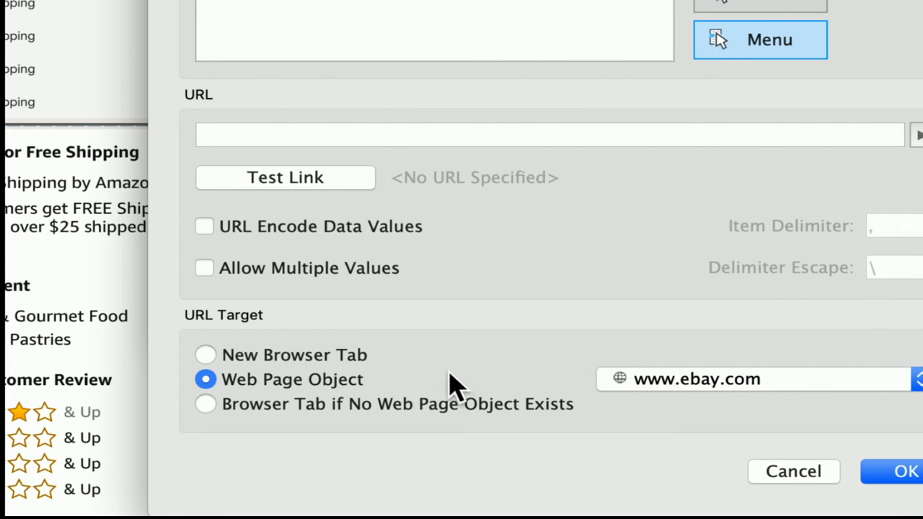
mouse_move(447, 419)
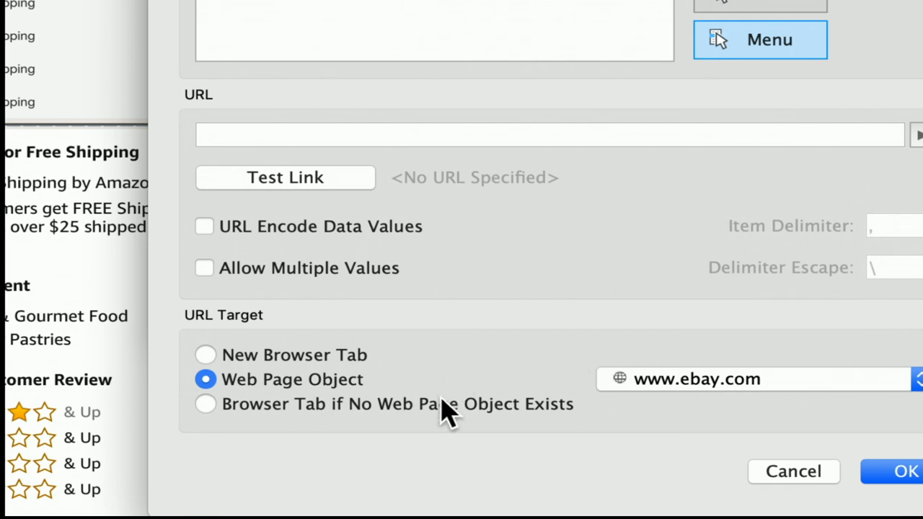
left_click(205, 404)
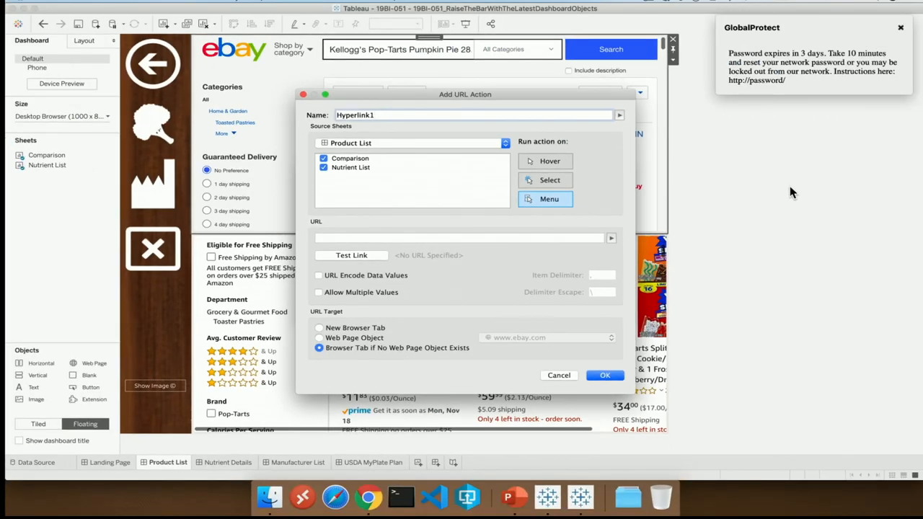
mouse_move(631, 314)
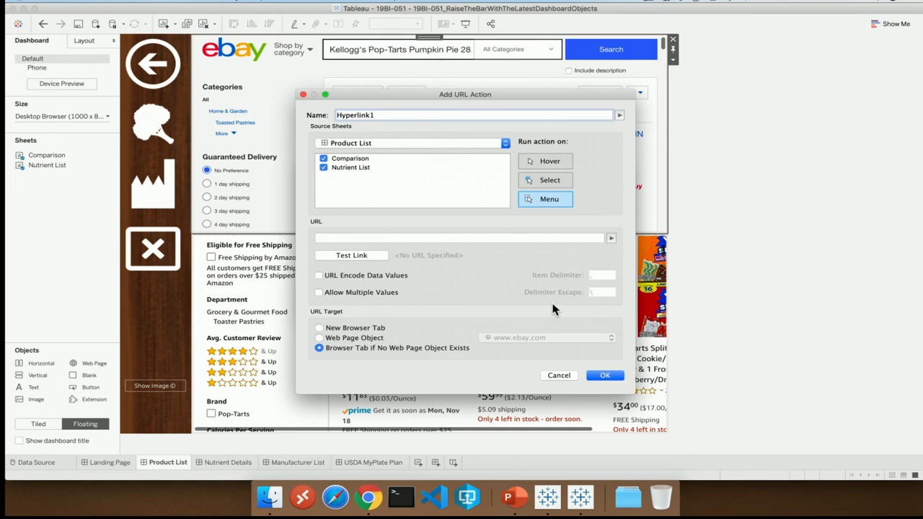
mouse_move(549, 369)
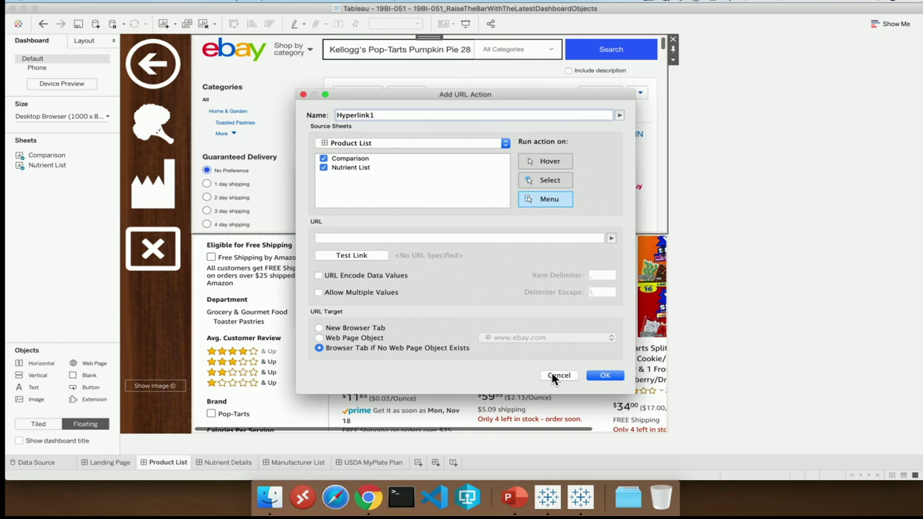
left_click(559, 376)
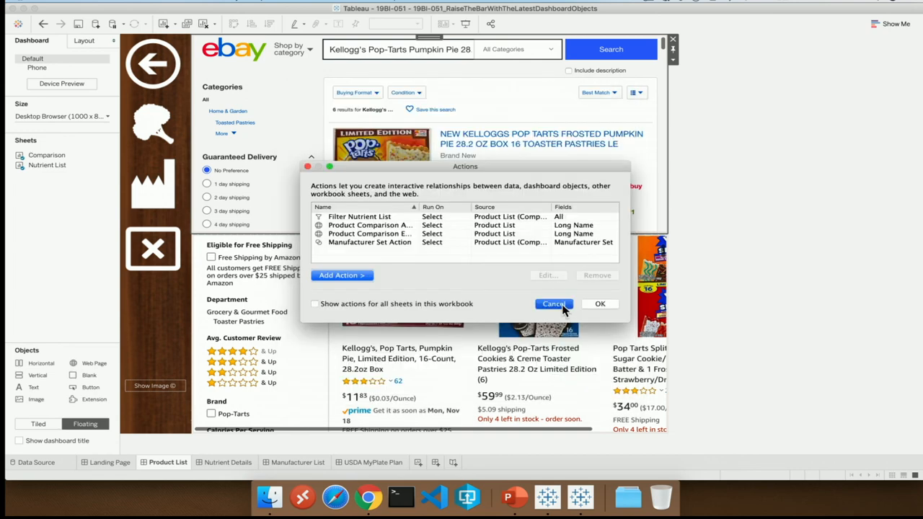
Close the actions list and start a URL action targeting the Amazon web page object.
left_click(554, 304)
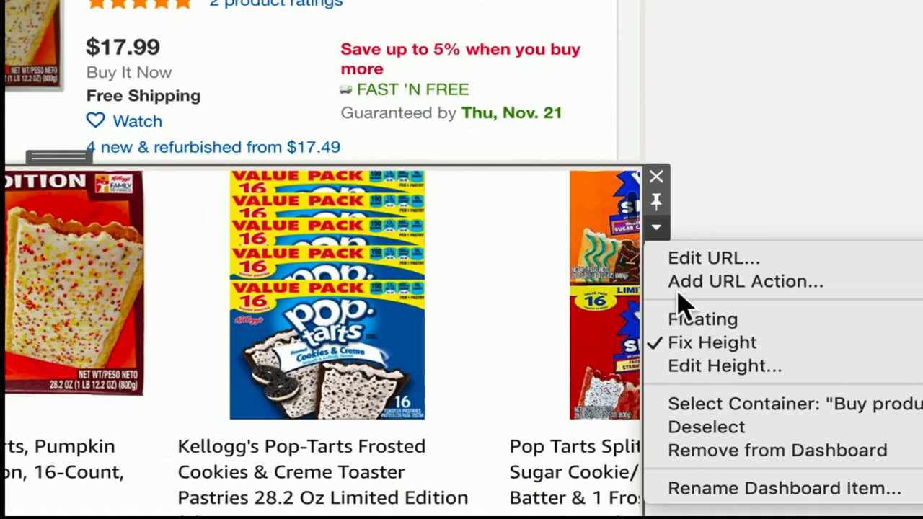
mouse_move(745, 282)
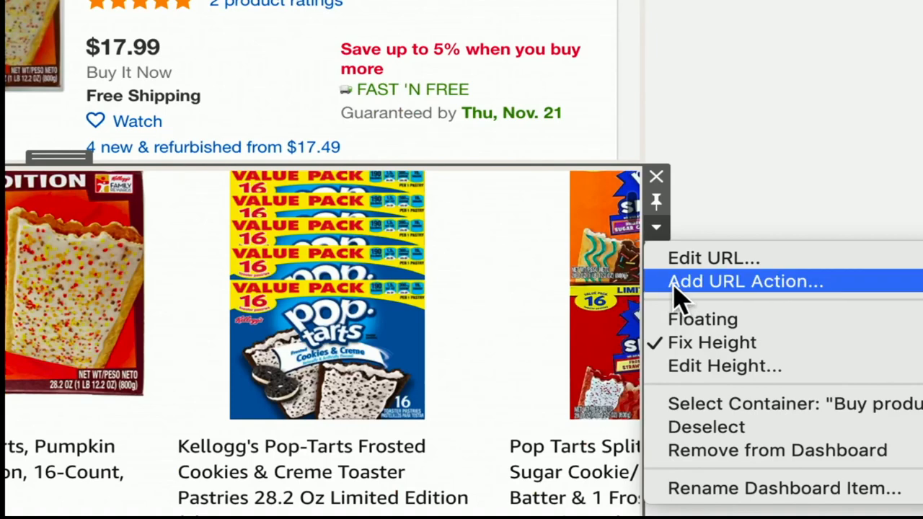
left_click(746, 281)
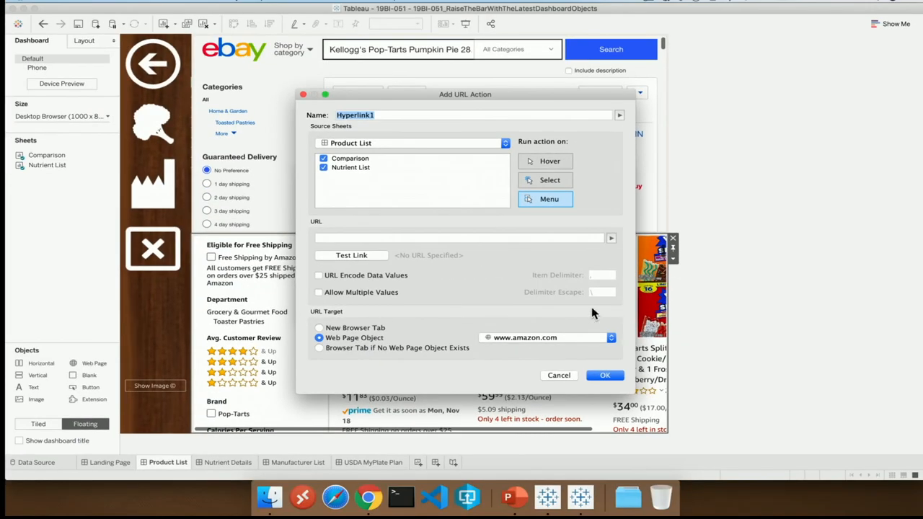
mouse_move(333, 348)
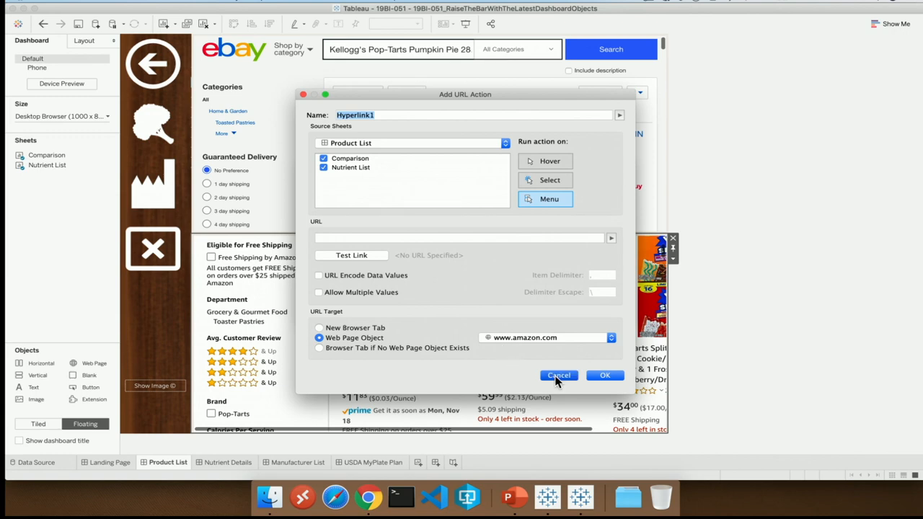
left_click(558, 375)
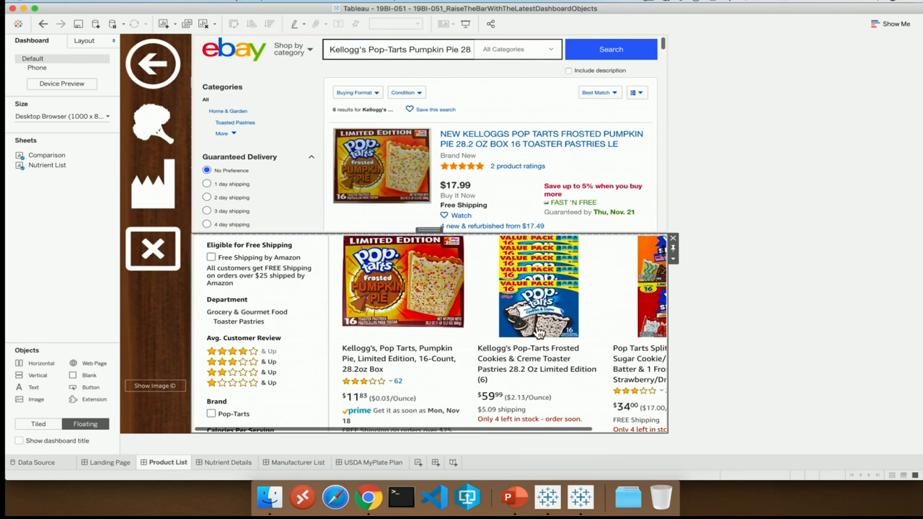
mouse_move(535, 336)
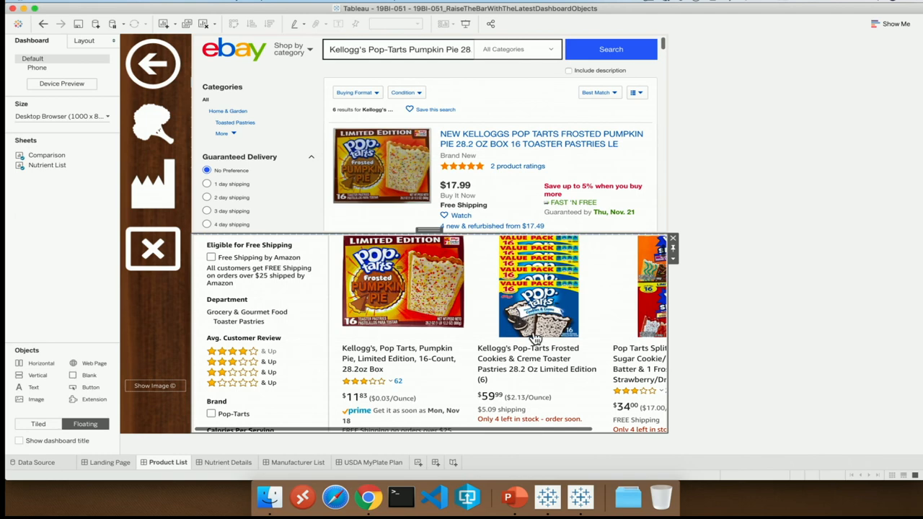